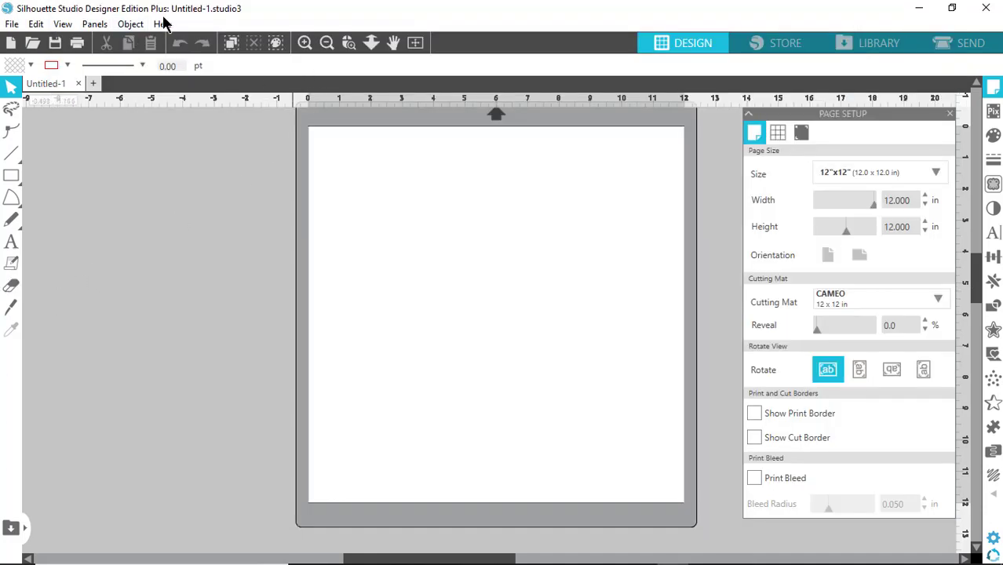
{"action": "mouse_move", "coordinate": [487, 144]}
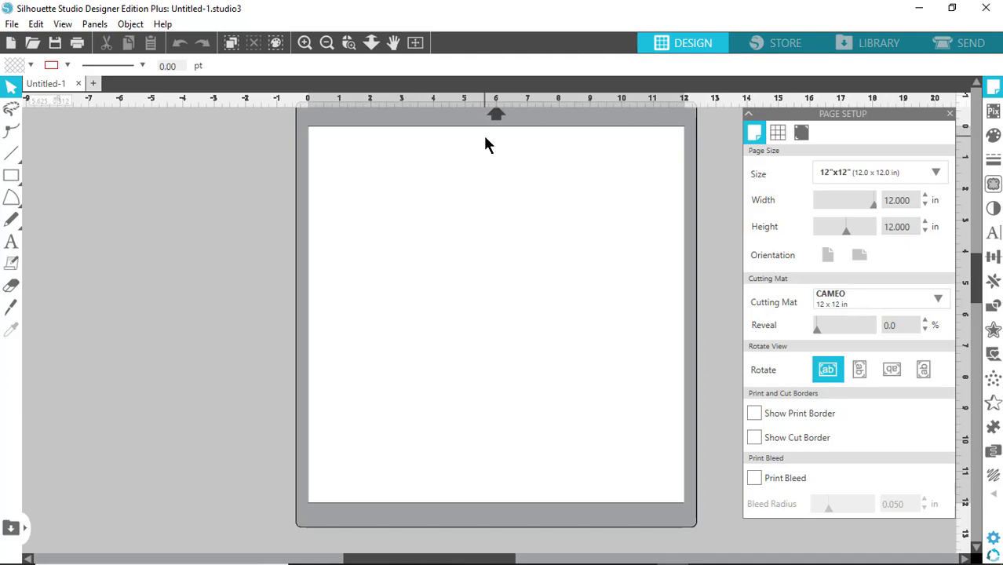
{"action": "mouse_move", "coordinate": [63, 20]}
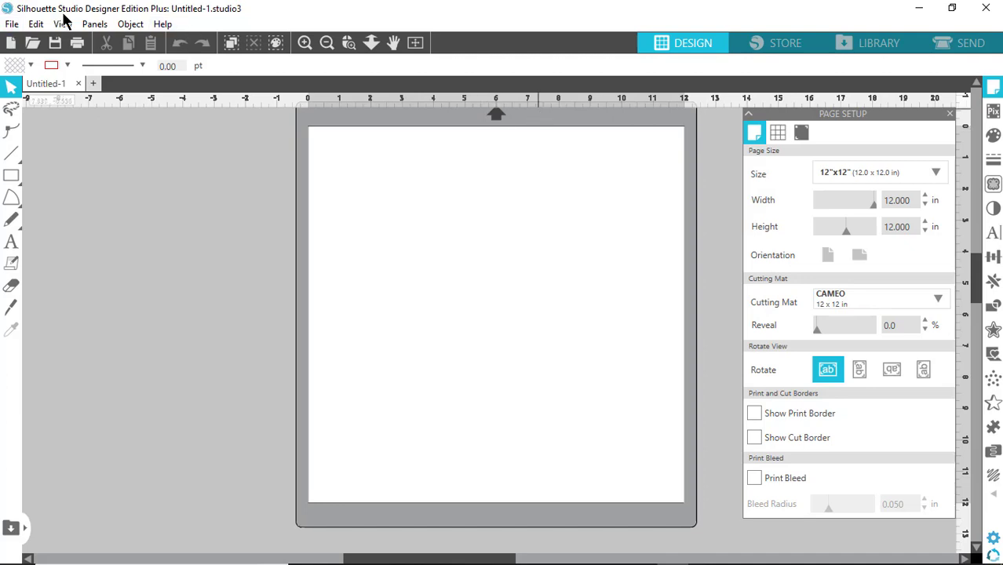
{"action": "mouse_move", "coordinate": [157, 22]}
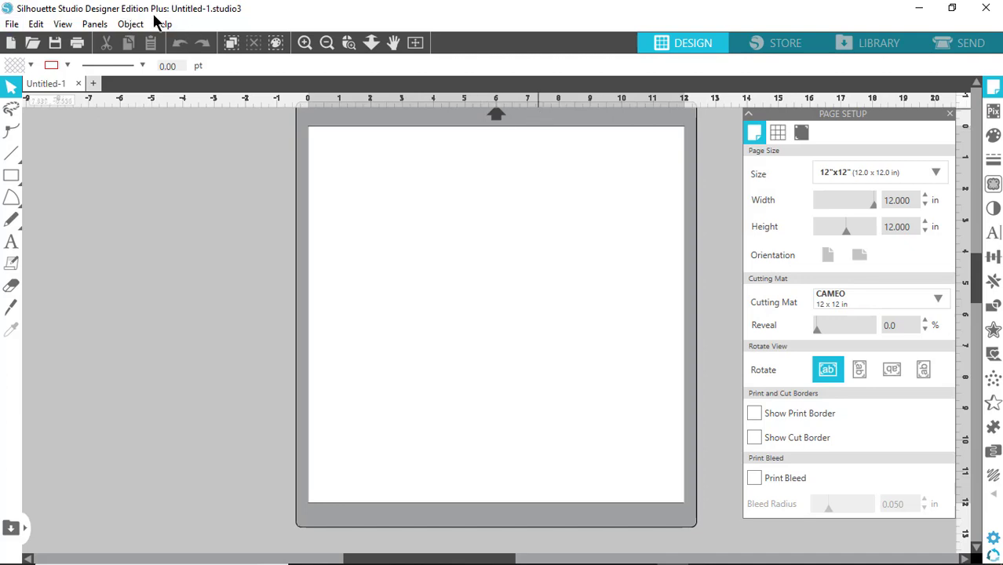
{"action": "mouse_move", "coordinate": [447, 201]}
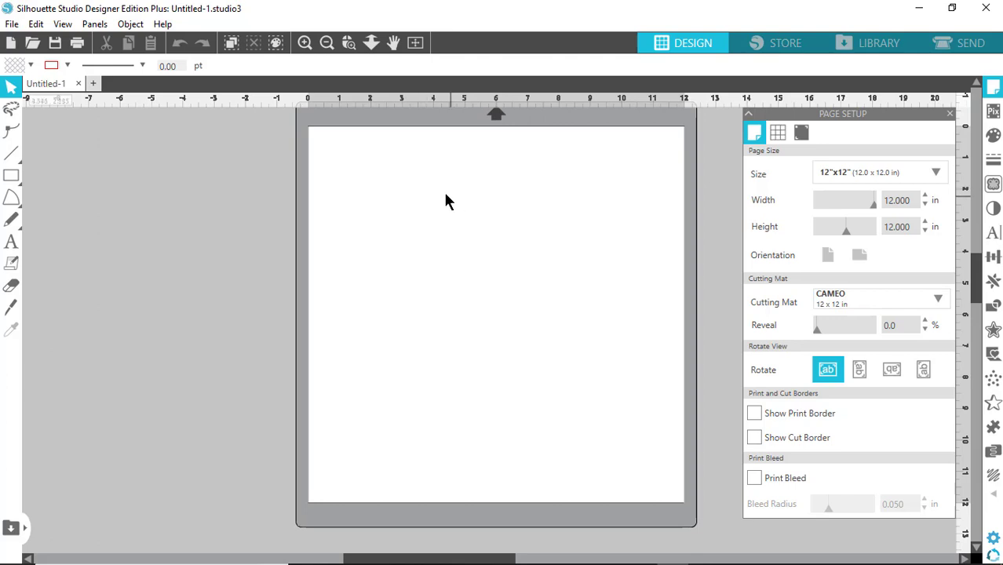
{"action": "mouse_move", "coordinate": [512, 215]}
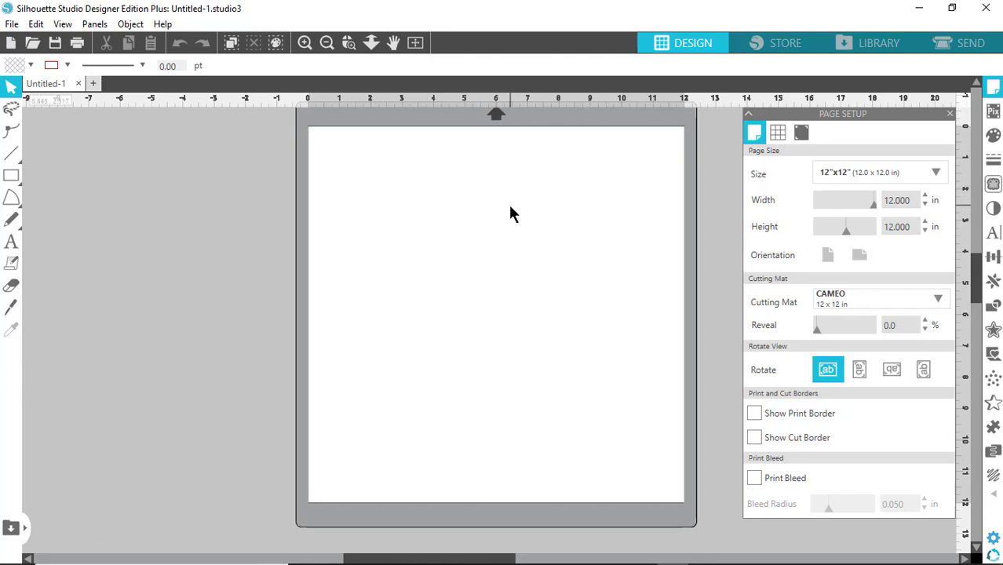
{"action": "mouse_move", "coordinate": [616, 211]}
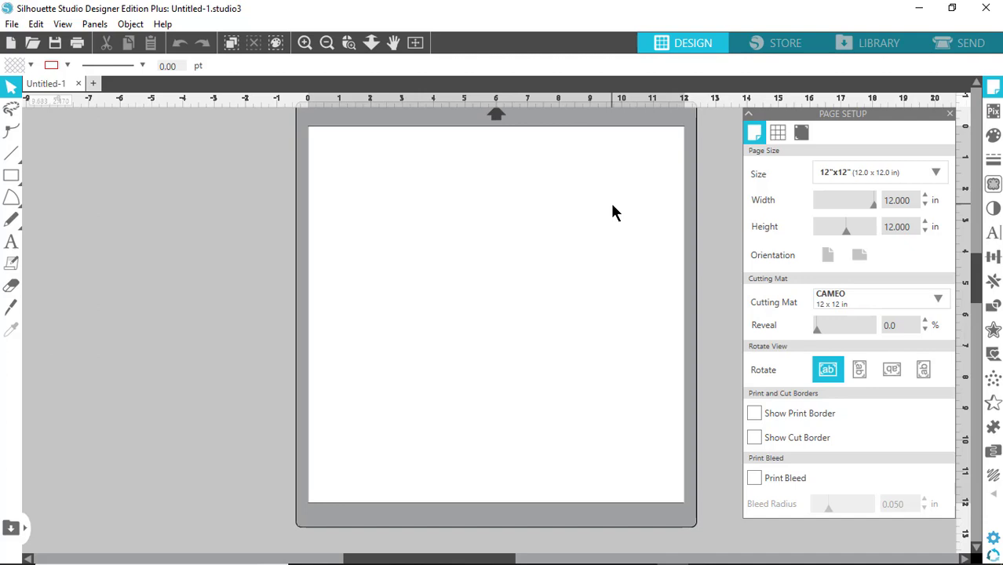
{"action": "mouse_move", "coordinate": [361, 161]}
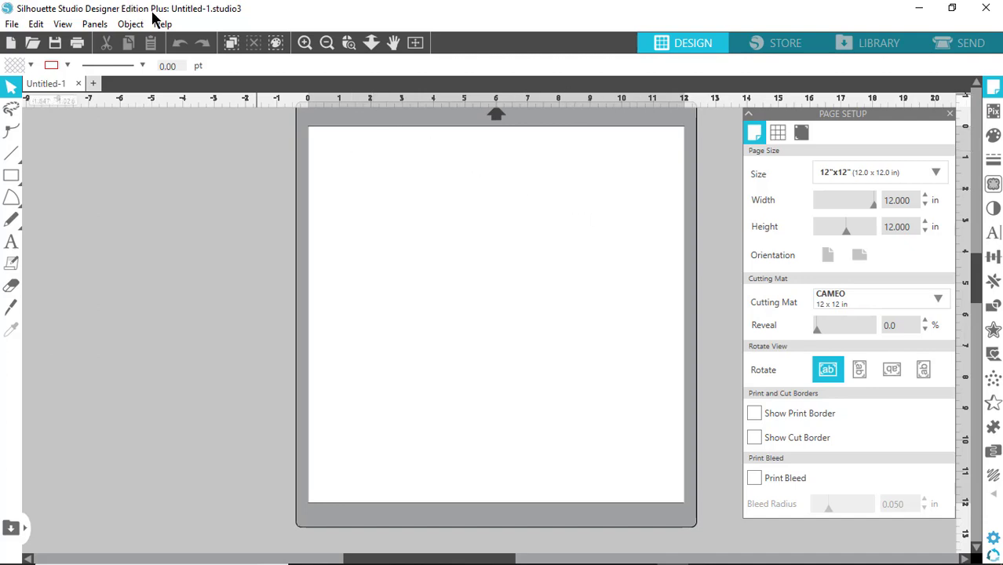
{"action": "mouse_move", "coordinate": [676, 272]}
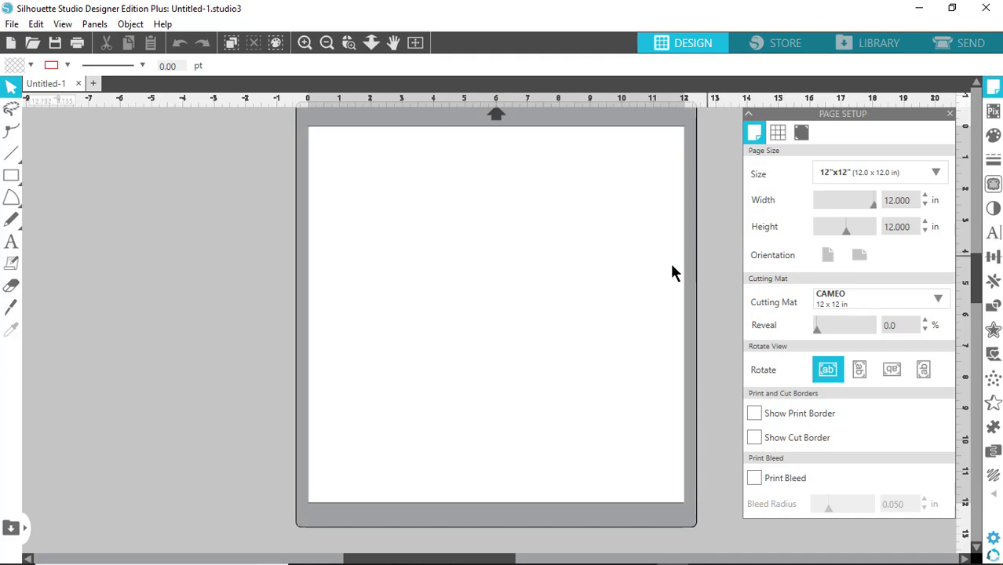
{"action": "mouse_move", "coordinate": [679, 291]}
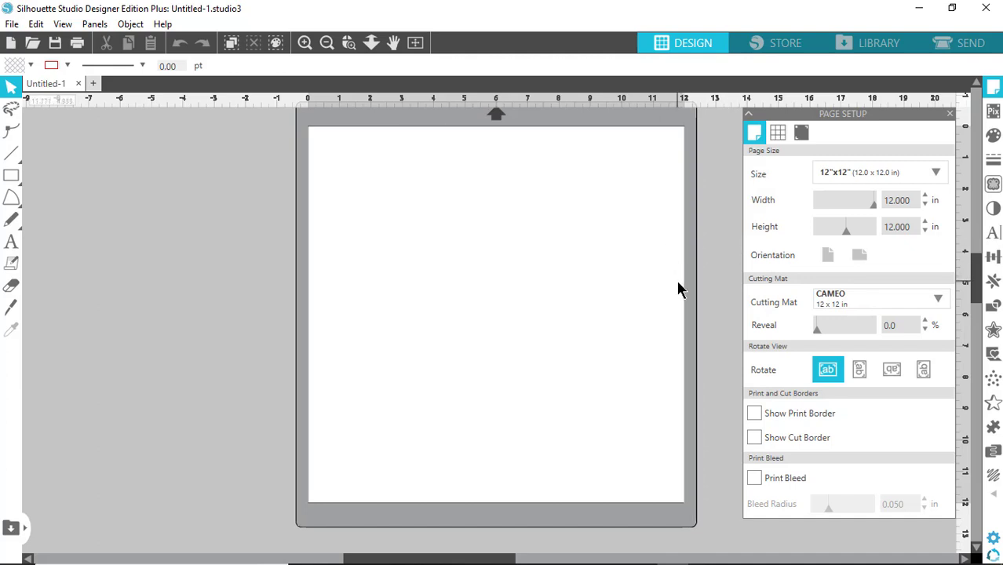
{"action": "mouse_move", "coordinate": [6, 22]}
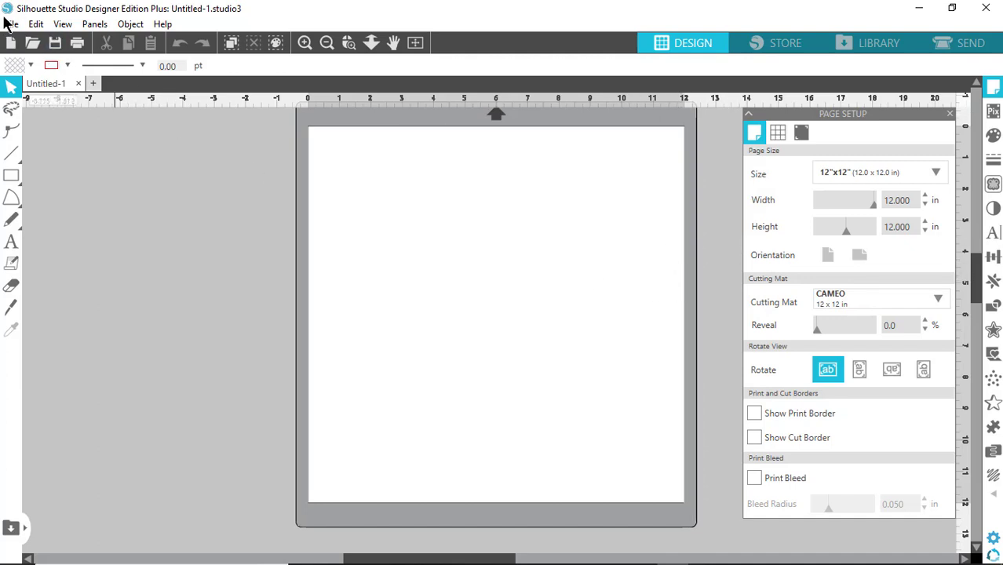
- Open the brother-babylock-pes folder in the Open dialog and expand the file-type list
{"action": "left_click", "coordinate": [11, 23]}
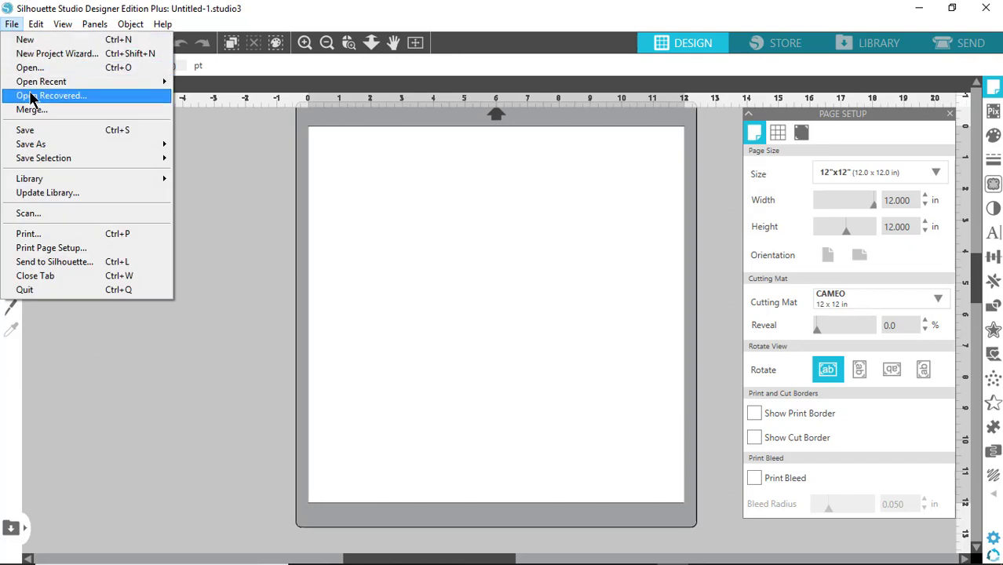
{"action": "mouse_move", "coordinate": [29, 68]}
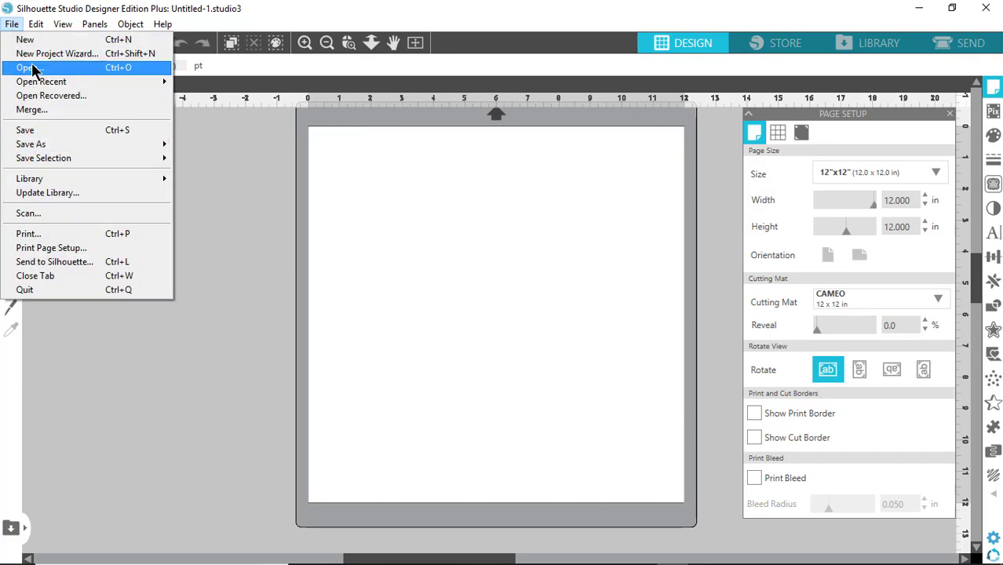
{"action": "left_click", "coordinate": [30, 67]}
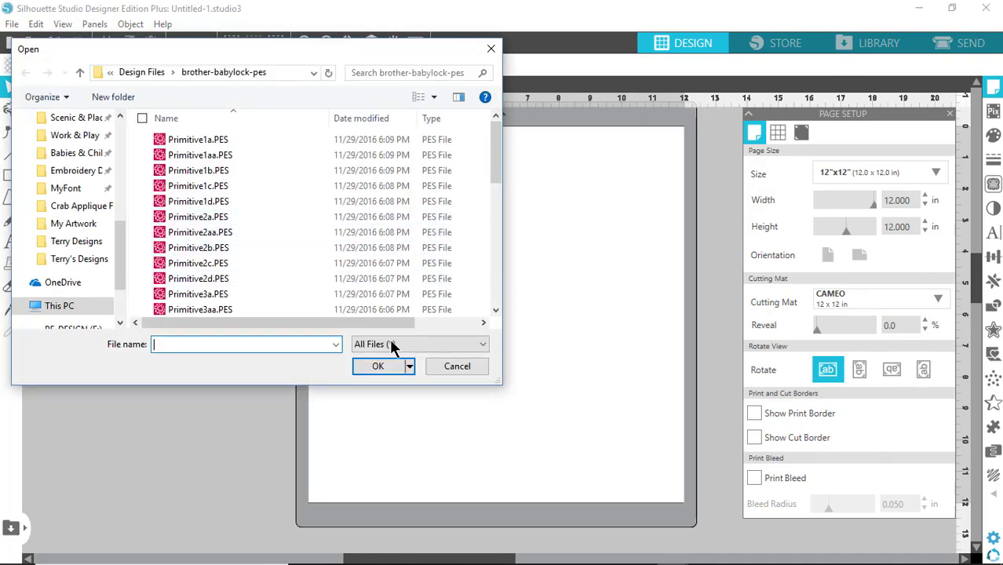
{"action": "left_click", "coordinate": [483, 344]}
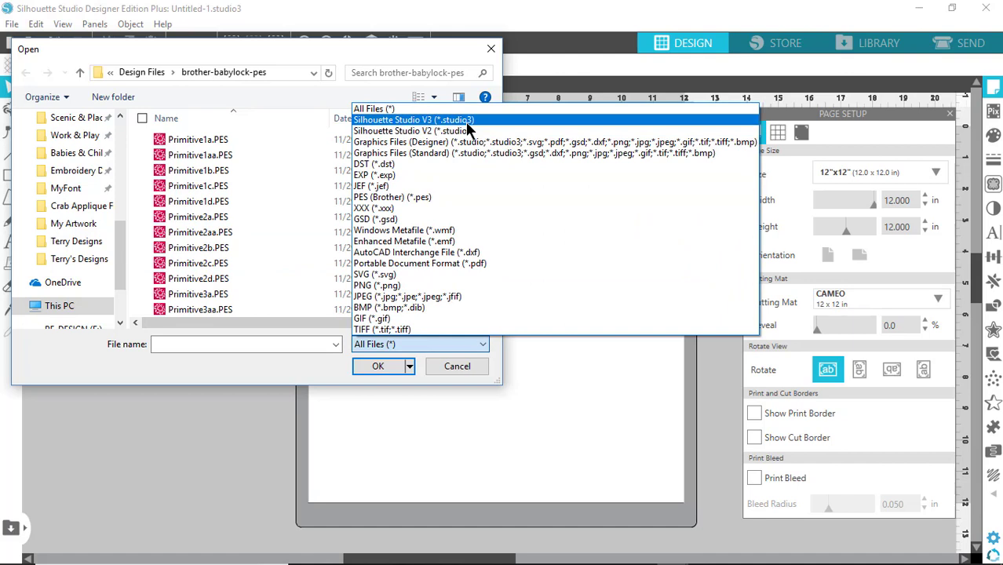
{"action": "mouse_move", "coordinate": [471, 142]}
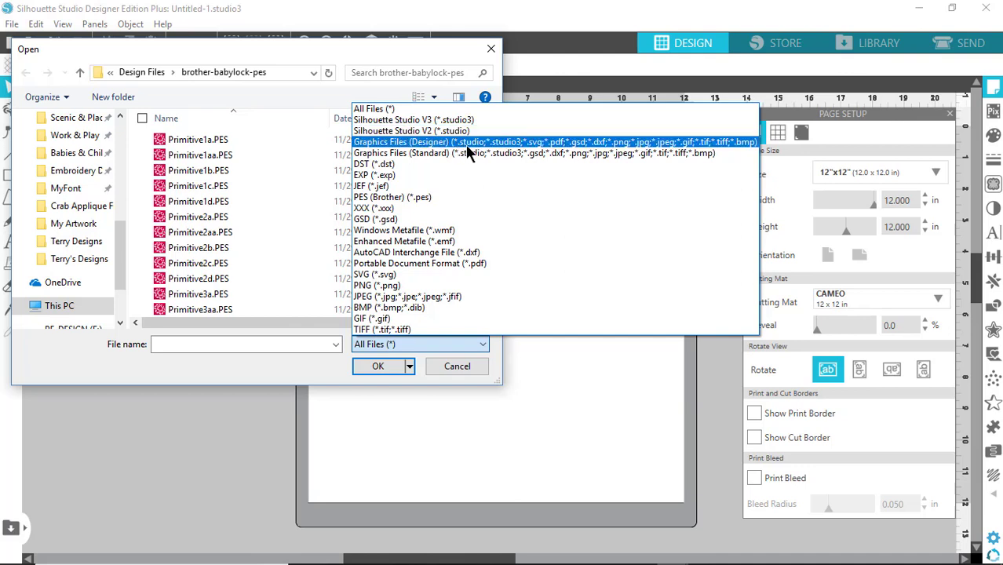
{"action": "mouse_move", "coordinate": [566, 153]}
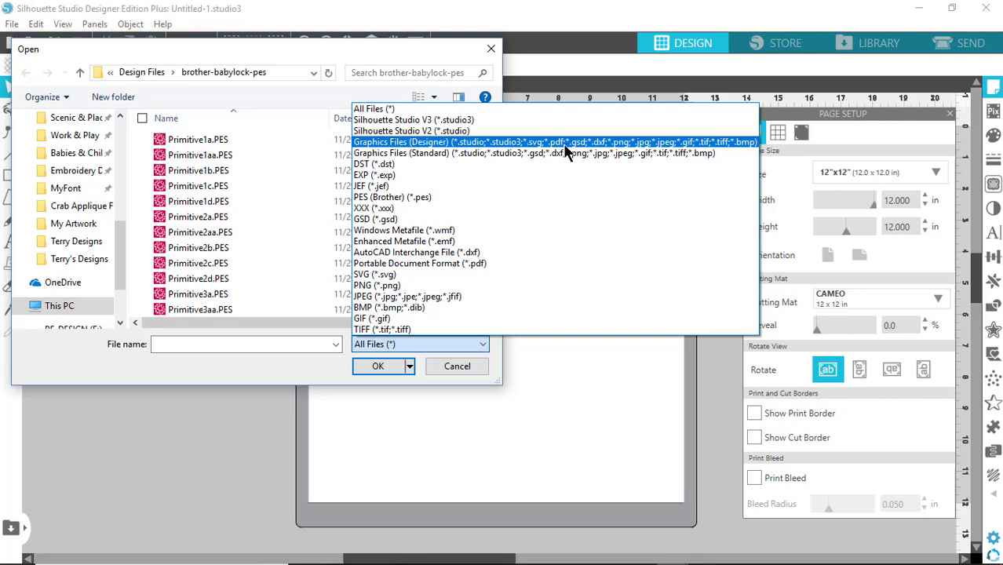
{"action": "mouse_move", "coordinate": [604, 155]}
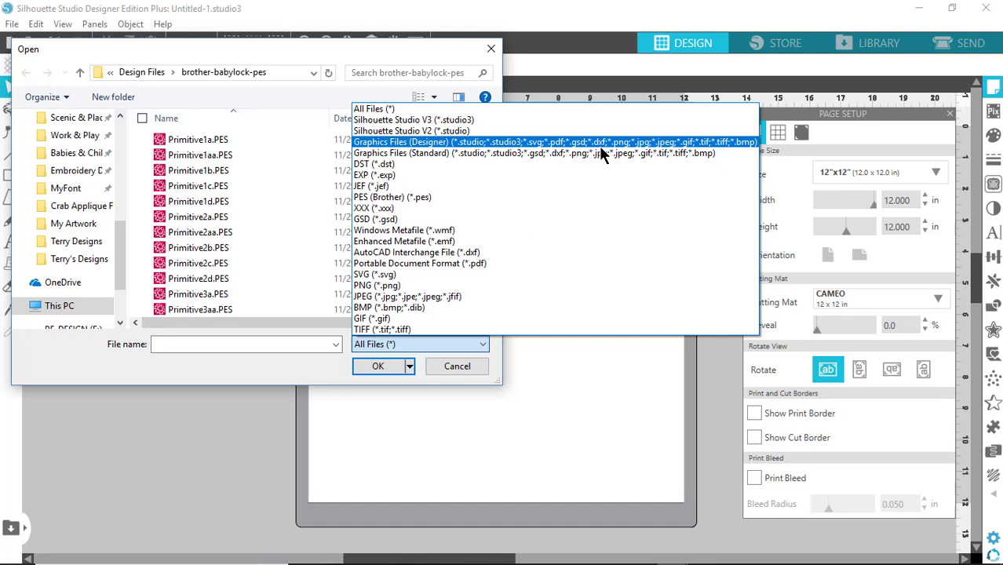
{"action": "mouse_move", "coordinate": [652, 152]}
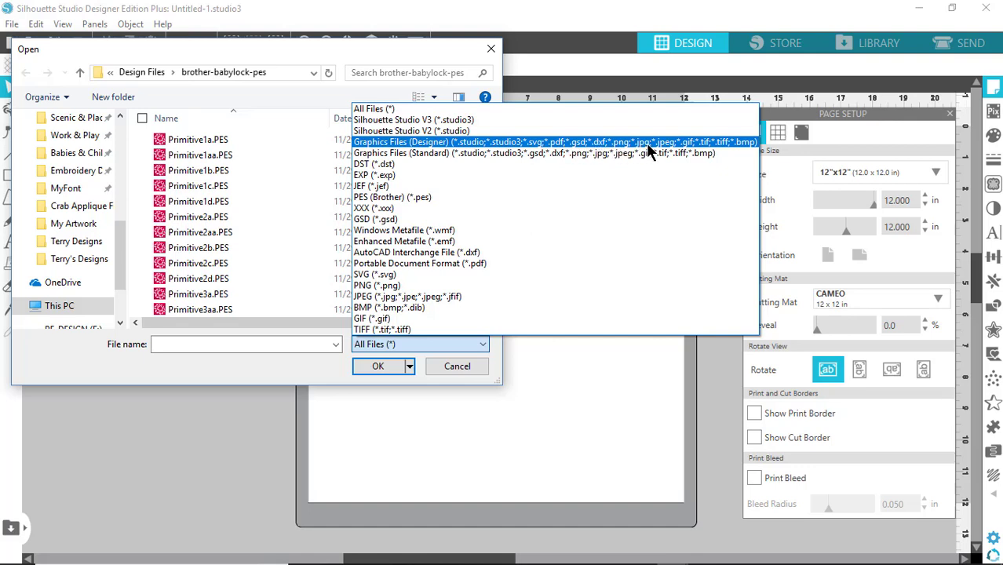
{"action": "mouse_move", "coordinate": [752, 151]}
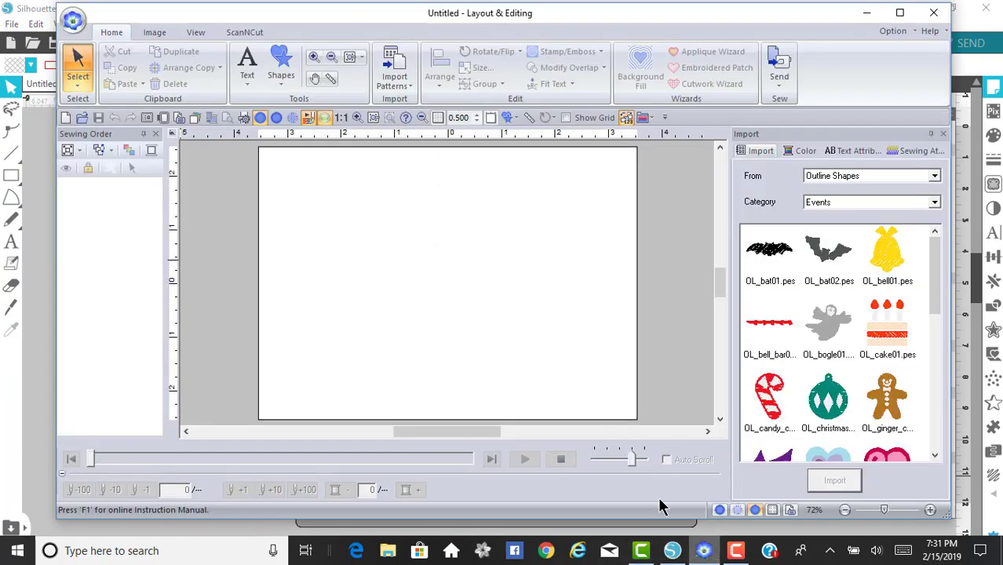
{"action": "mouse_move", "coordinate": [593, 274]}
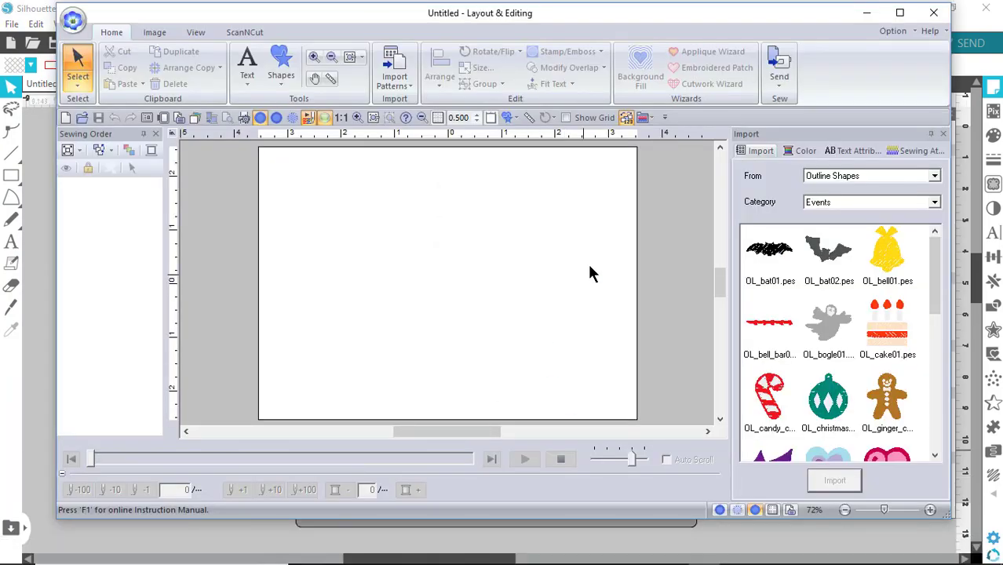
- Scroll the Outline Shapes import list down to reach the red snowflake
{"action": "scroll", "scroll_direction": "down", "scroll_amount": 3}
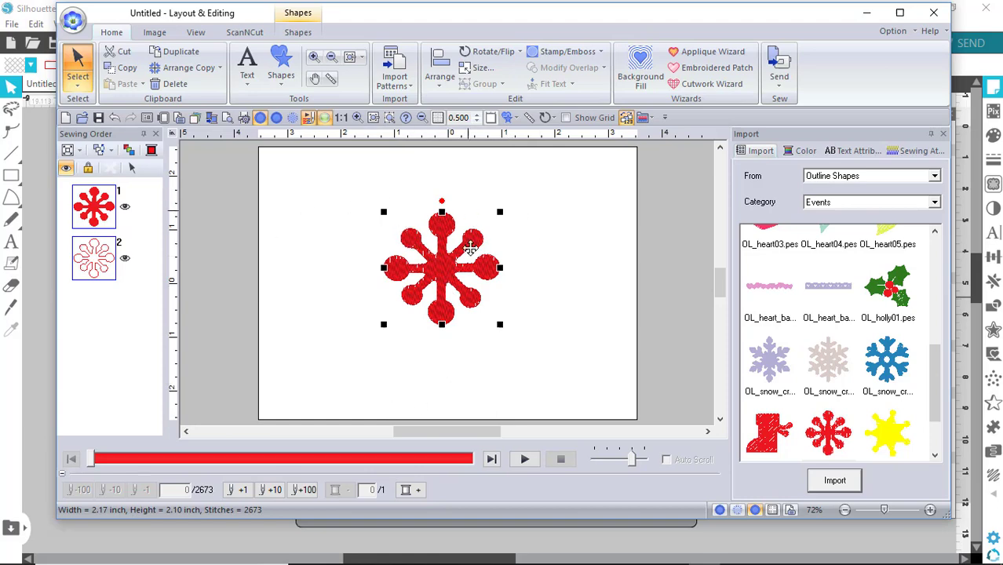
{"action": "mouse_move", "coordinate": [471, 318]}
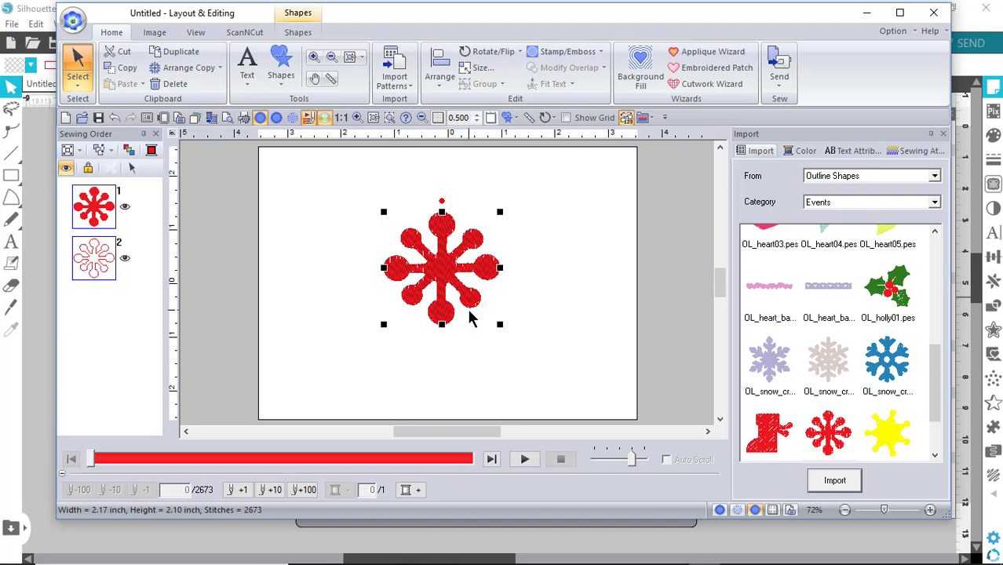
{"action": "mouse_move", "coordinate": [698, 55]}
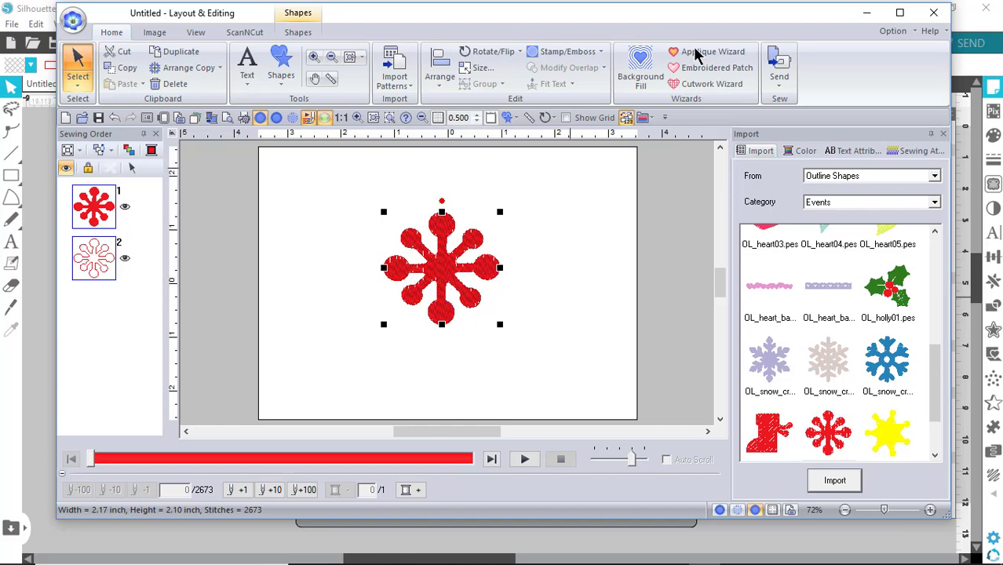
- Run the Applique Wizard on the snowflake and accept the default settings
{"action": "left_click", "coordinate": [712, 51]}
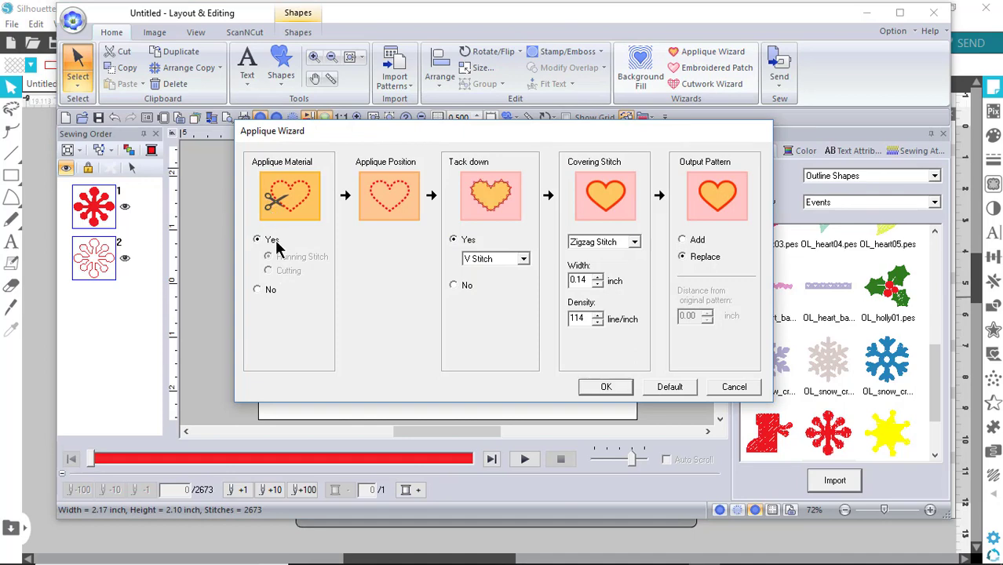
{"action": "mouse_move", "coordinate": [402, 208]}
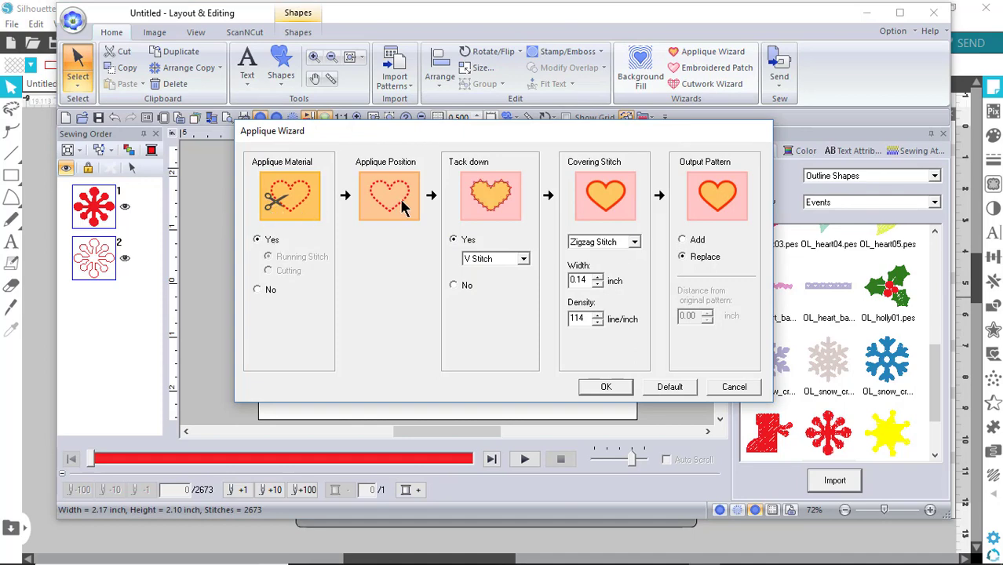
{"action": "mouse_move", "coordinate": [622, 206]}
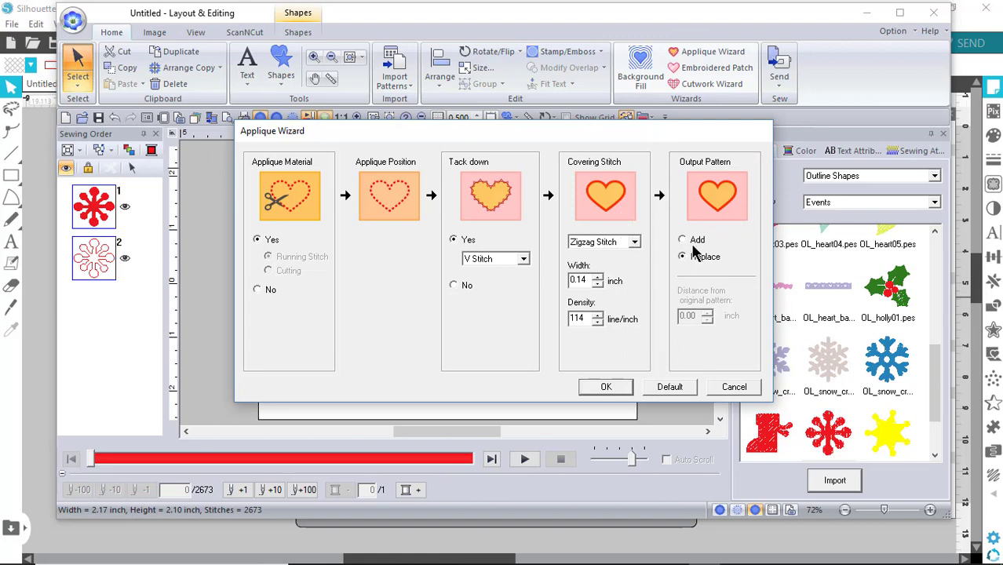
{"action": "left_click", "coordinate": [606, 386]}
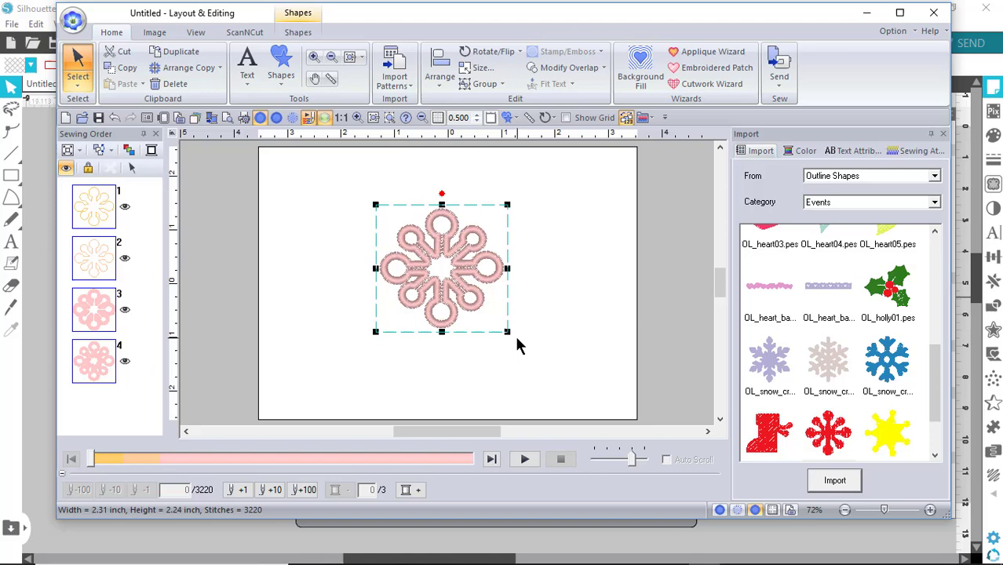
{"action": "mouse_move", "coordinate": [507, 332]}
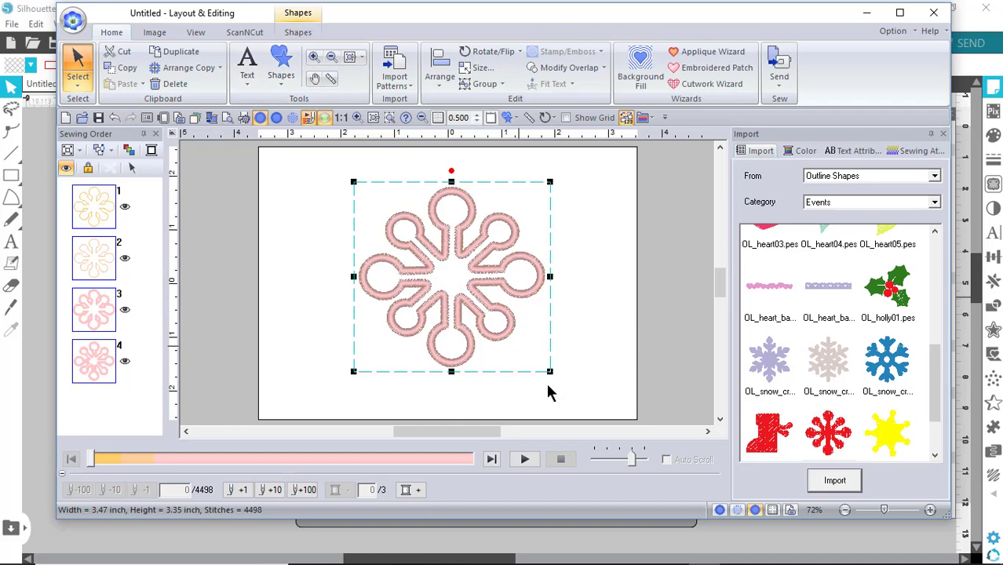
{"action": "mouse_move", "coordinate": [556, 388]}
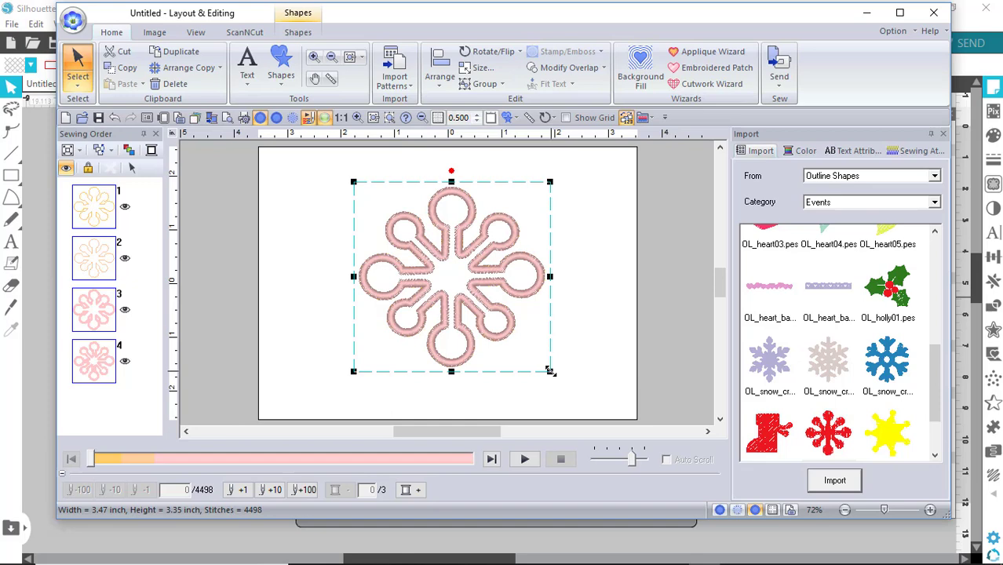
{"action": "mouse_move", "coordinate": [479, 343]}
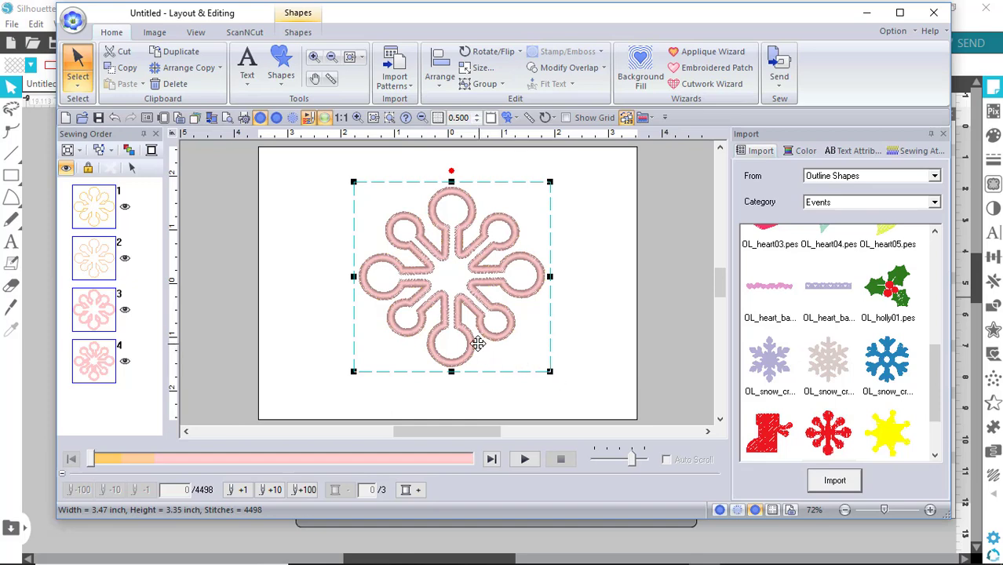
{"action": "mouse_move", "coordinate": [453, 318]}
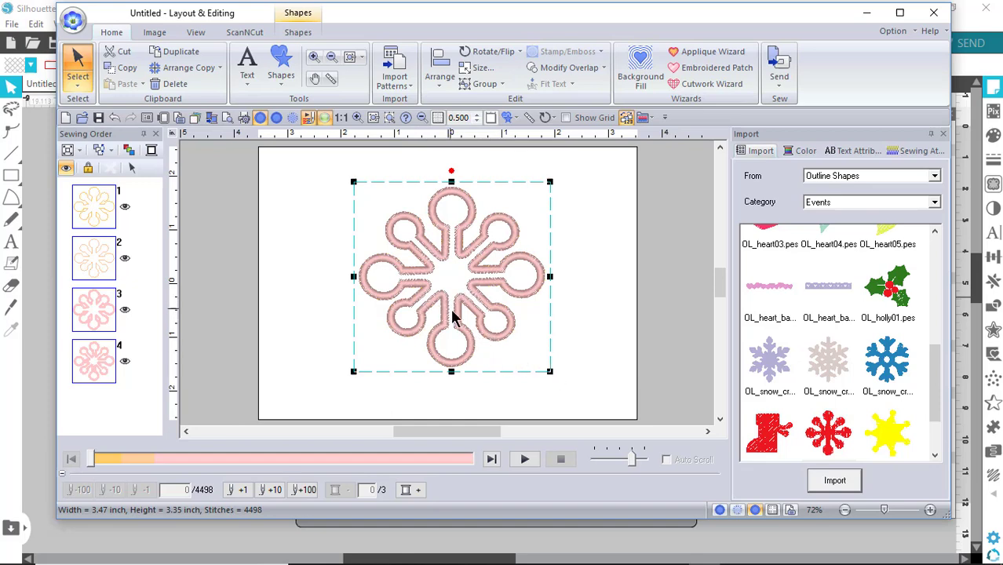
{"action": "mouse_move", "coordinate": [514, 292]}
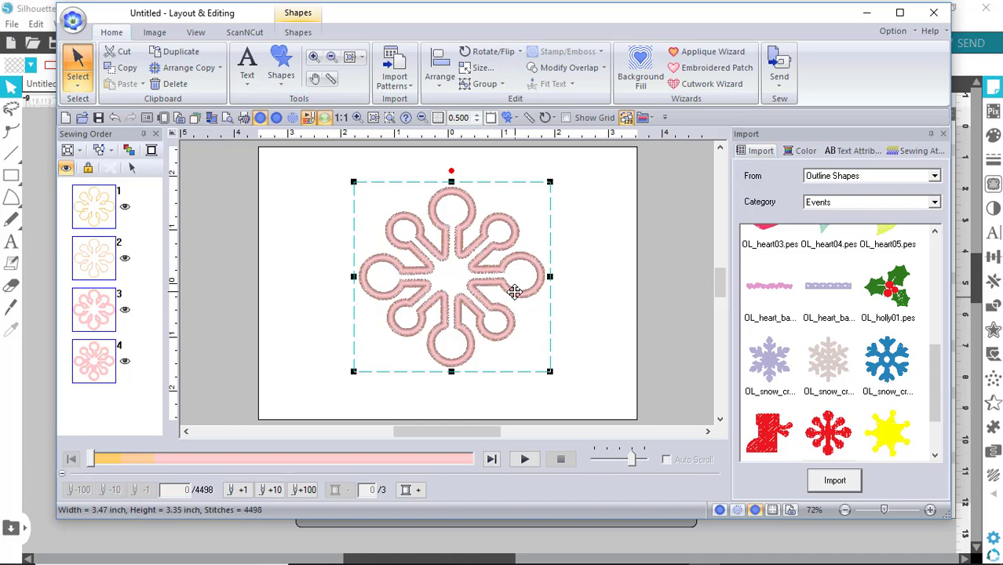
{"action": "mouse_move", "coordinate": [406, 295]}
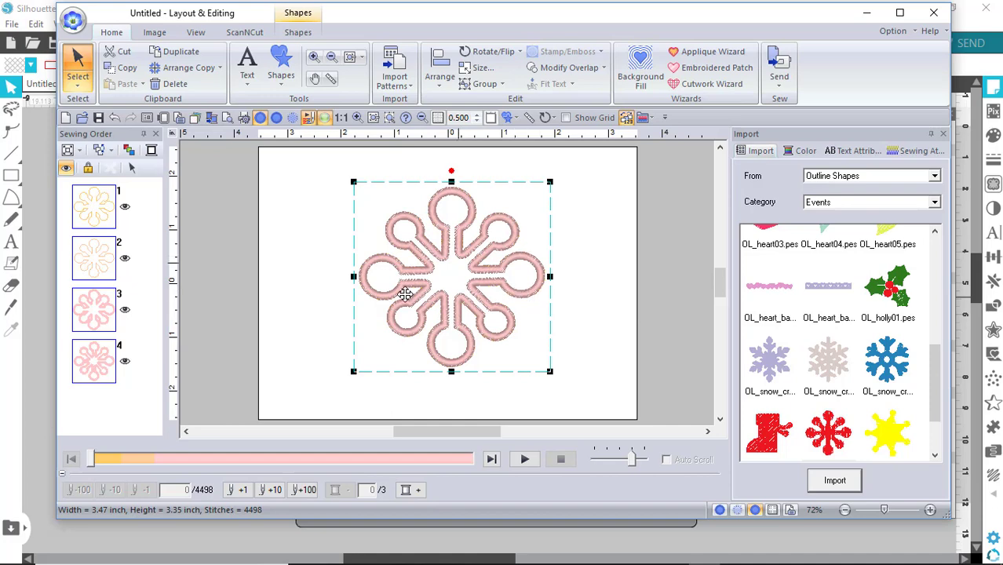
{"action": "mouse_move", "coordinate": [467, 292]}
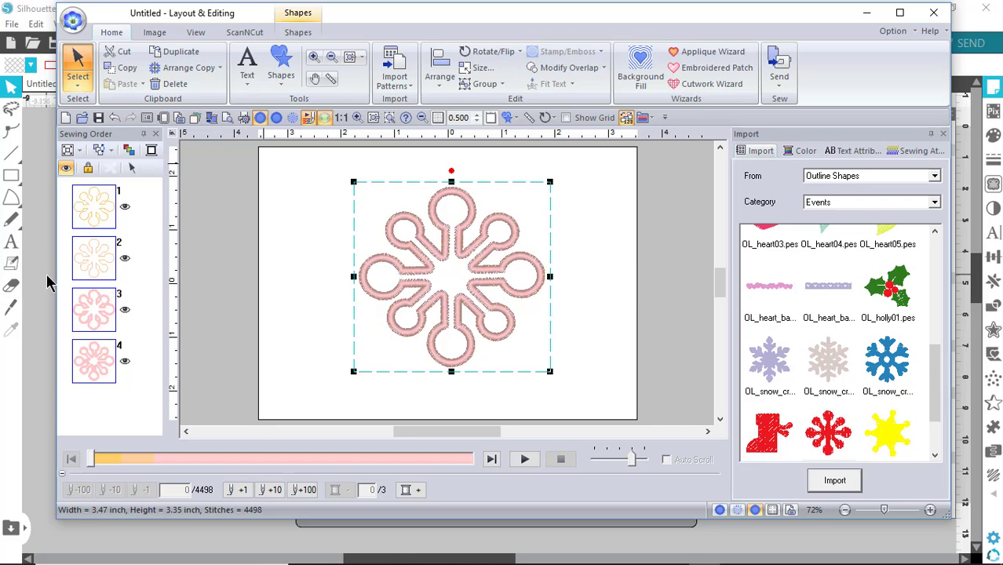
{"action": "mouse_move", "coordinate": [305, 297]}
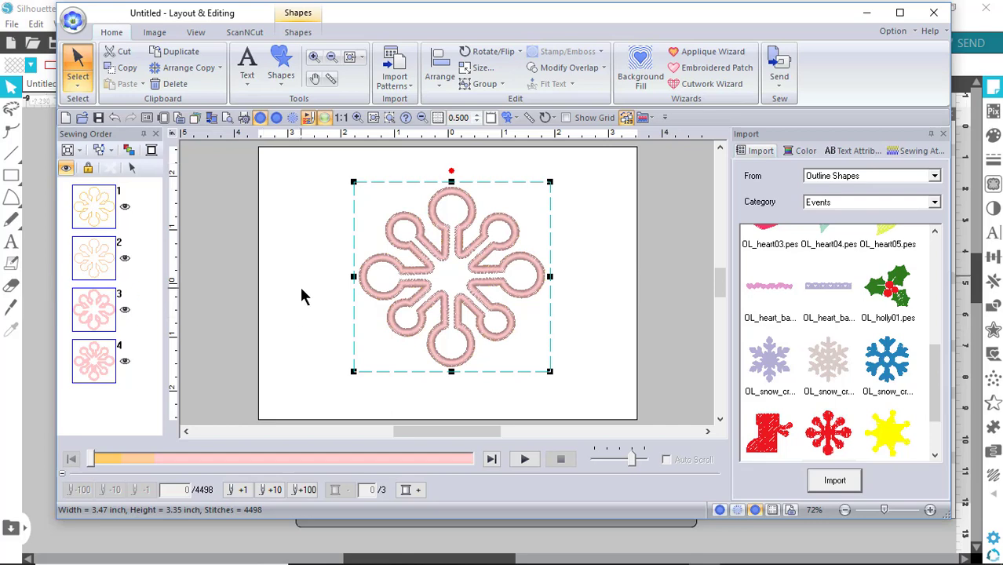
{"action": "mouse_move", "coordinate": [132, 123]}
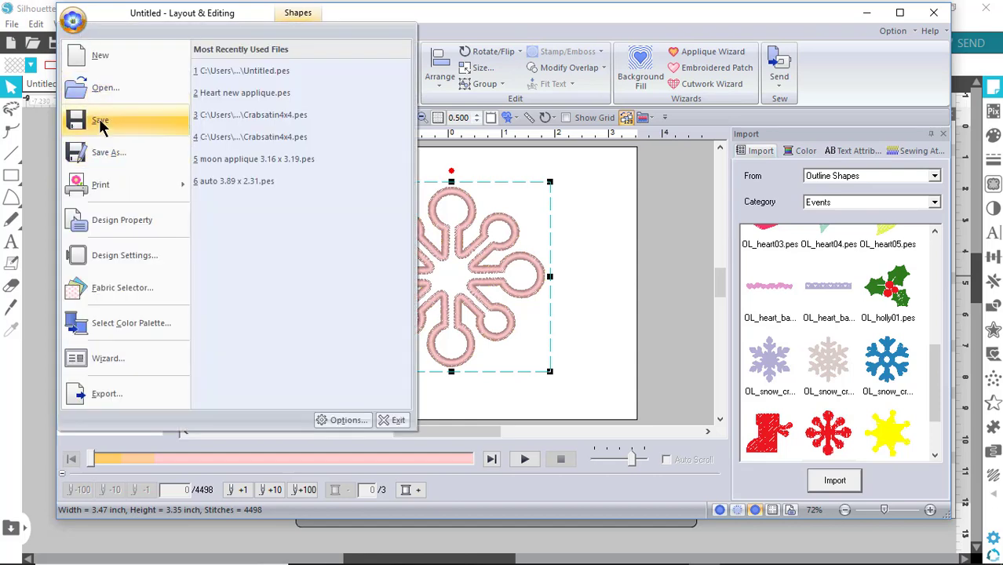
- Save the design as a Layout & Editing Ver.11.0 file named 'Snowflake 3.47 x 3.35'
{"action": "left_click", "coordinate": [109, 152]}
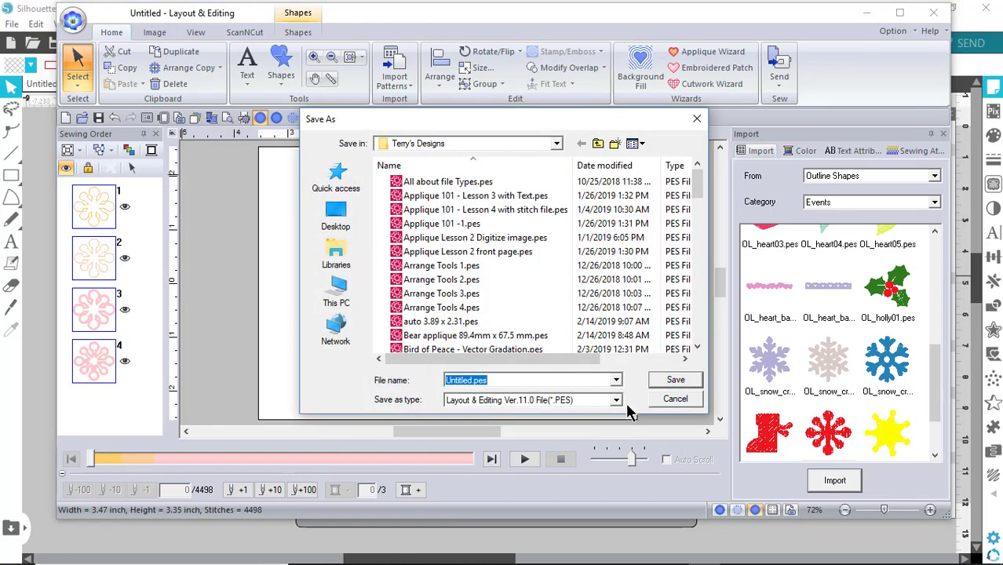
{"action": "left_click", "coordinate": [617, 401]}
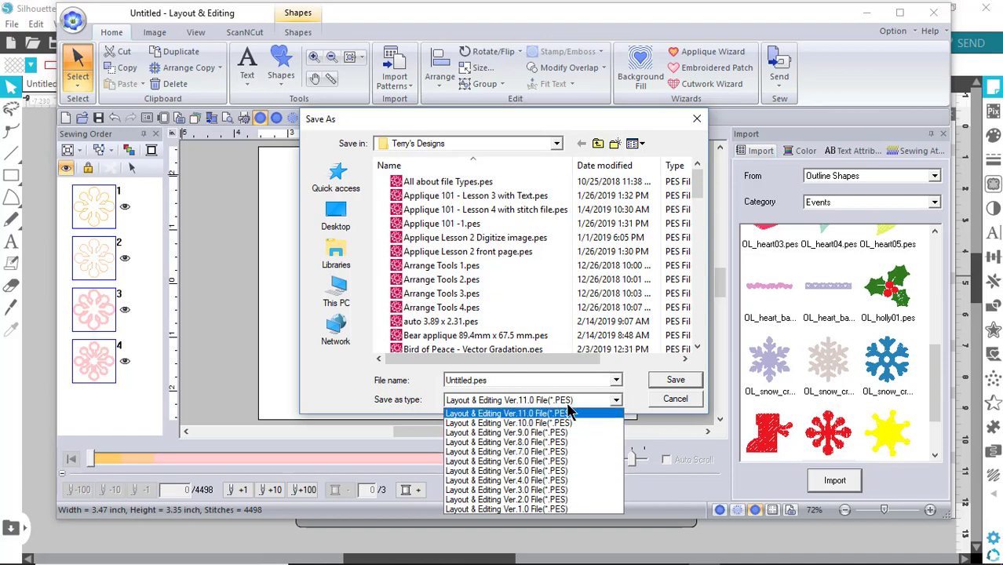
{"action": "left_click", "coordinate": [506, 413]}
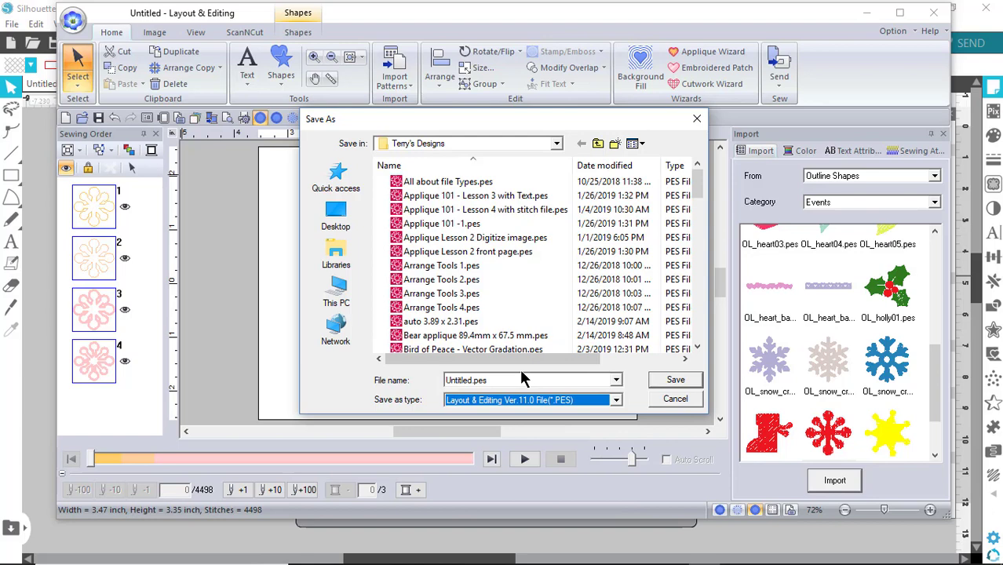
{"action": "left_click", "coordinate": [441, 307]}
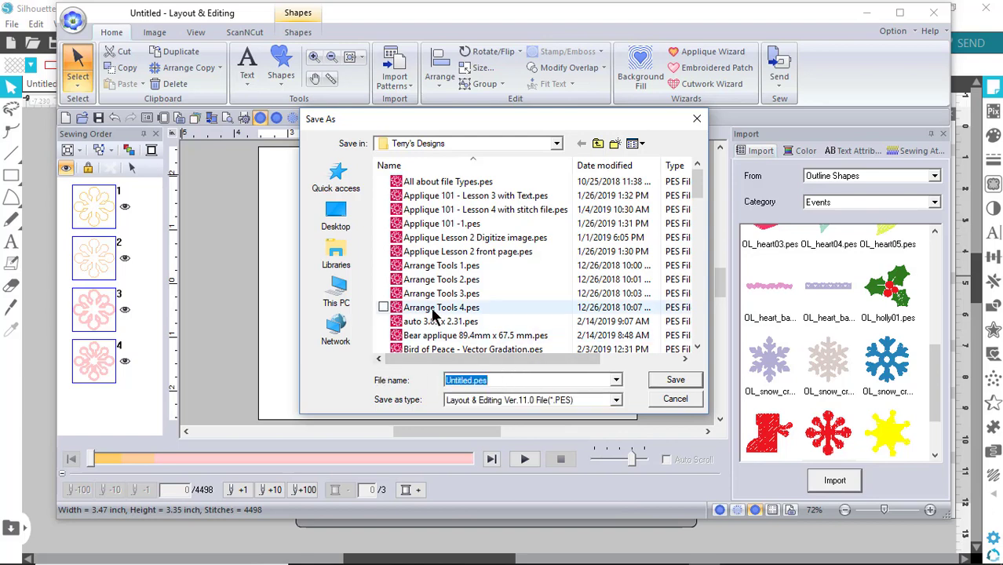
{"action": "mouse_move", "coordinate": [441, 307]}
{"action": "type", "text": "Snowfla"}
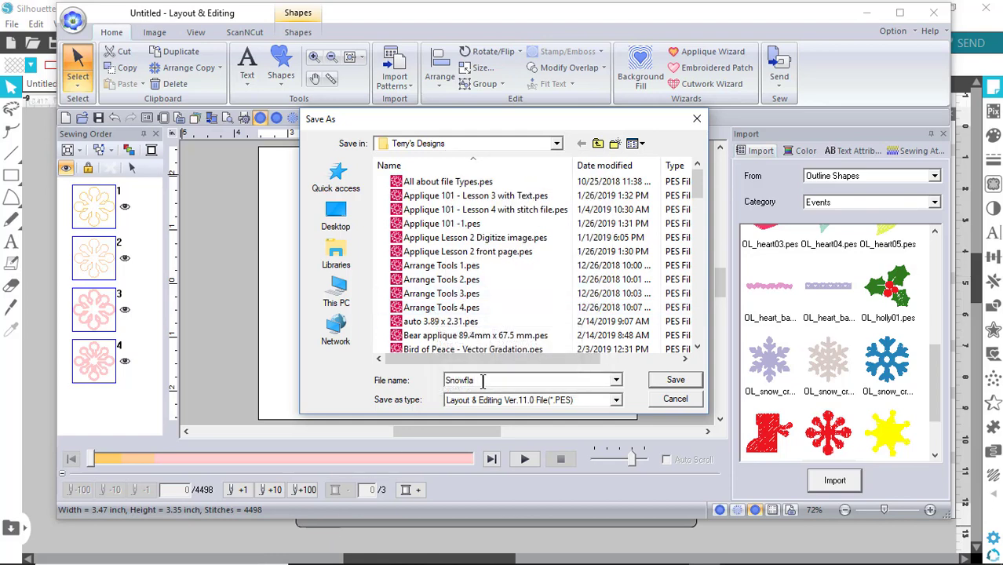
{"action": "type", "text": "ke"}
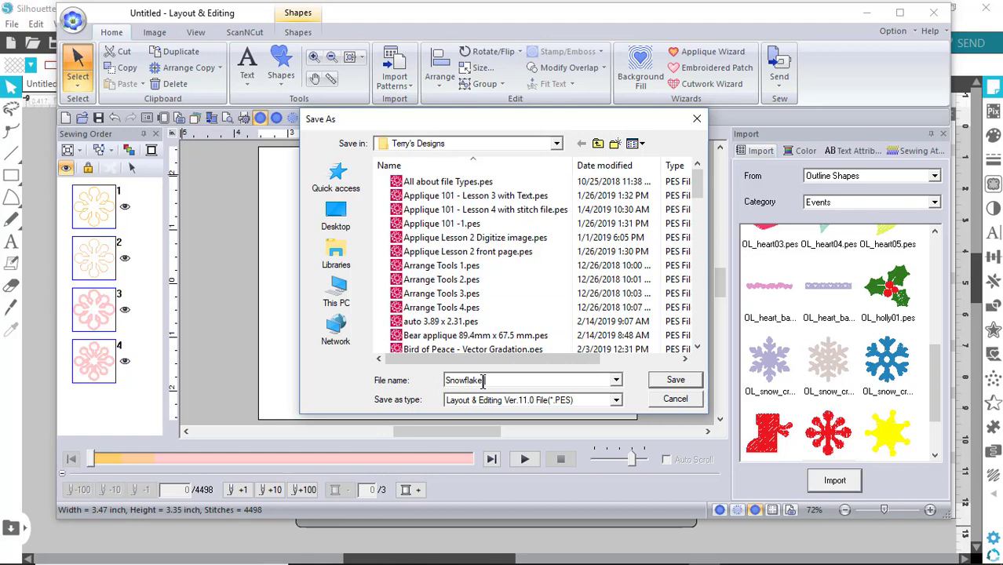
{"action": "type", "text": "3"}
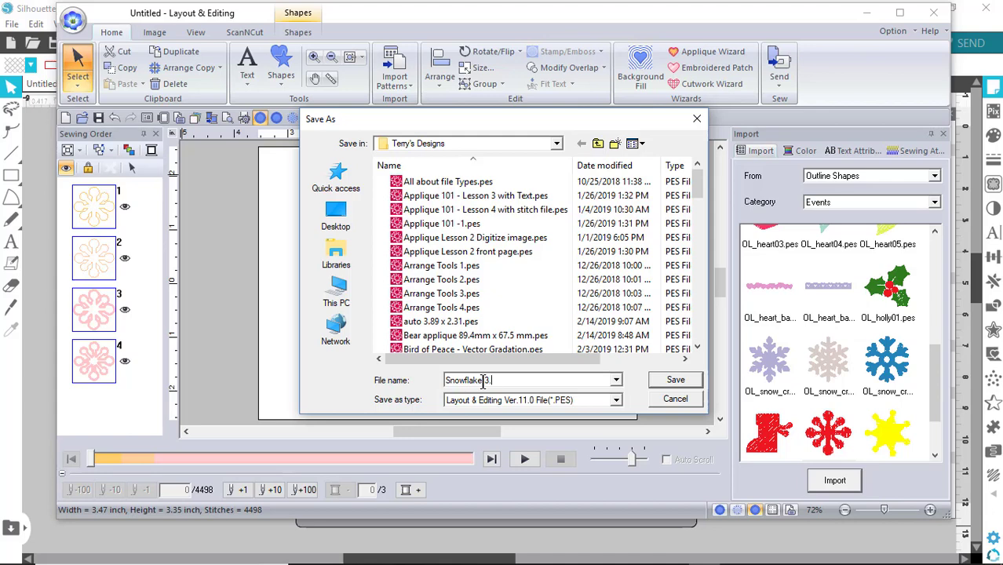
{"action": "type", "text": ".47 x"}
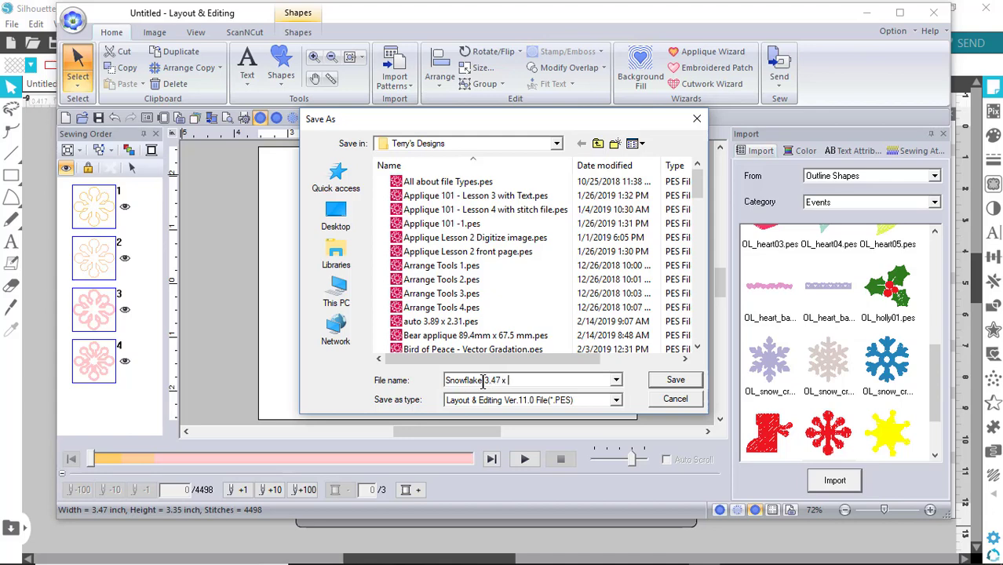
{"action": "type", "text": "3.35"}
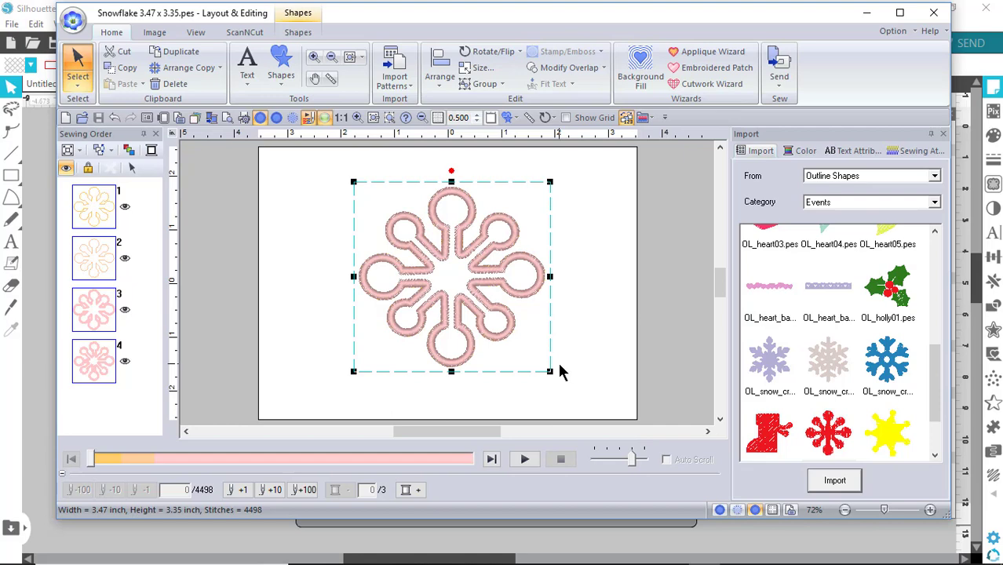
{"action": "mouse_move", "coordinate": [597, 376]}
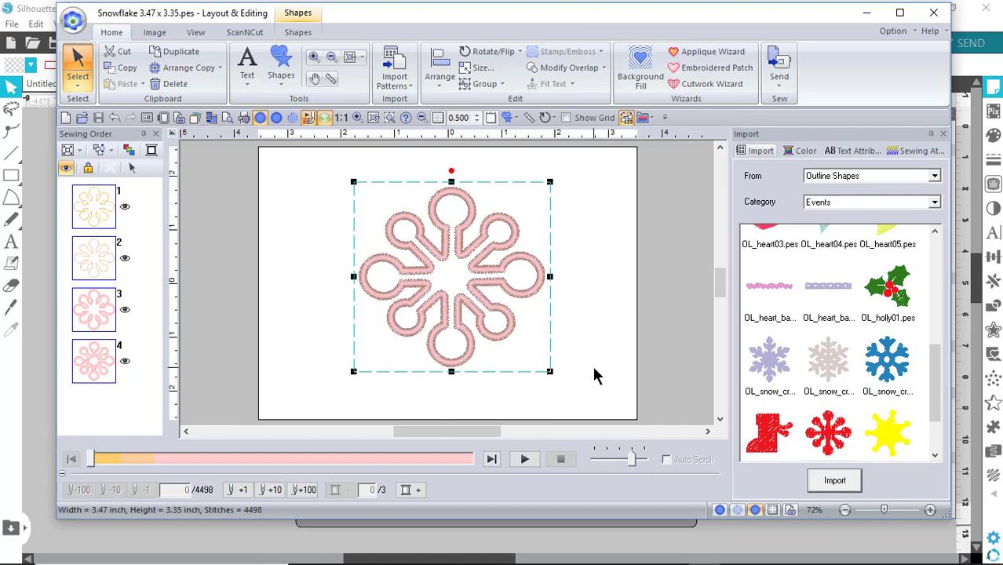
{"action": "mouse_move", "coordinate": [507, 339]}
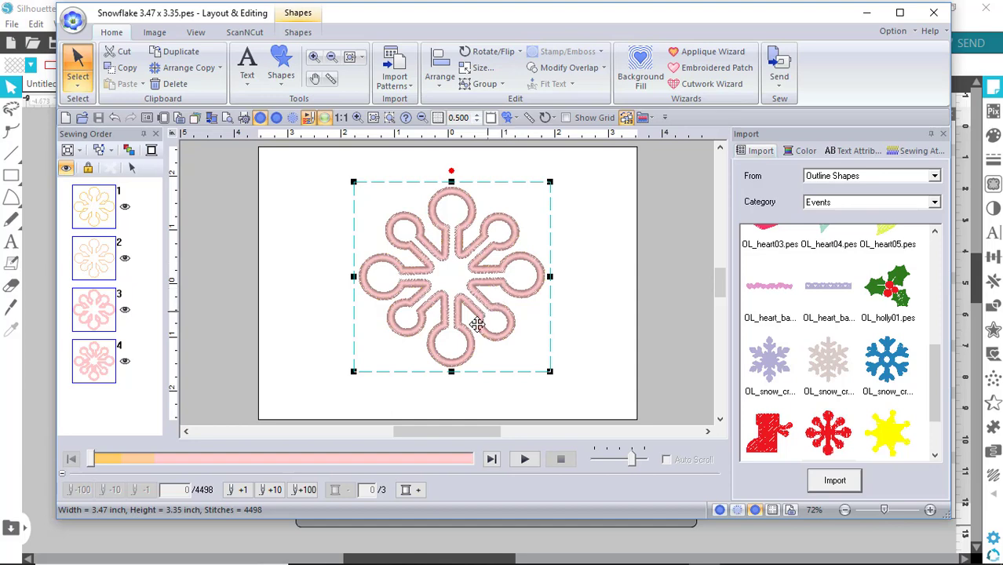
{"action": "mouse_move", "coordinate": [504, 267]}
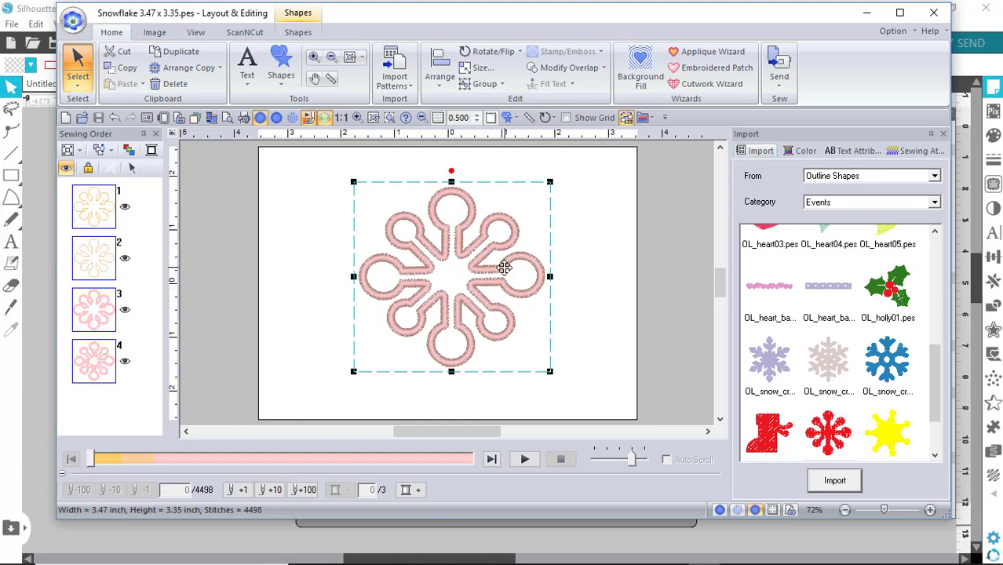
{"action": "mouse_move", "coordinate": [307, 48]}
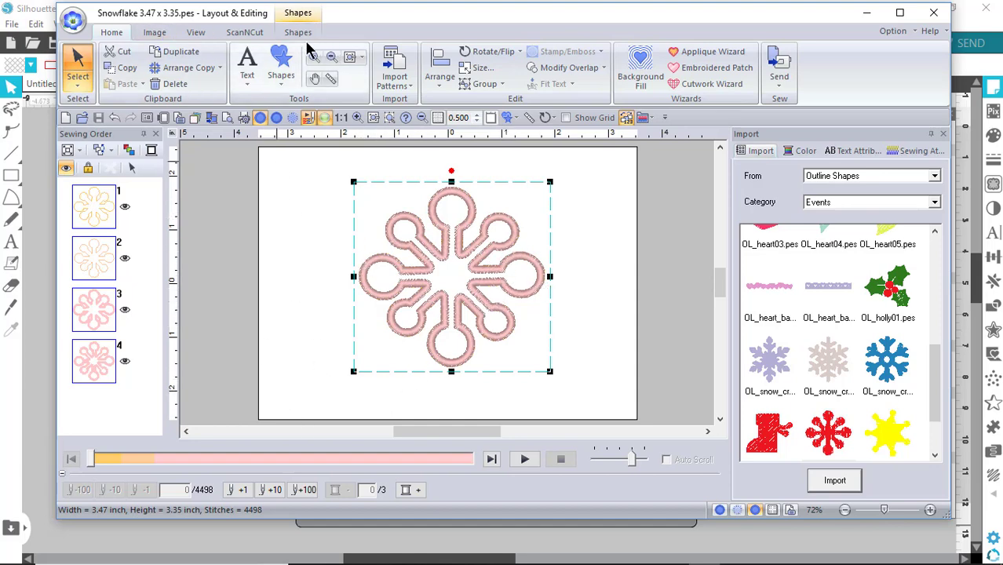
{"action": "mouse_move", "coordinate": [325, 307]}
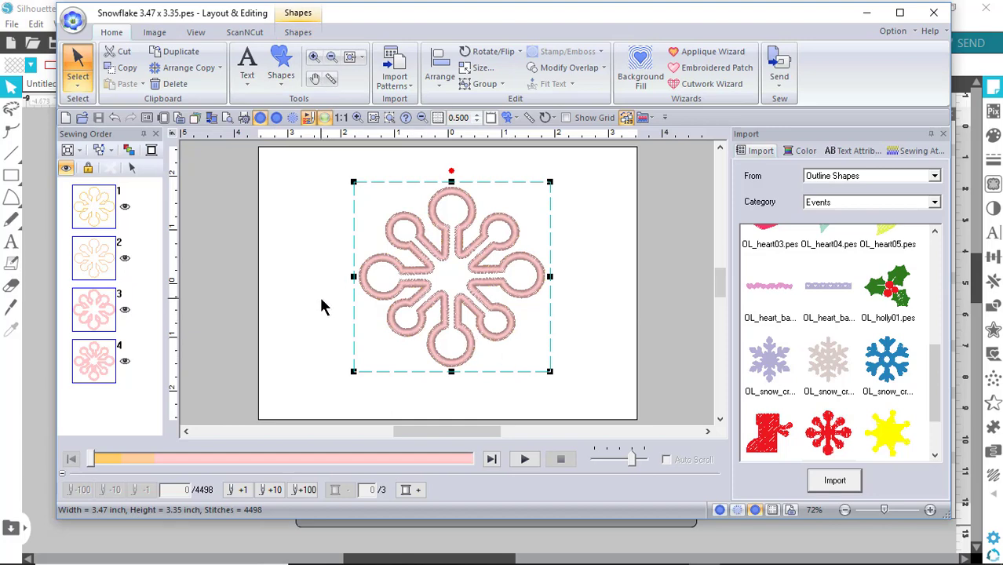
{"action": "mouse_move", "coordinate": [374, 349]}
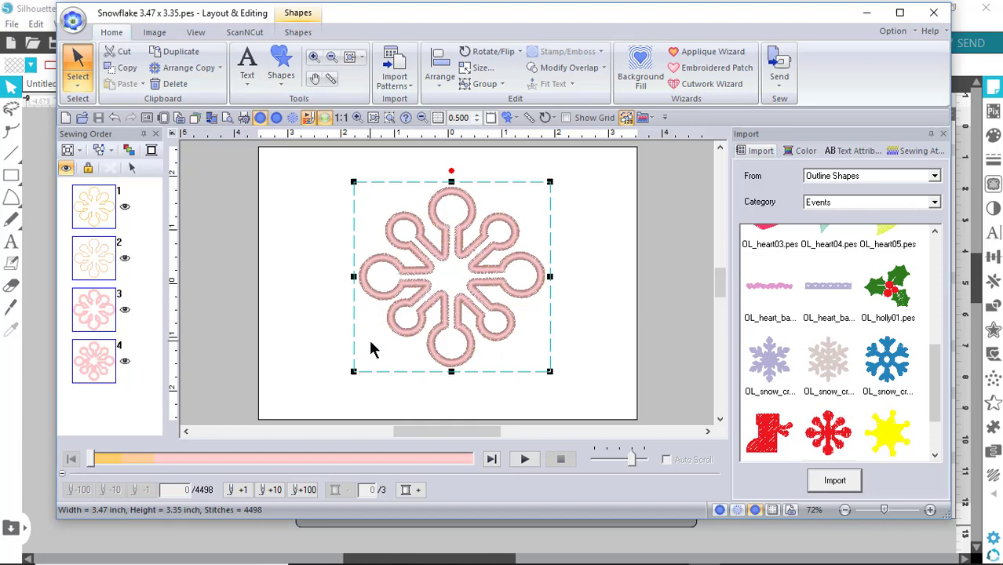
{"action": "mouse_move", "coordinate": [614, 375]}
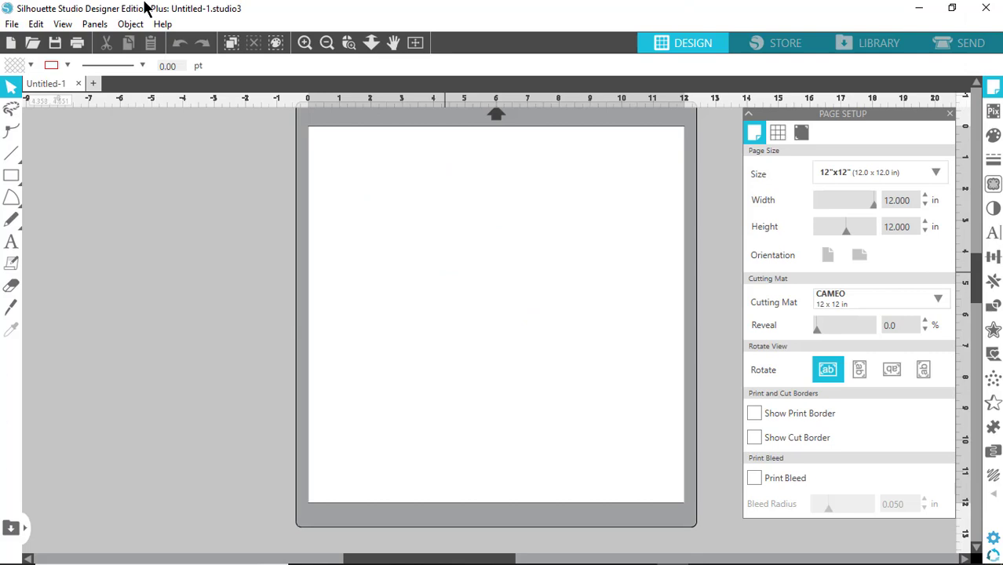
{"action": "left_click", "coordinate": [11, 23]}
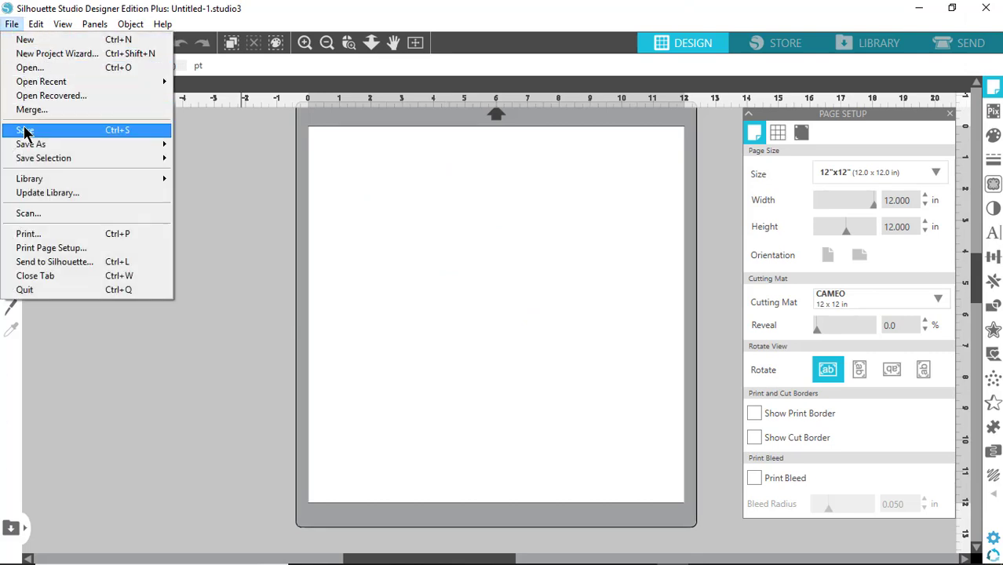
{"action": "left_click", "coordinate": [25, 129]}
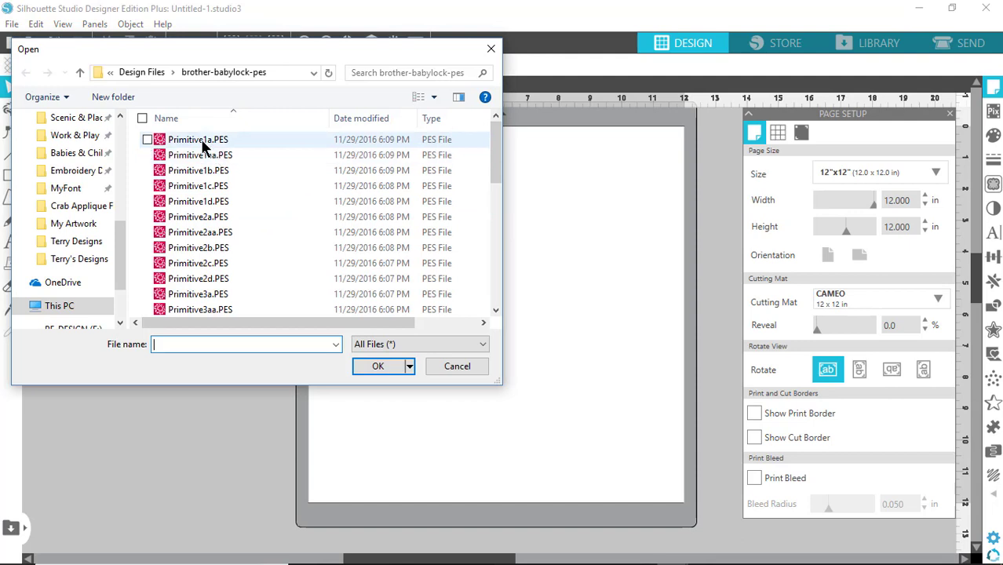
{"action": "mouse_move", "coordinate": [198, 139]}
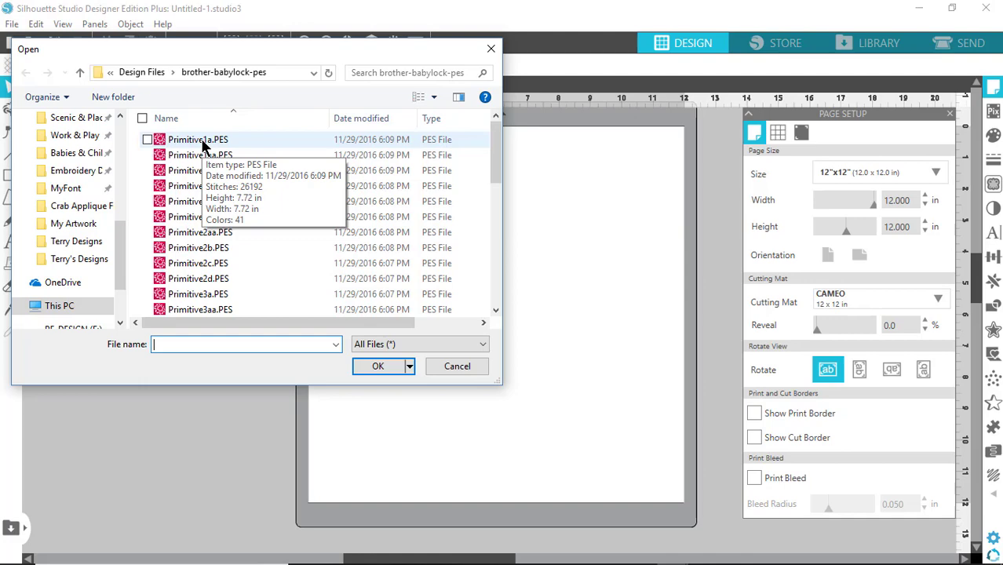
{"action": "left_click", "coordinate": [198, 138]}
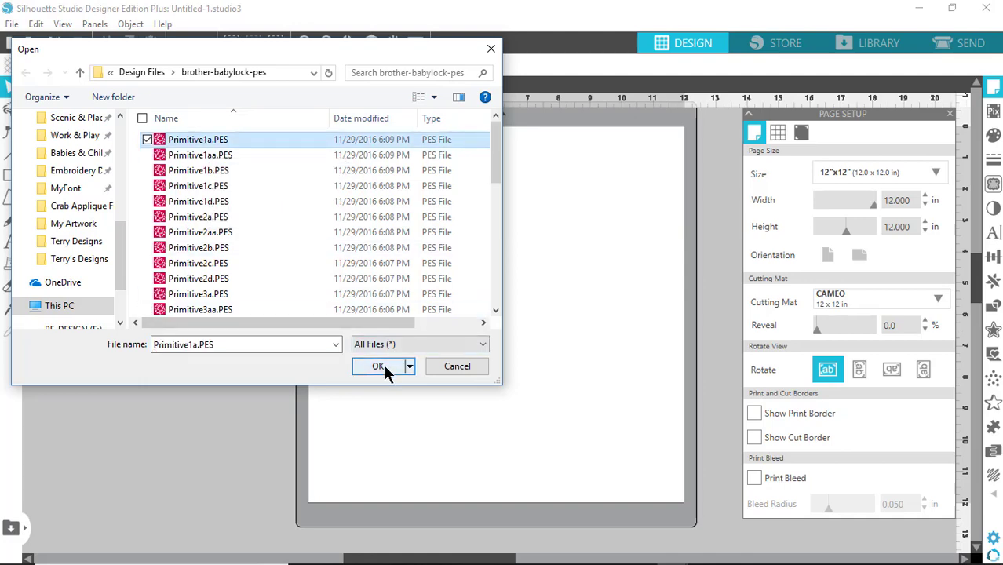
{"action": "left_click", "coordinate": [378, 366]}
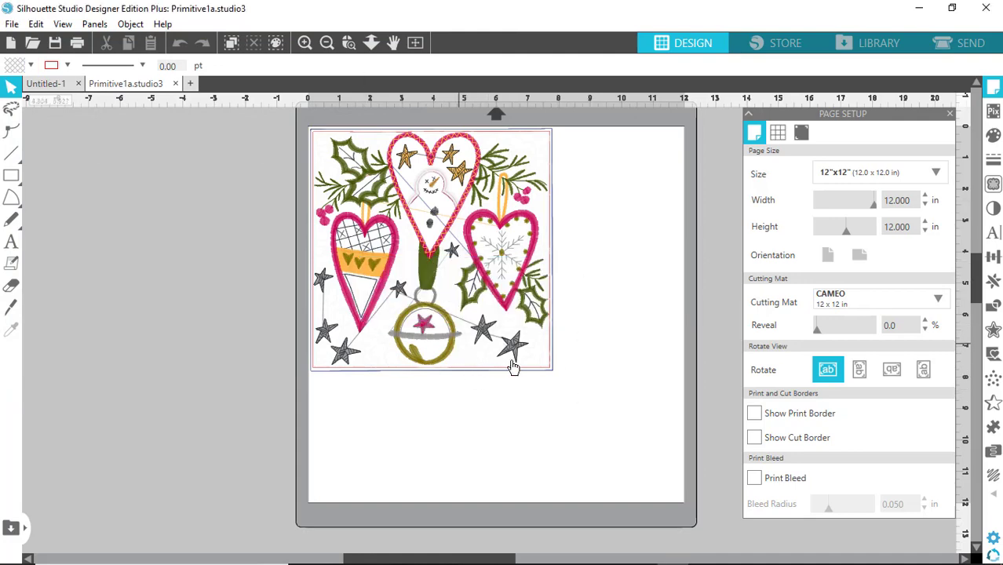
{"action": "mouse_move", "coordinate": [528, 309]}
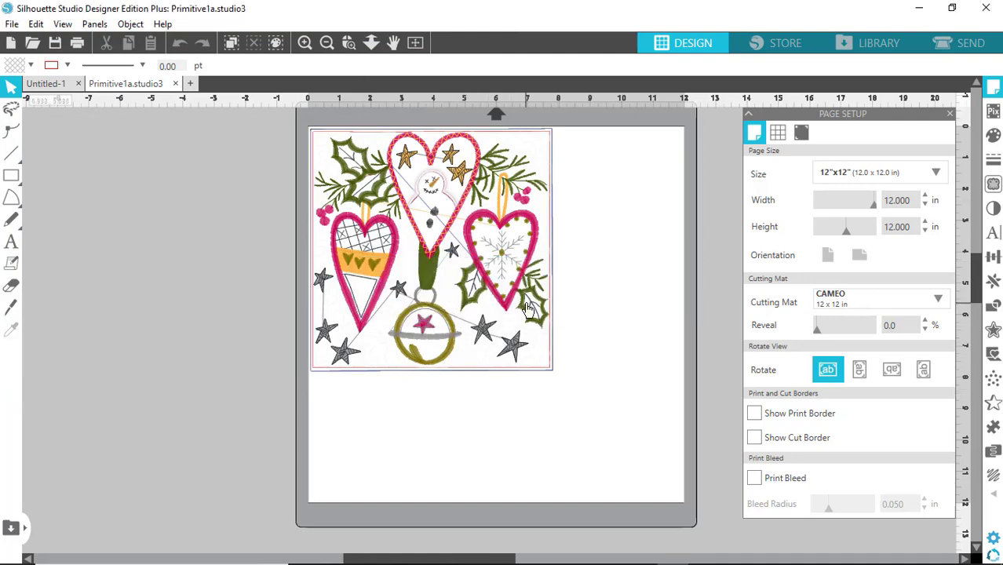
{"action": "mouse_move", "coordinate": [556, 355]}
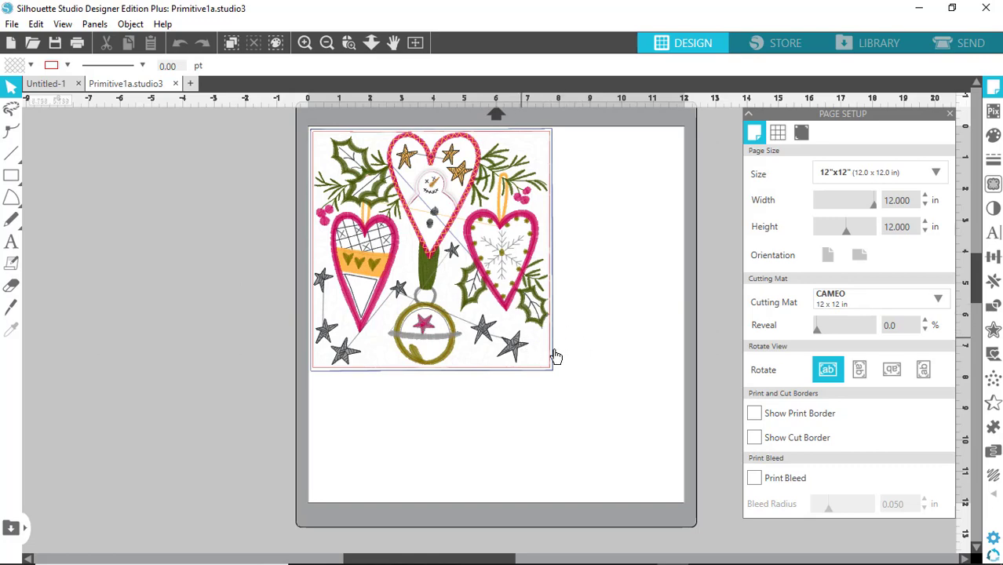
{"action": "mouse_move", "coordinate": [593, 362]}
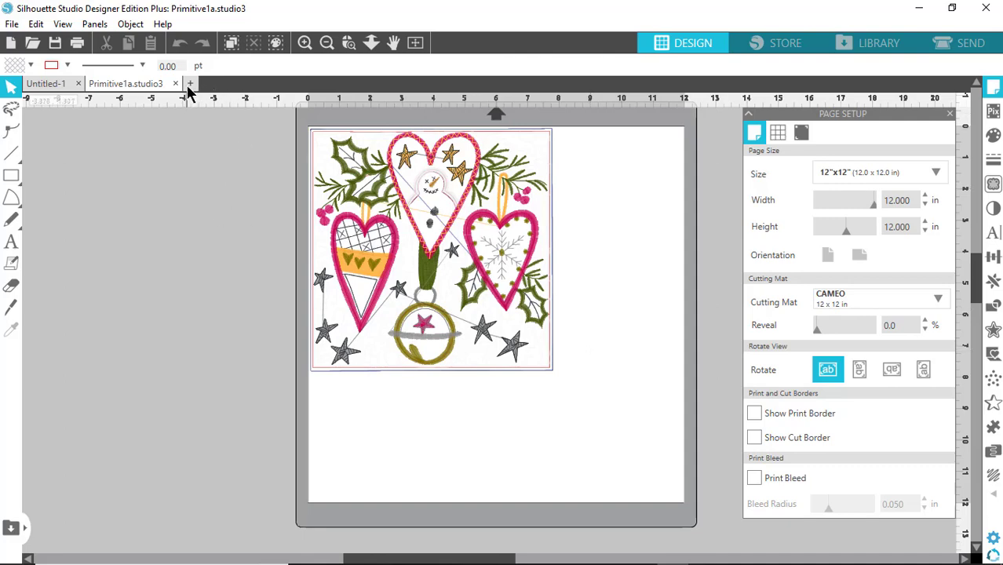
{"action": "left_click", "coordinate": [175, 83]}
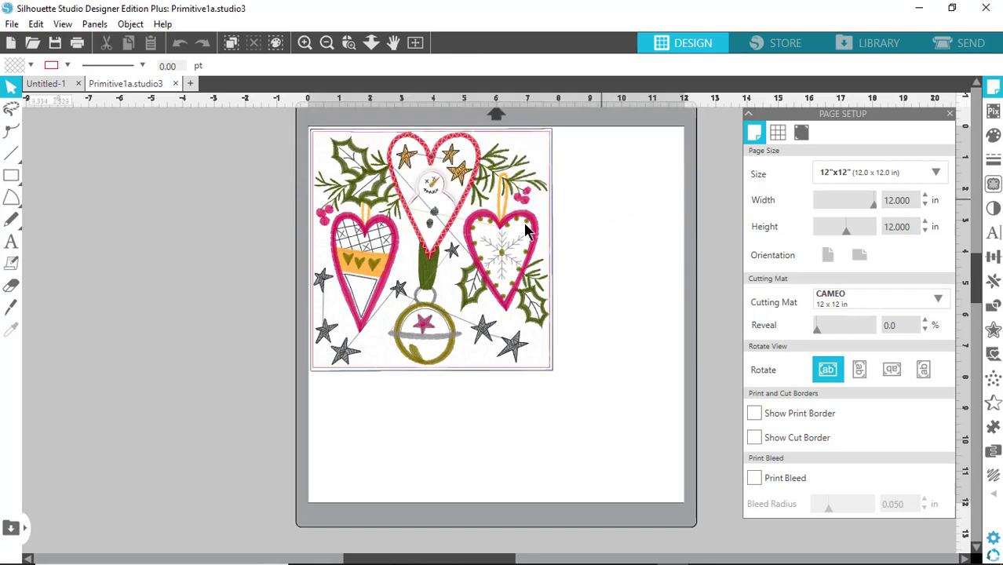
{"action": "mouse_move", "coordinate": [247, 106]}
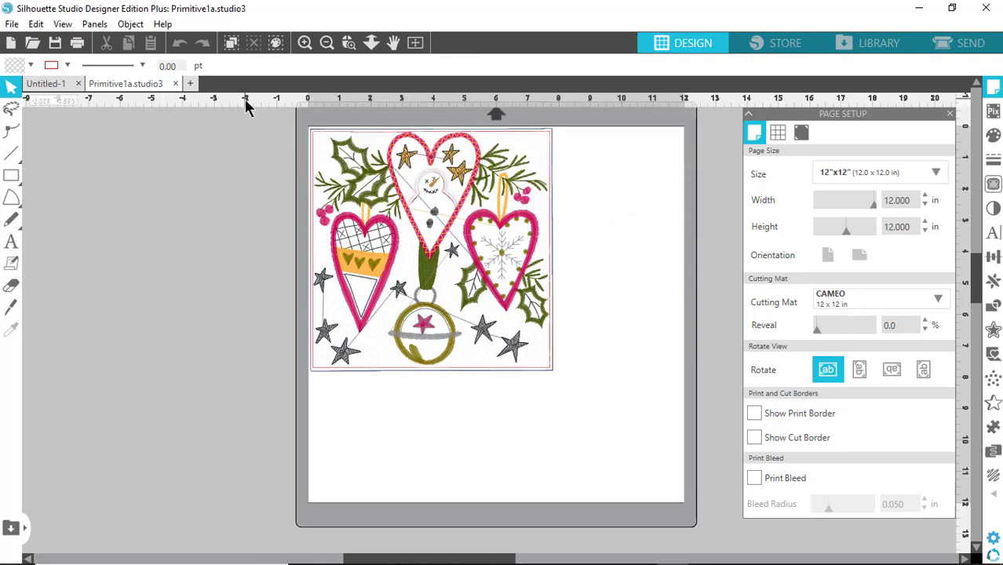
{"action": "left_click", "coordinate": [175, 83]}
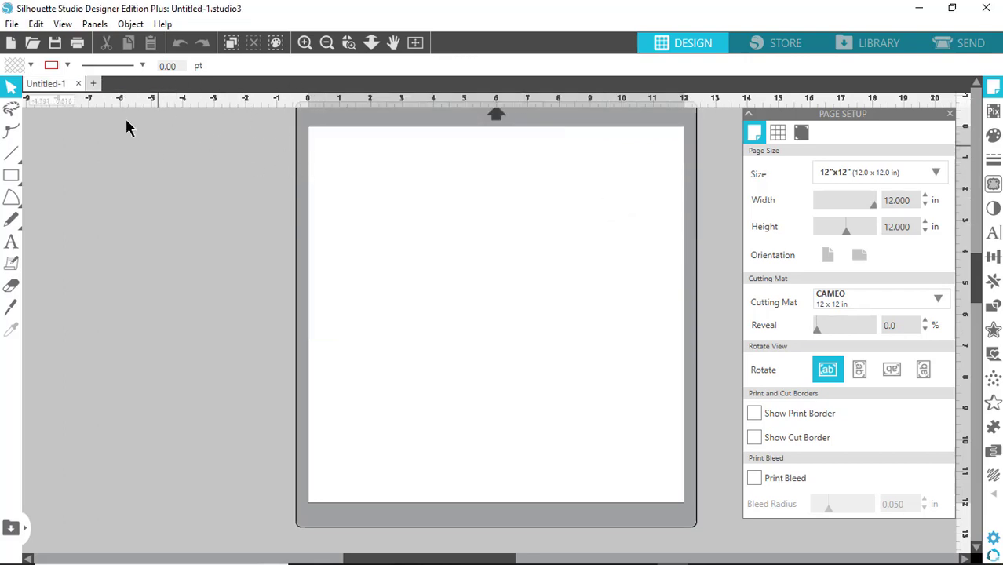
{"action": "mouse_move", "coordinate": [238, 109]}
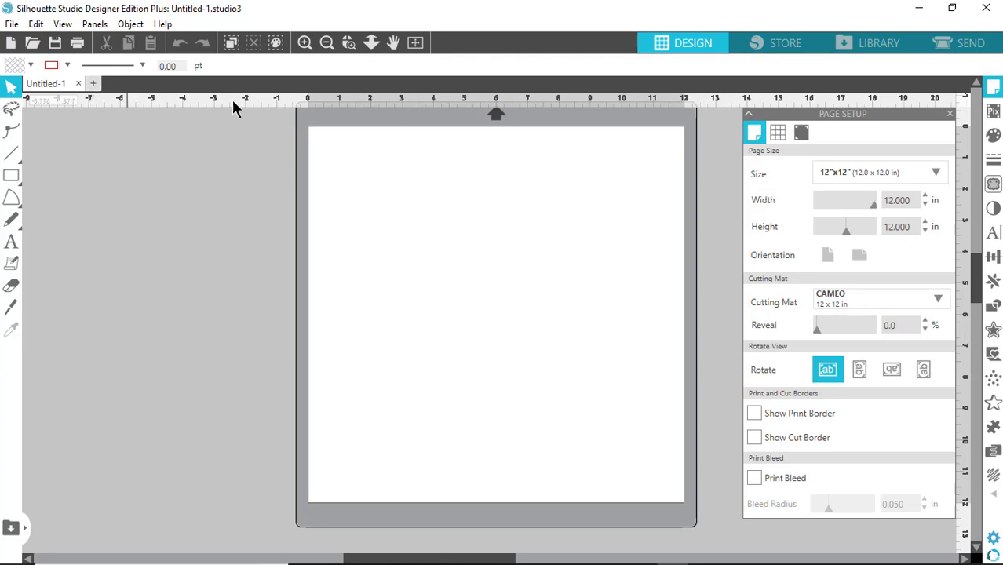
{"action": "mouse_move", "coordinate": [188, 170]}
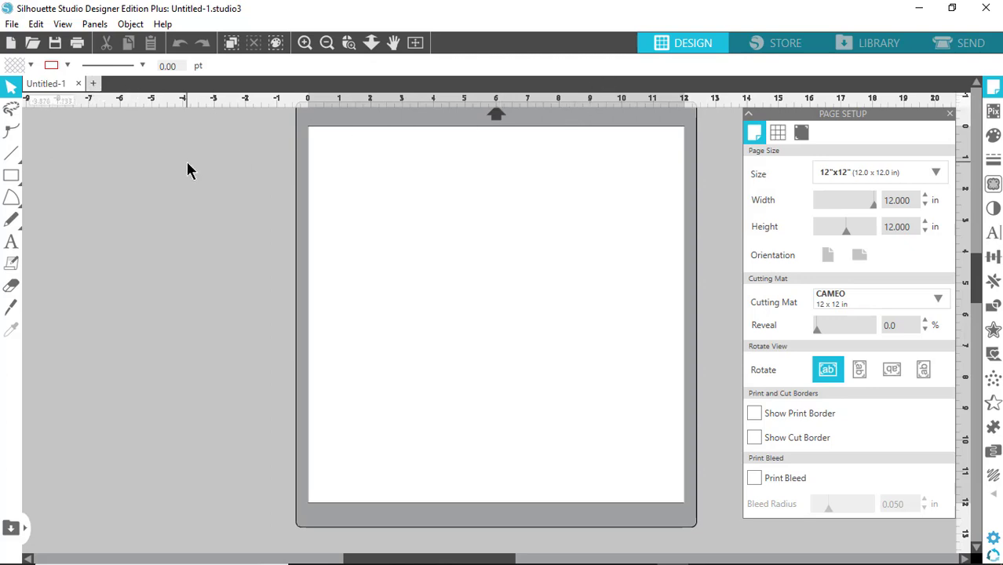
- Open Snowflake 3.47 x 3.35.pes from the designs folder, then quit without saving after the crash
{"action": "left_click", "coordinate": [12, 23]}
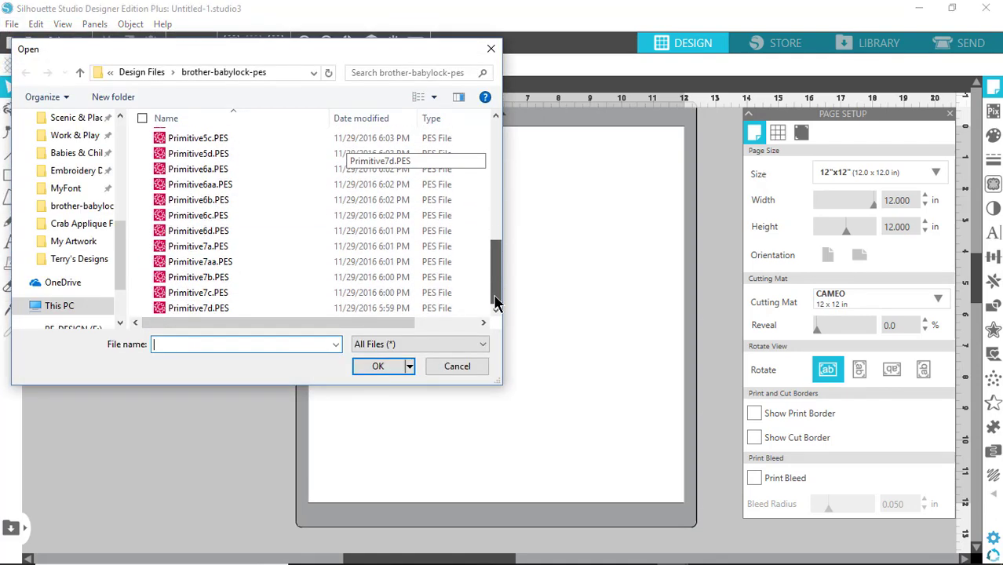
{"action": "scroll", "scroll_direction": "up", "scroll_amount": 3}
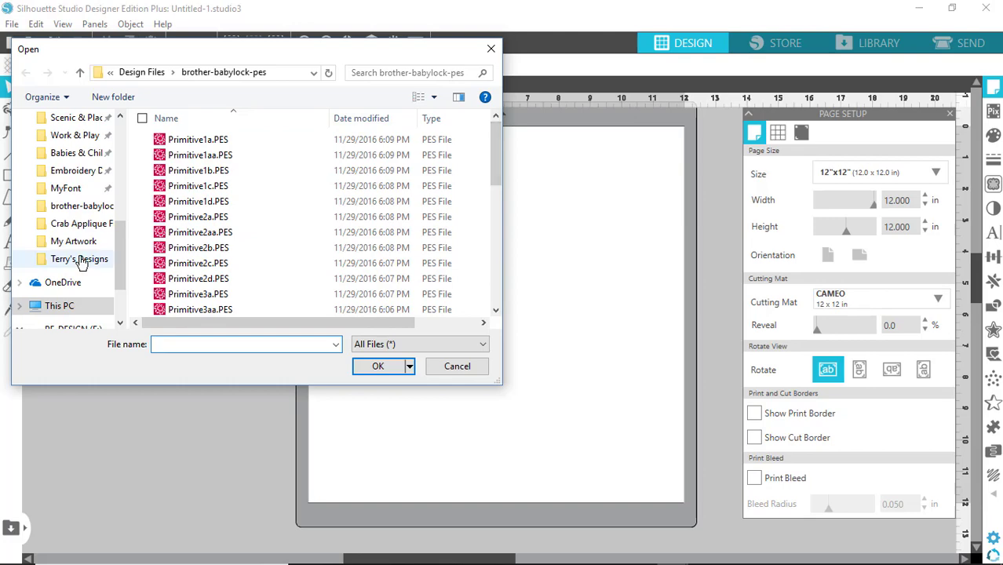
{"action": "left_click", "coordinate": [79, 259]}
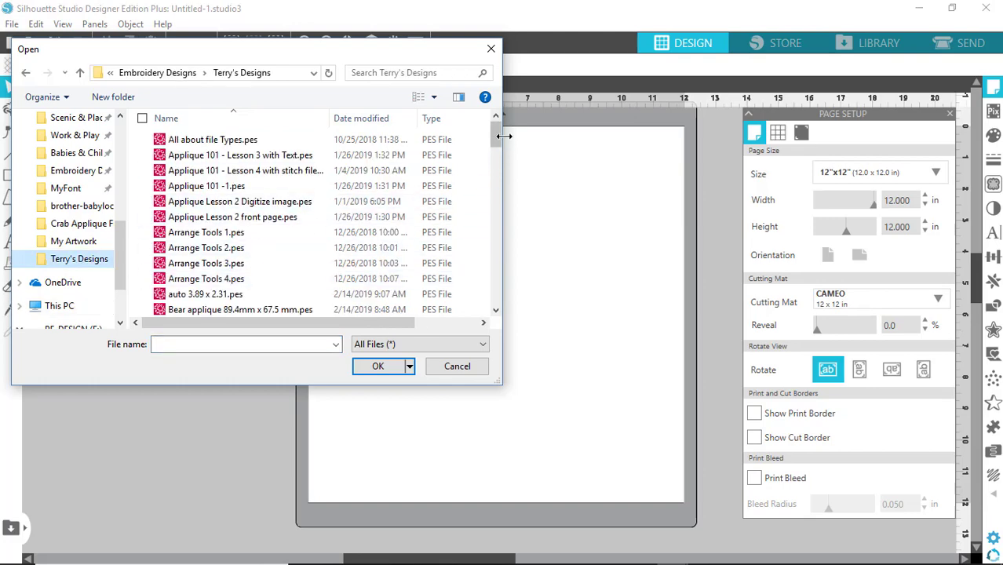
{"action": "scroll", "scroll_direction": "down", "scroll_amount": 3}
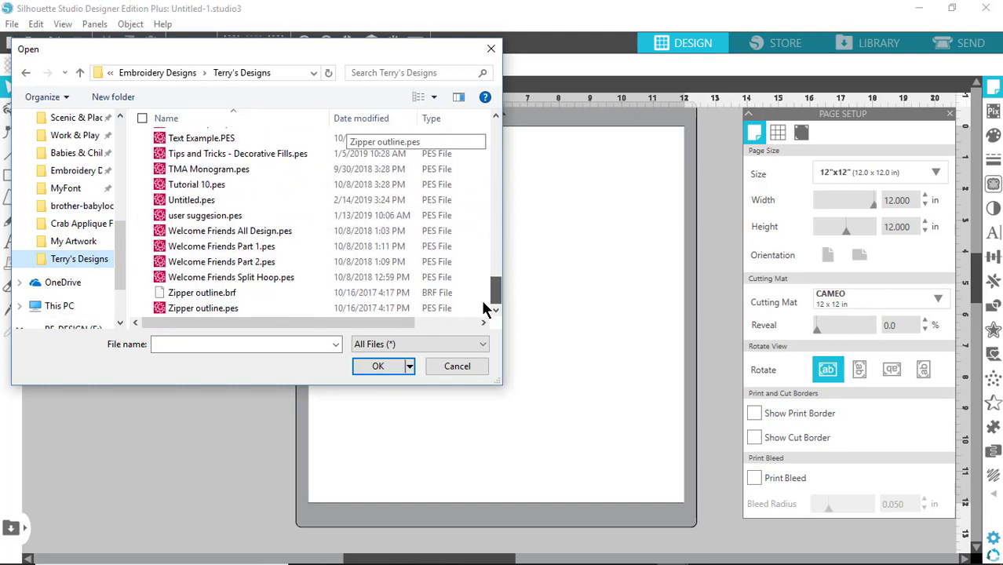
{"action": "scroll", "scroll_direction": "up", "scroll_amount": 3}
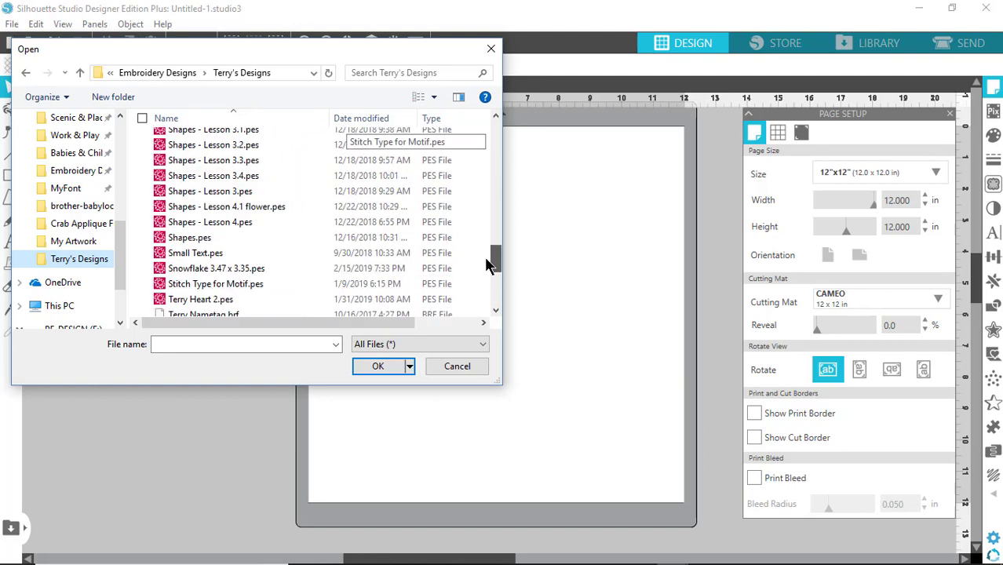
{"action": "left_click", "coordinate": [216, 268]}
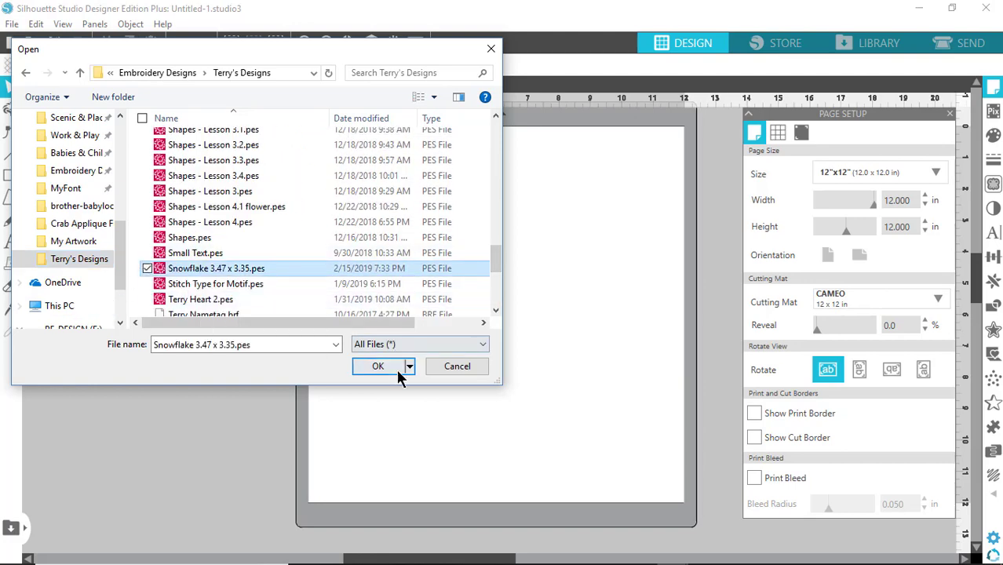
{"action": "left_click", "coordinate": [378, 366]}
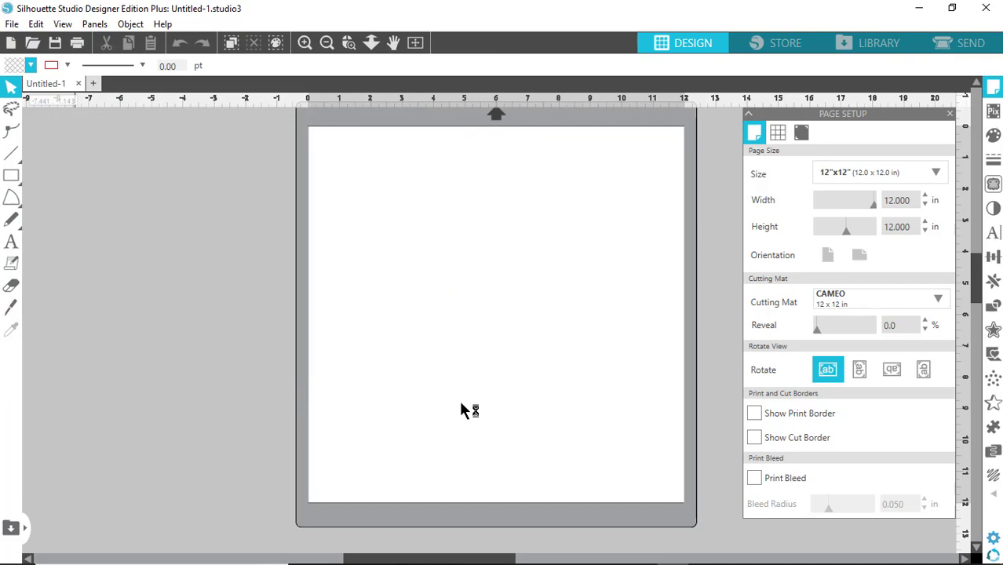
{"action": "mouse_move", "coordinate": [444, 362]}
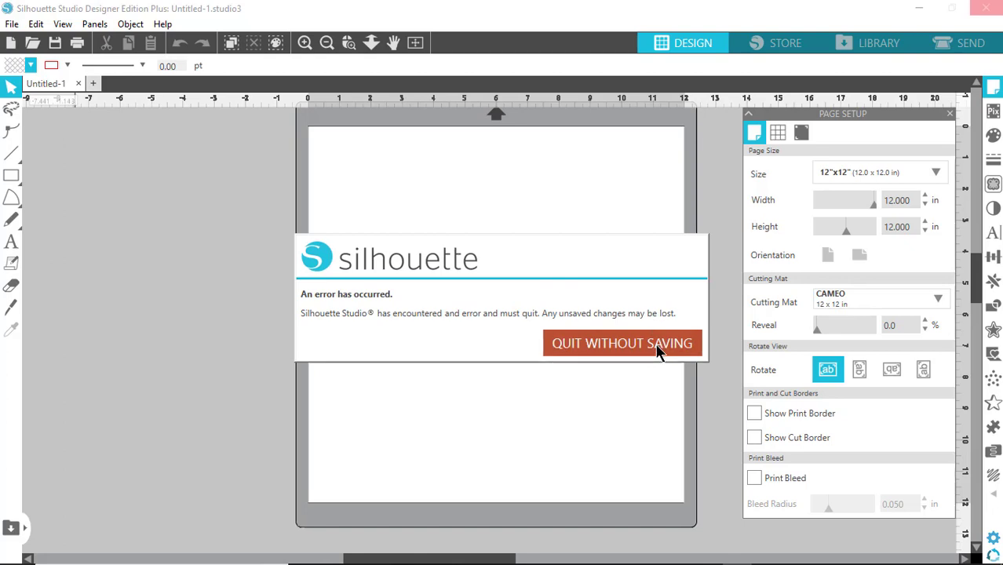
{"action": "left_click", "coordinate": [623, 343]}
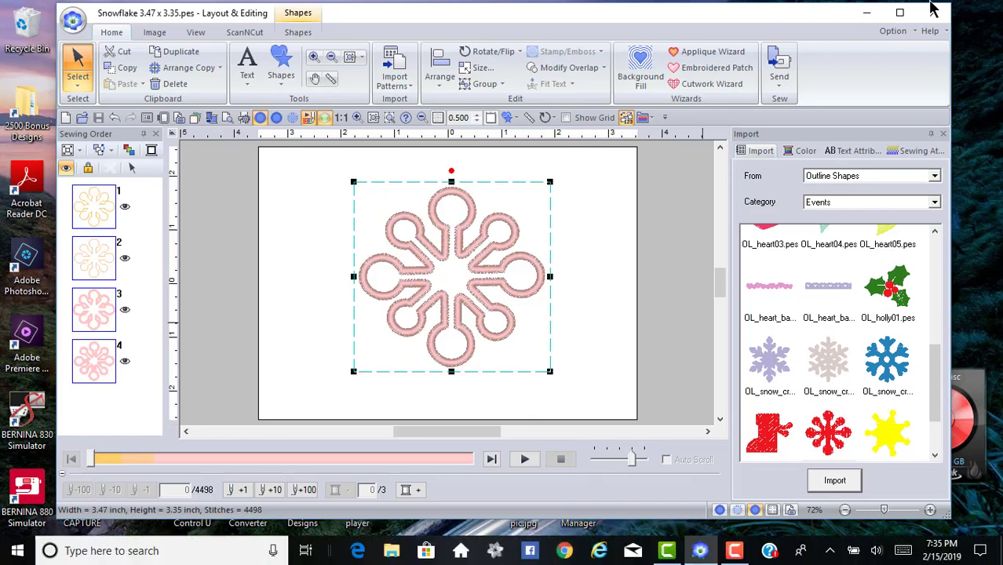
- Relaunch Silhouette Studio
{"action": "left_click", "coordinate": [867, 13]}
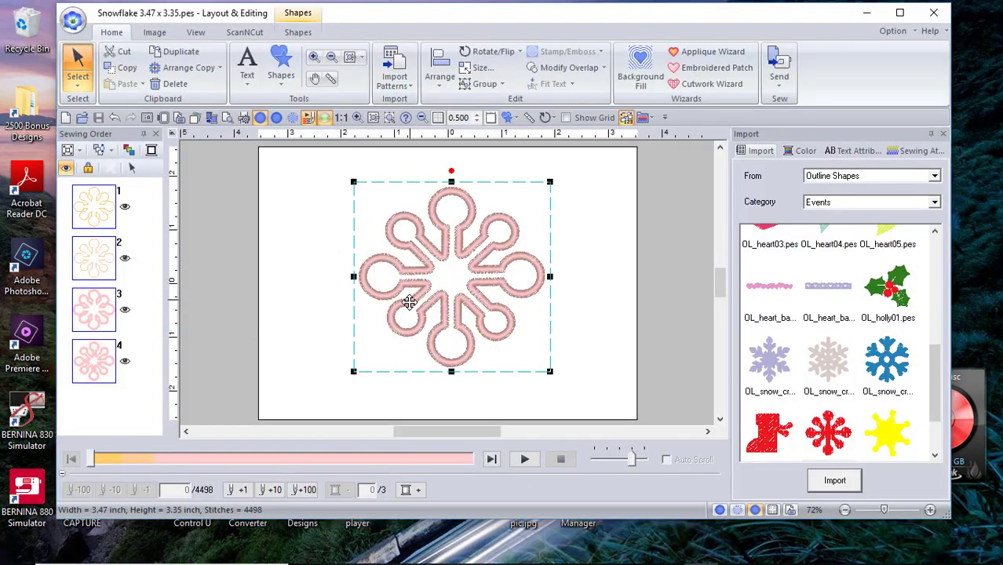
{"action": "mouse_move", "coordinate": [471, 355]}
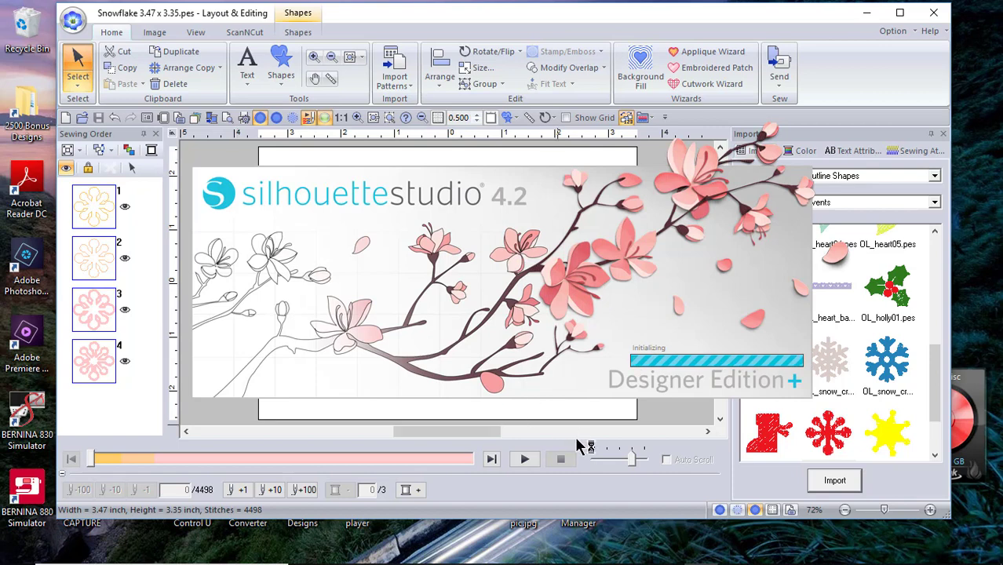
{"action": "mouse_move", "coordinate": [440, 440]}
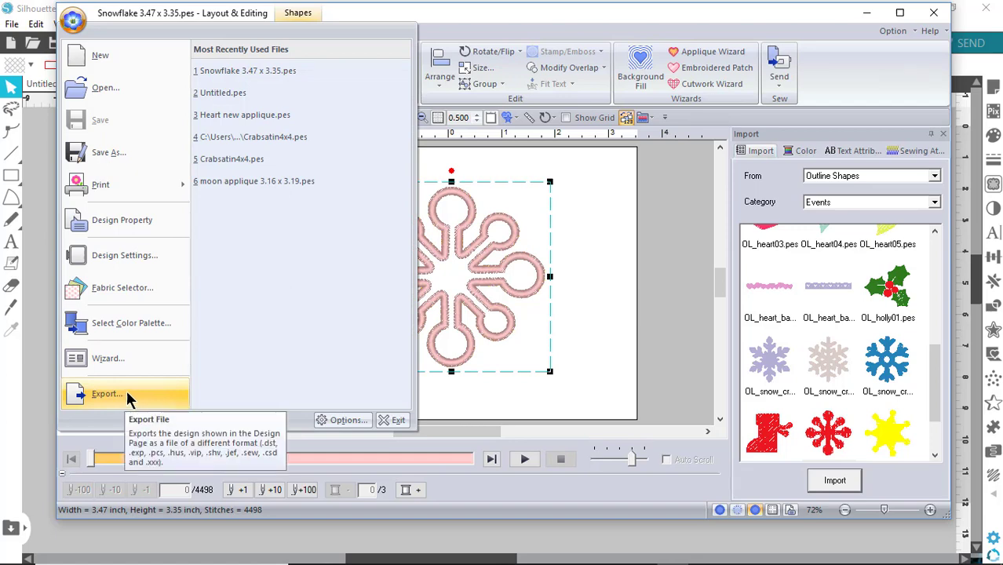
- Export the snowflake design as a Tajima (*.DST) file
{"action": "left_click", "coordinate": [107, 393]}
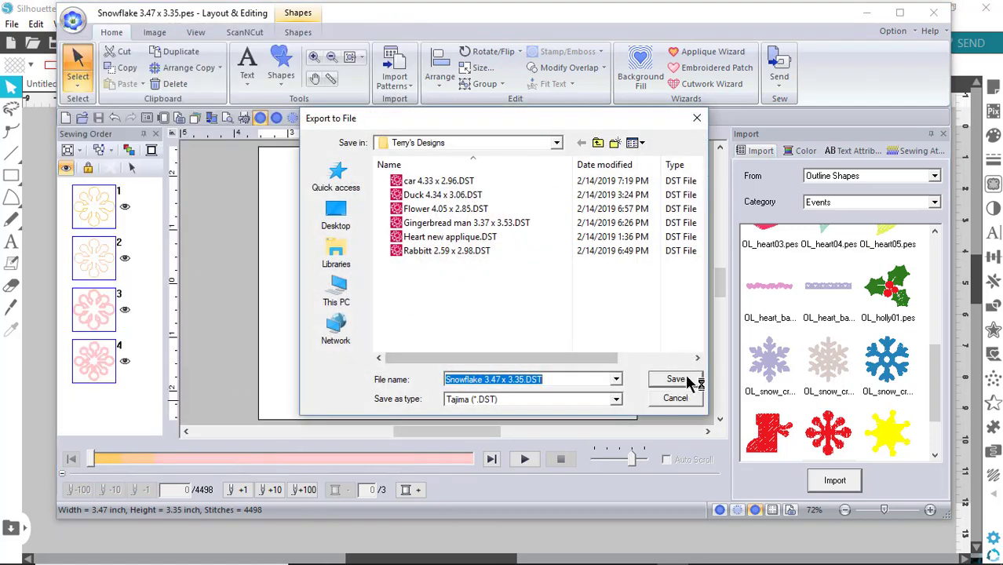
{"action": "left_click", "coordinate": [616, 399]}
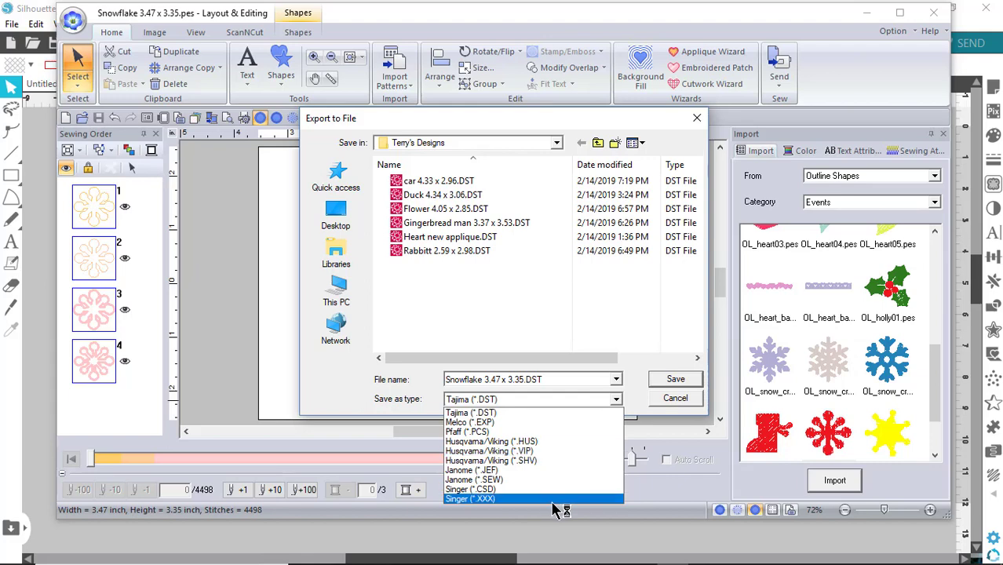
{"action": "mouse_move", "coordinate": [541, 511]}
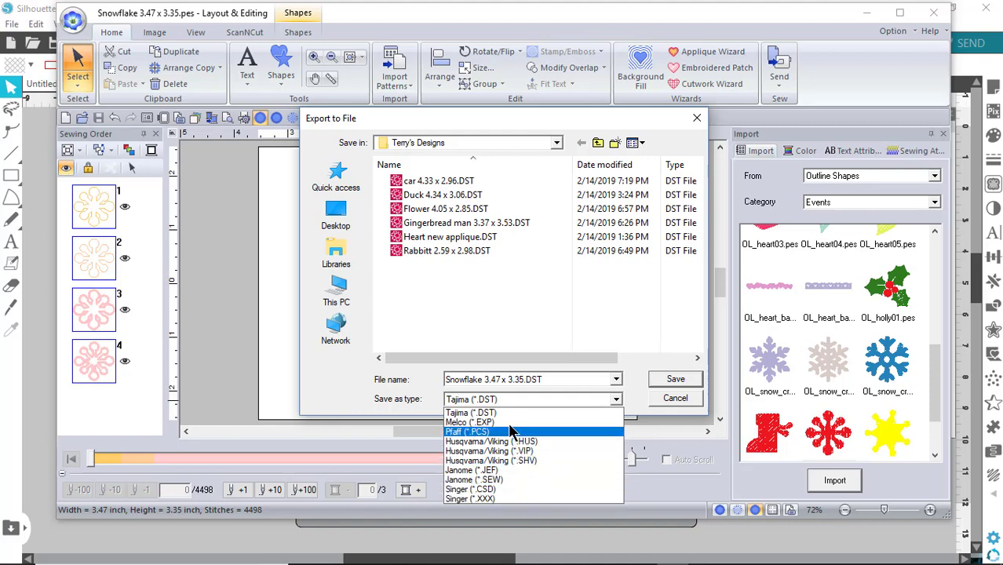
{"action": "mouse_move", "coordinate": [510, 422]}
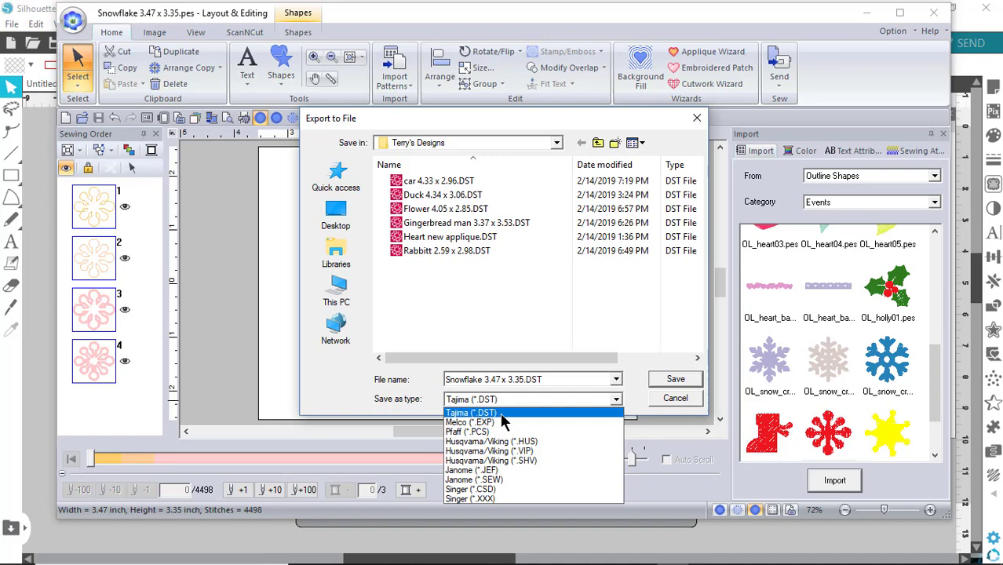
{"action": "left_click", "coordinate": [469, 413]}
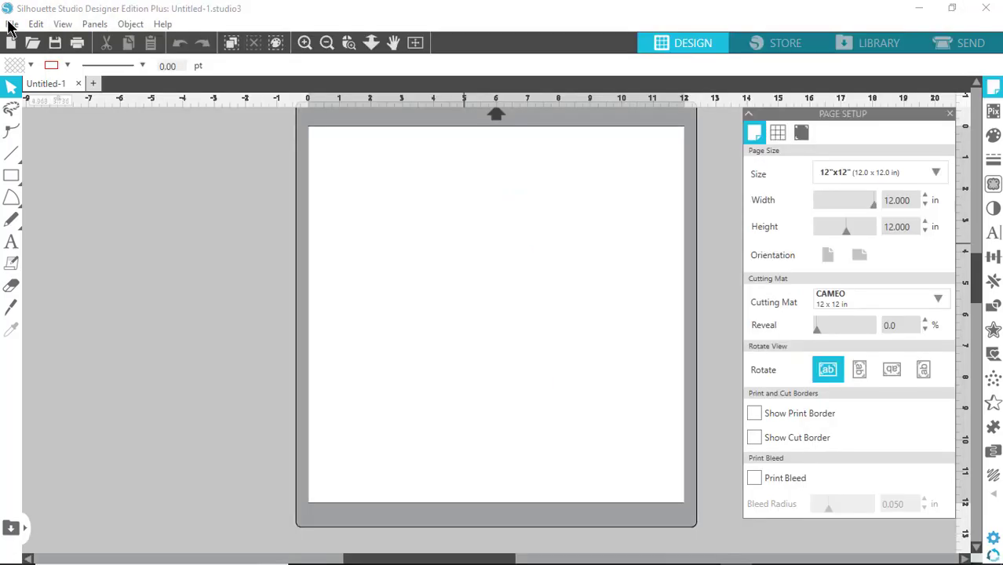
- Open Snowflake 3.47 x 3.35.DST from Terry's Designs in Silhouette Studio
{"action": "left_click", "coordinate": [12, 24]}
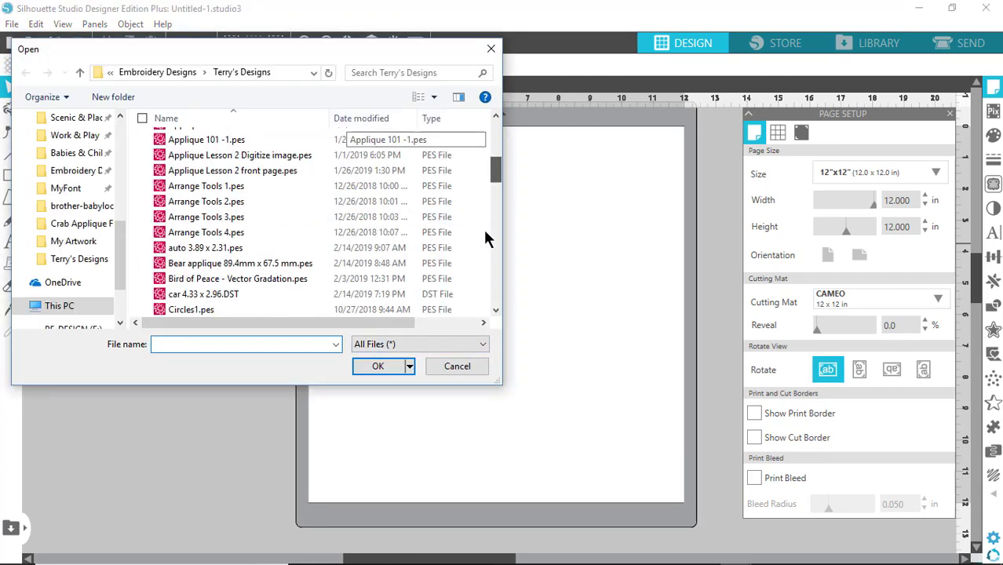
{"action": "scroll", "scroll_direction": "down", "scroll_amount": 3}
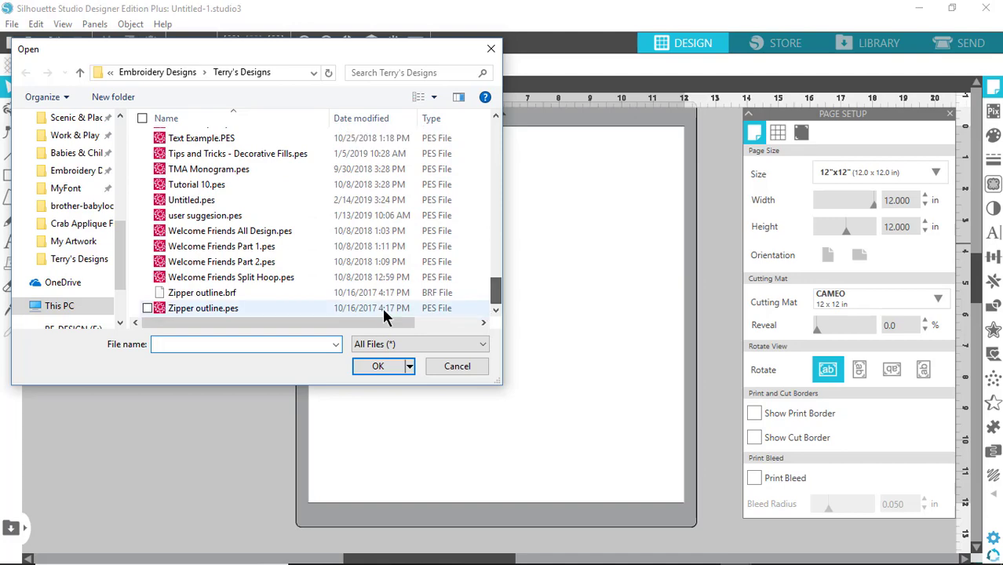
{"action": "scroll", "scroll_direction": "up", "scroll_amount": 3}
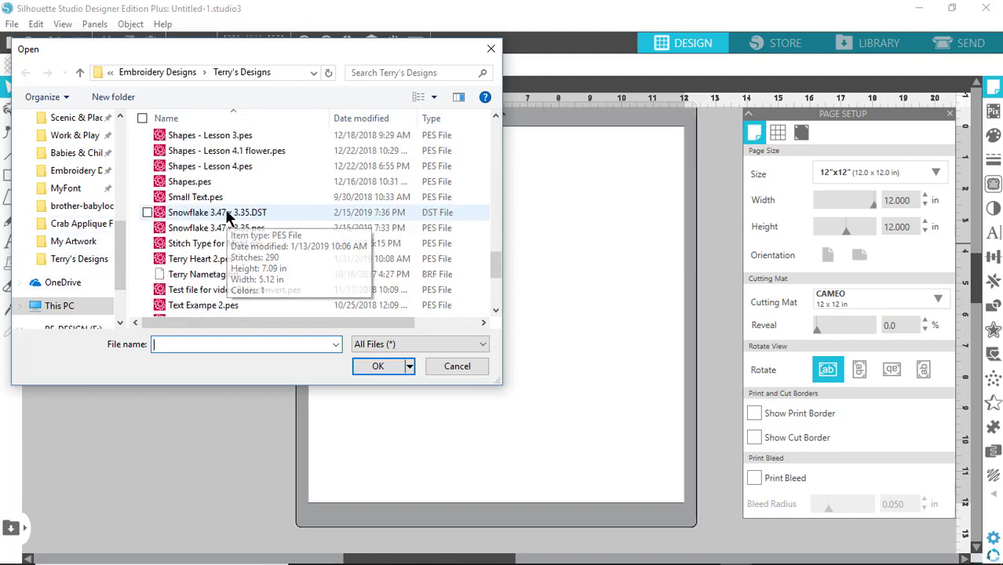
{"action": "mouse_move", "coordinate": [256, 219]}
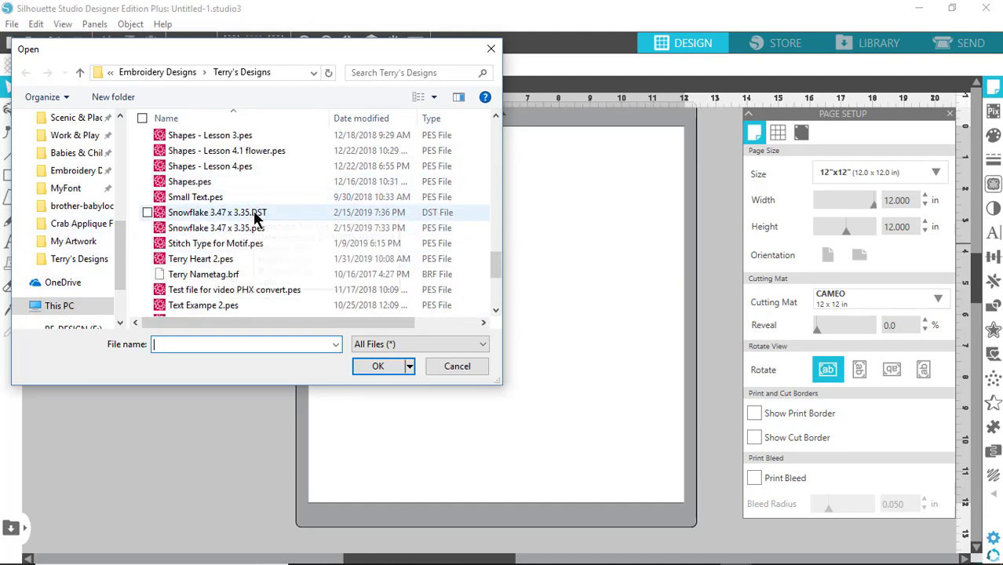
{"action": "left_click", "coordinate": [457, 366]}
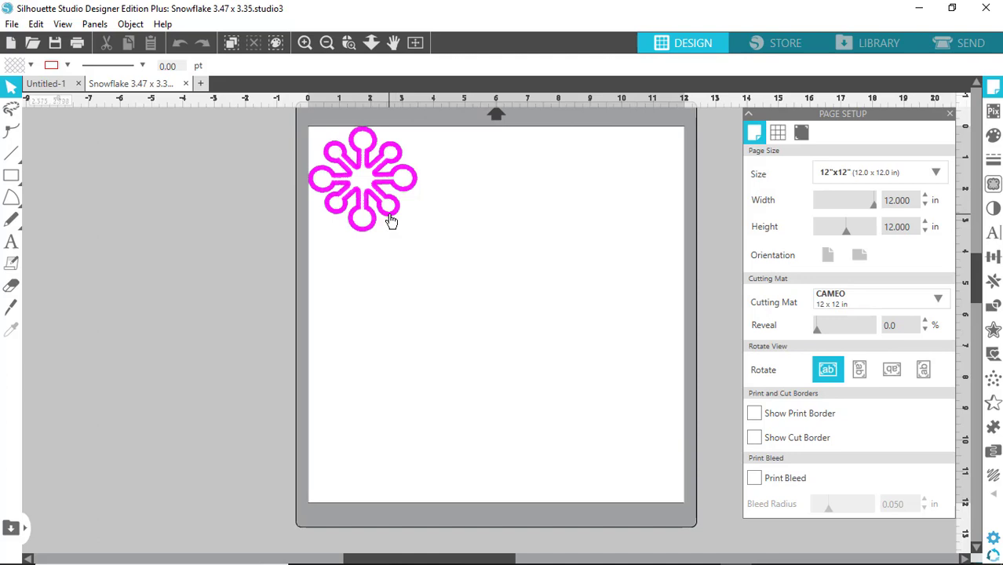
- Drag the thick magenta snowflake aside, select it and delete it
{"action": "left_click_drag", "start_coordinate": [363, 179], "coordinate": [445, 288]}
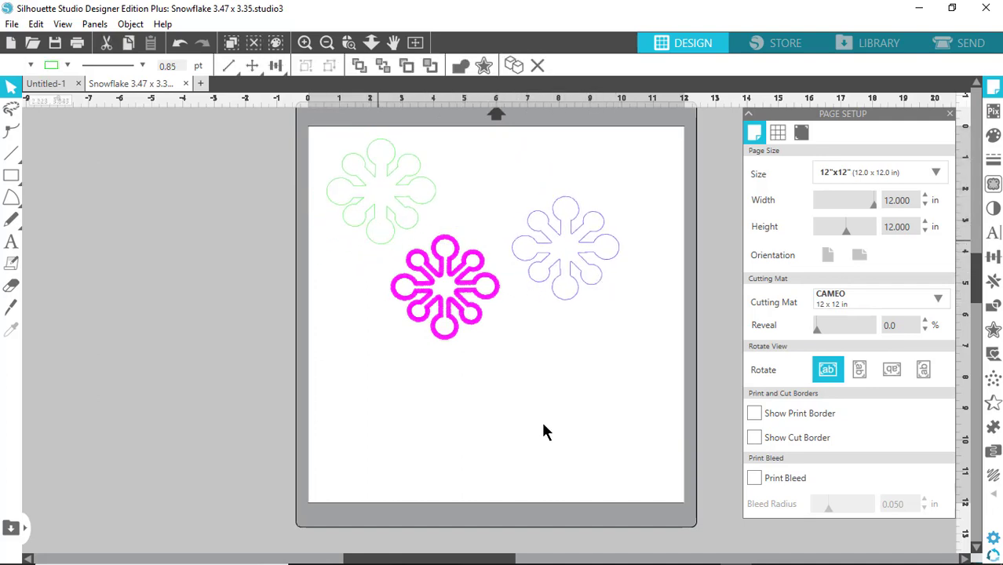
{"action": "left_click", "coordinate": [445, 287]}
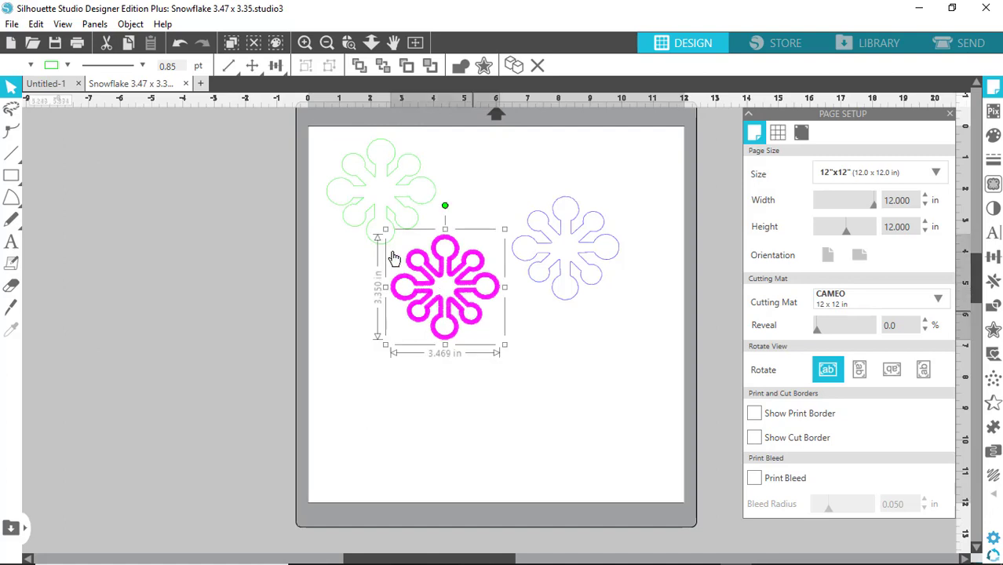
{"action": "mouse_move", "coordinate": [416, 334]}
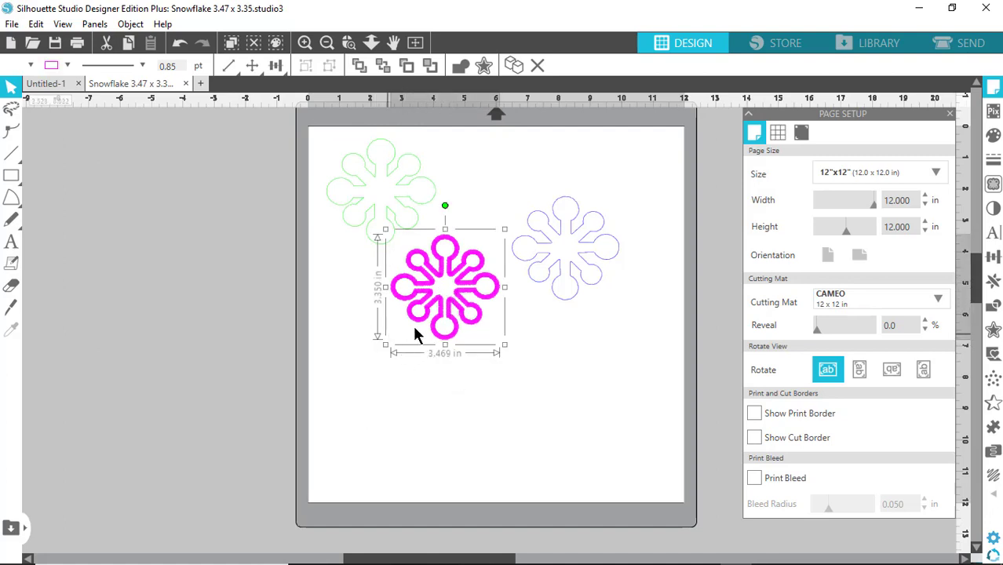
{"action": "mouse_move", "coordinate": [530, 317]}
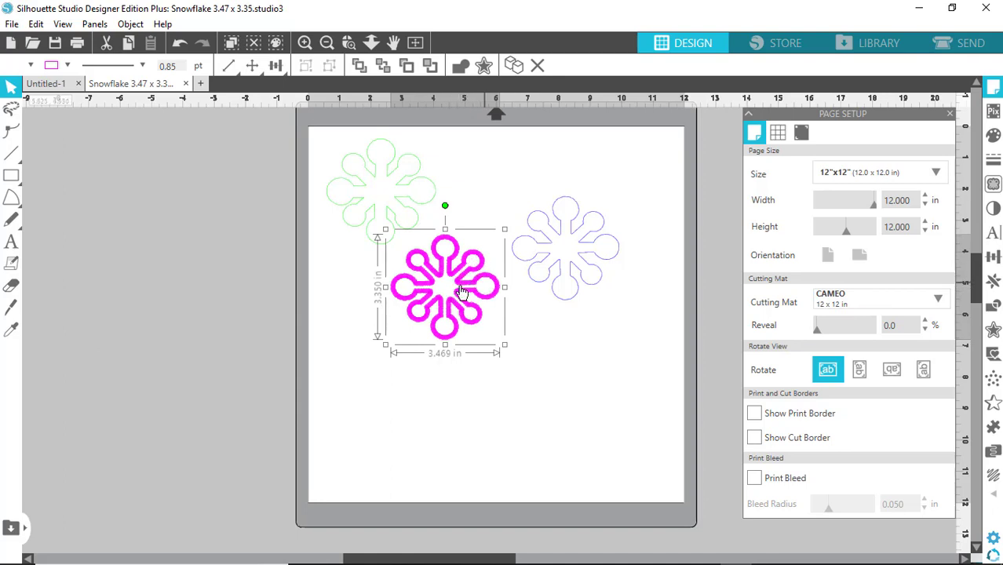
{"action": "mouse_move", "coordinate": [463, 449]}
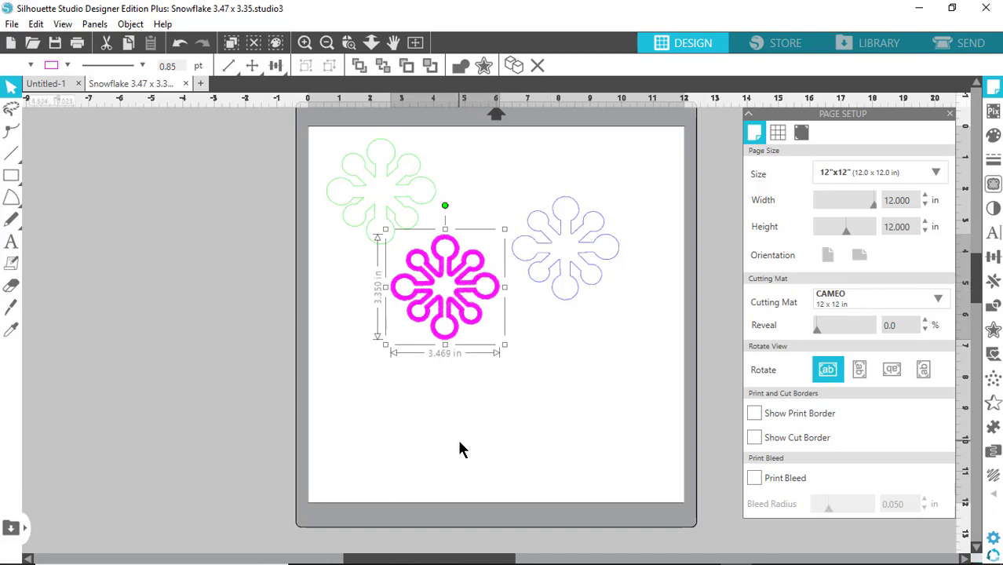
{"action": "mouse_move", "coordinate": [479, 429]}
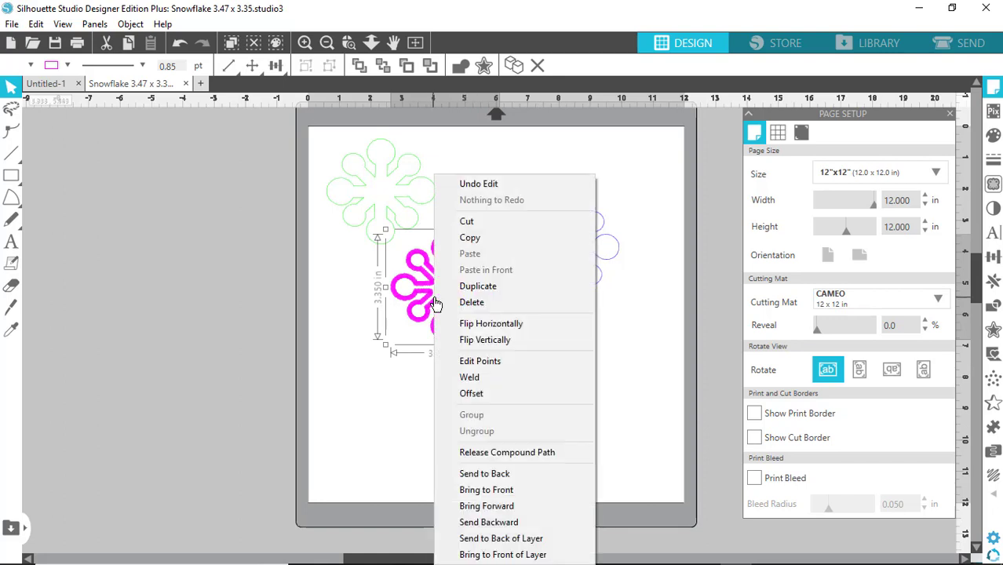
{"action": "mouse_move", "coordinate": [472, 302]}
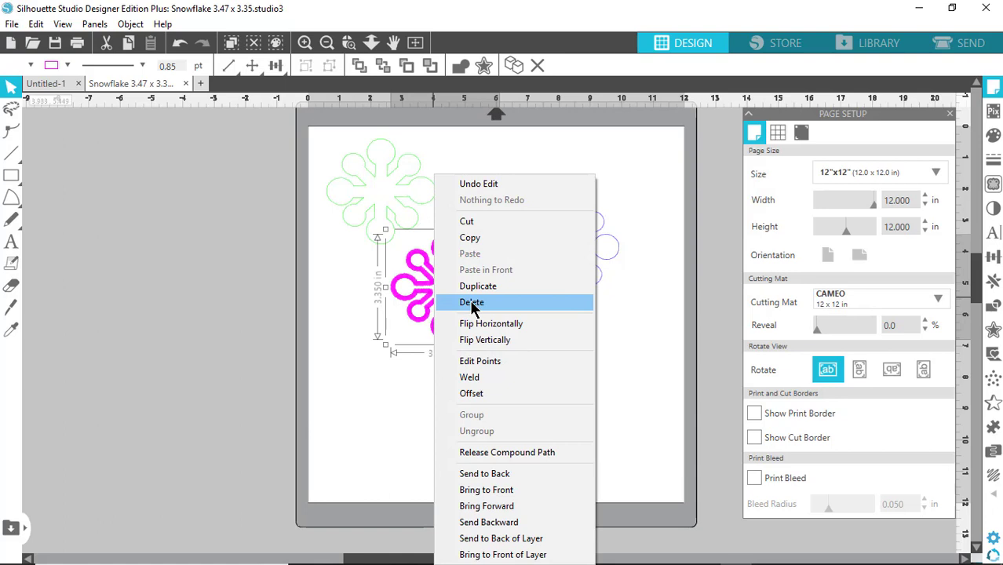
{"action": "left_click", "coordinate": [472, 302]}
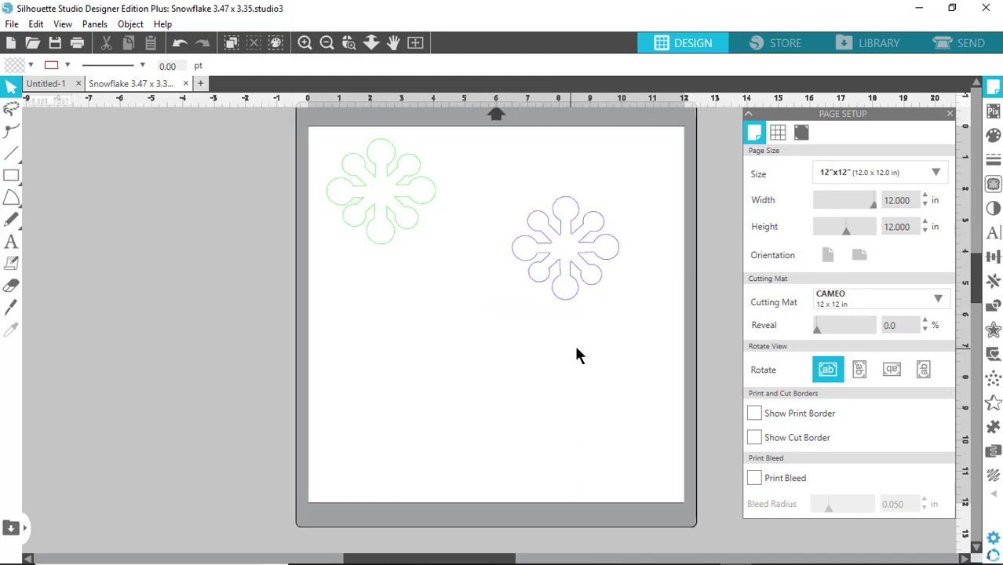
{"action": "mouse_move", "coordinate": [517, 318]}
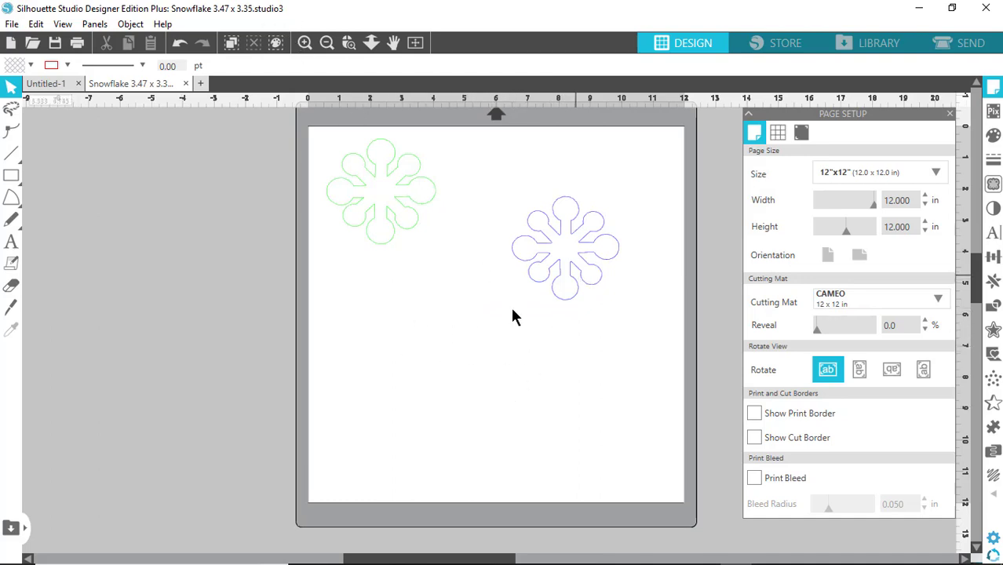
{"action": "mouse_move", "coordinate": [507, 358]}
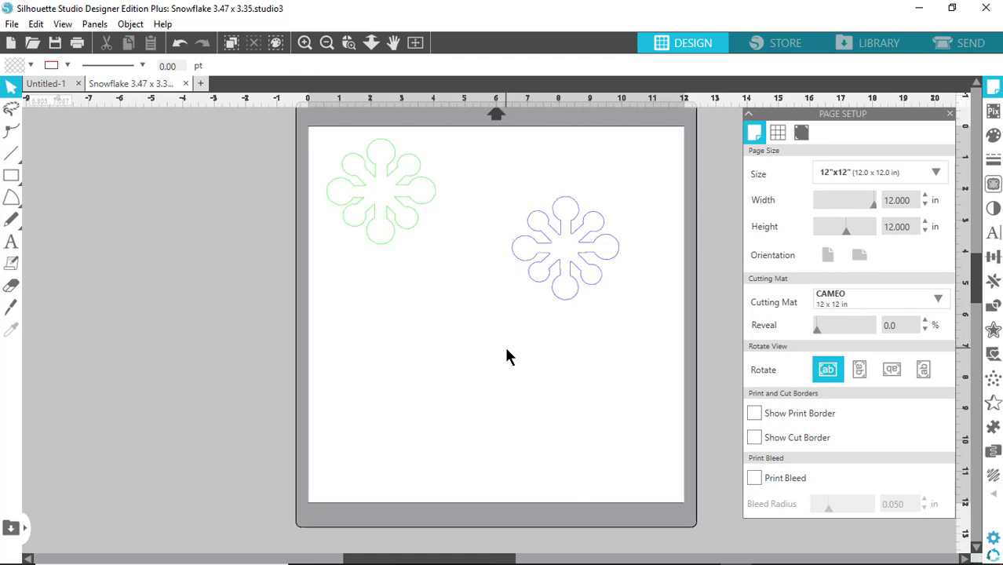
{"action": "mouse_move", "coordinate": [532, 332]}
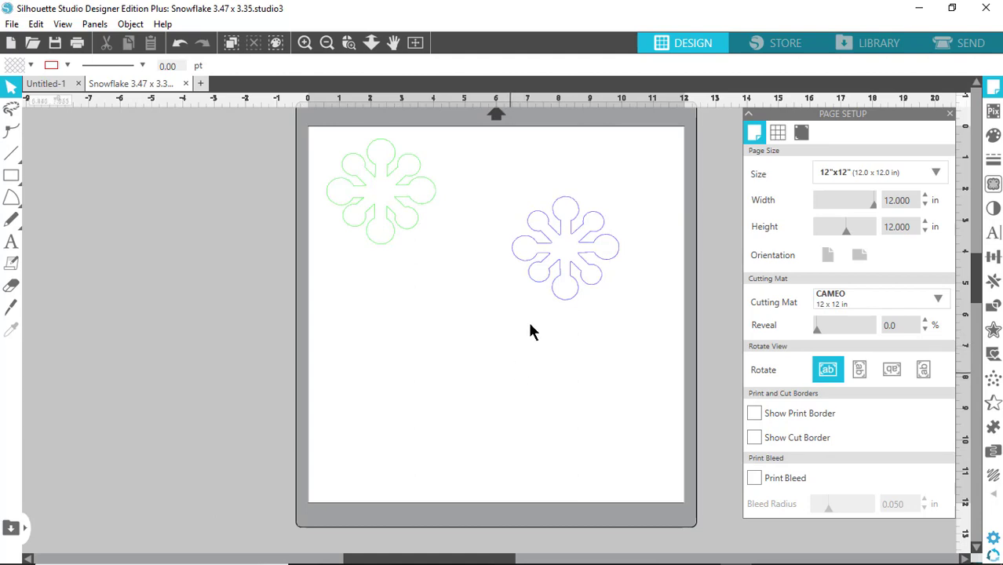
{"action": "mouse_move", "coordinate": [405, 228]}
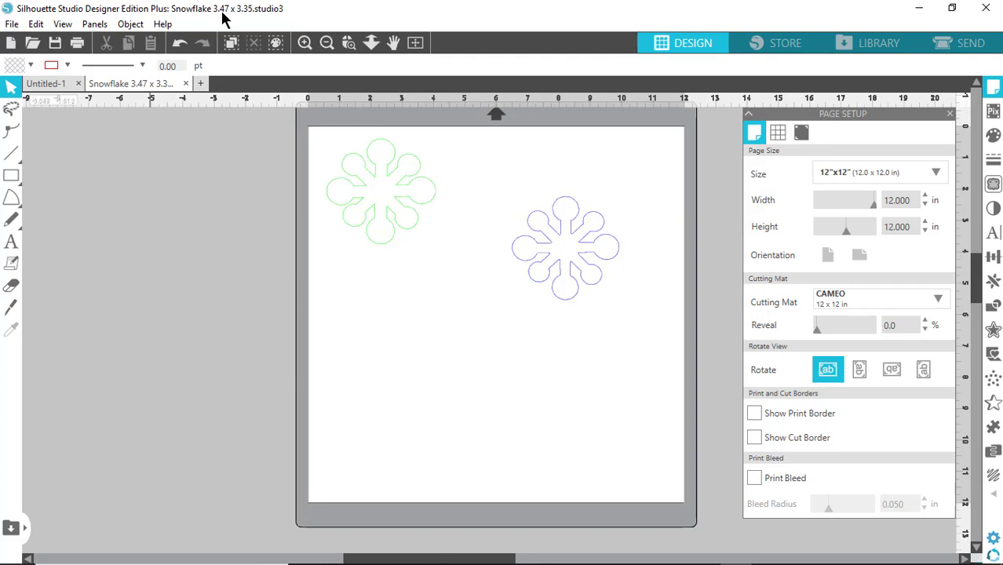
{"action": "mouse_move", "coordinate": [245, 19]}
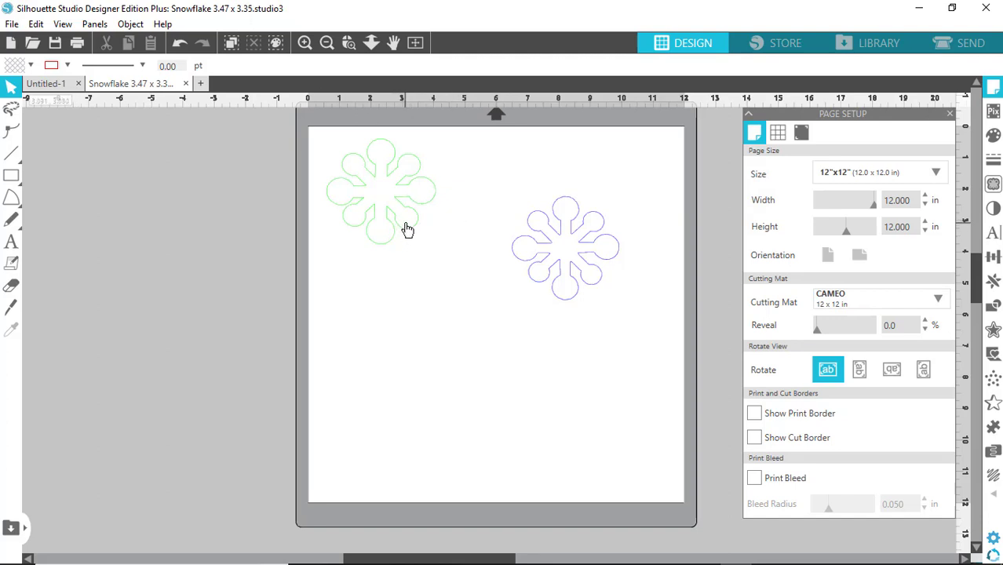
- Select the green and purple snowflake outlines and preview their red cut lines
{"action": "left_click", "coordinate": [381, 192]}
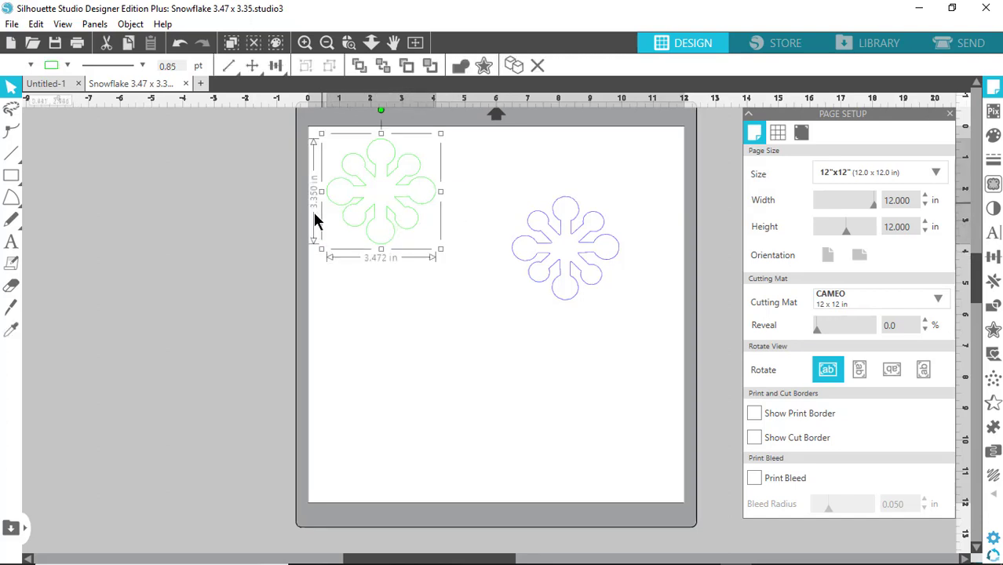
{"action": "mouse_move", "coordinate": [352, 269]}
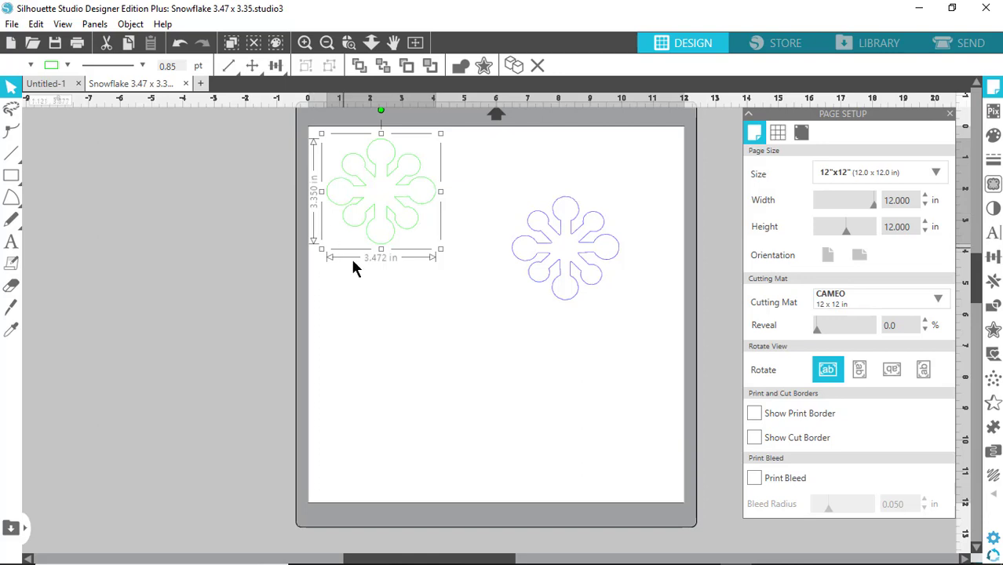
{"action": "mouse_move", "coordinate": [382, 268]}
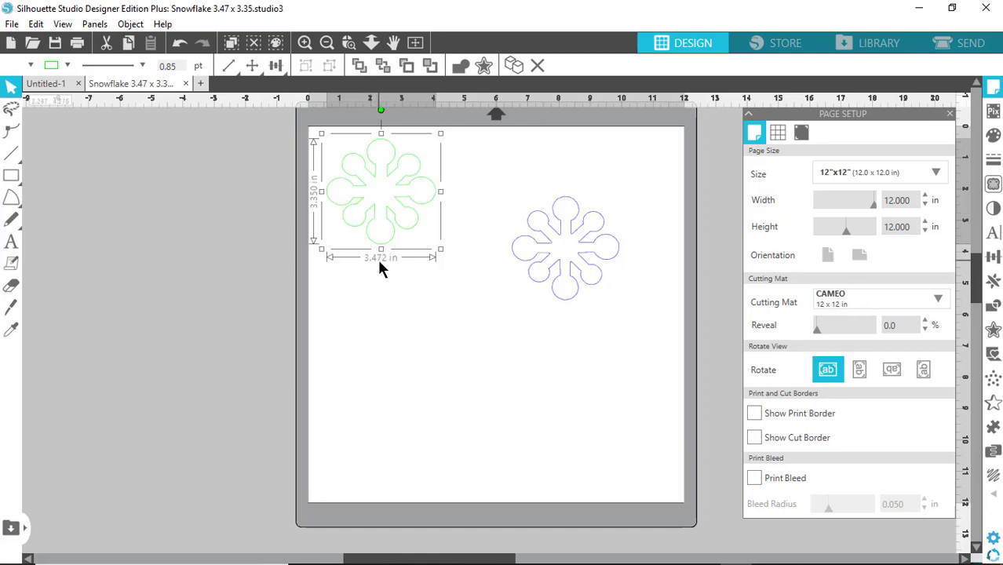
{"action": "mouse_move", "coordinate": [356, 188]}
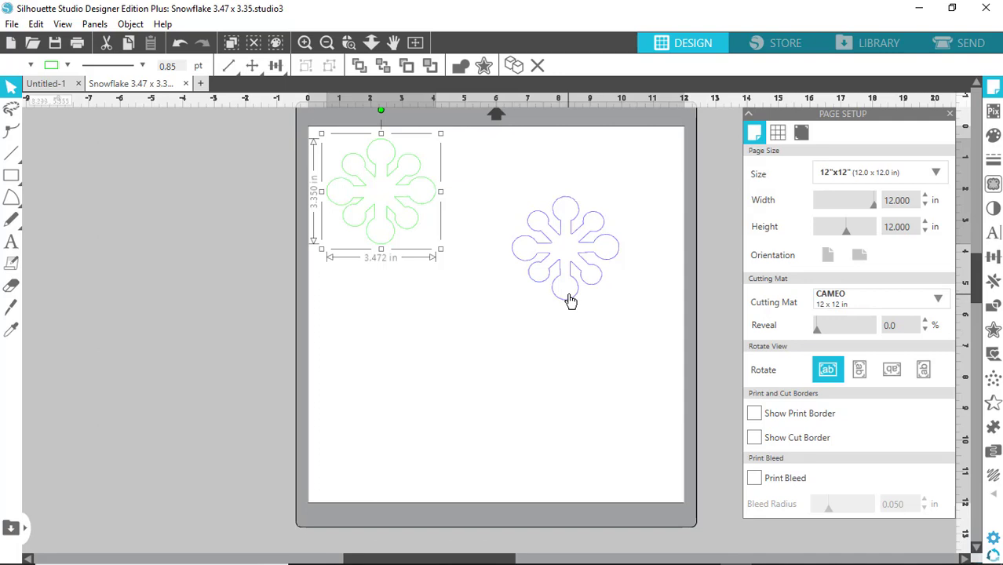
{"action": "left_click", "coordinate": [567, 247]}
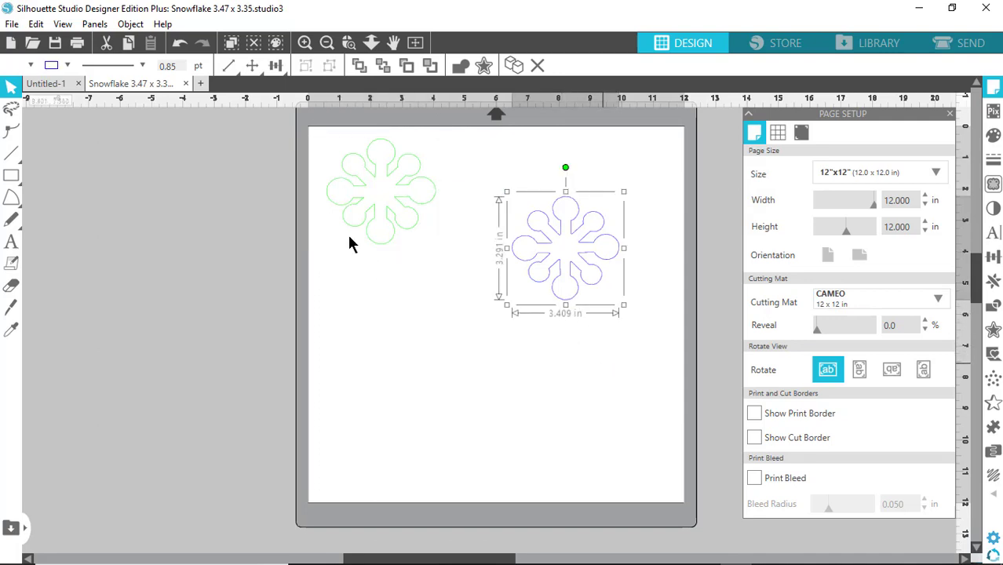
{"action": "mouse_move", "coordinate": [390, 251]}
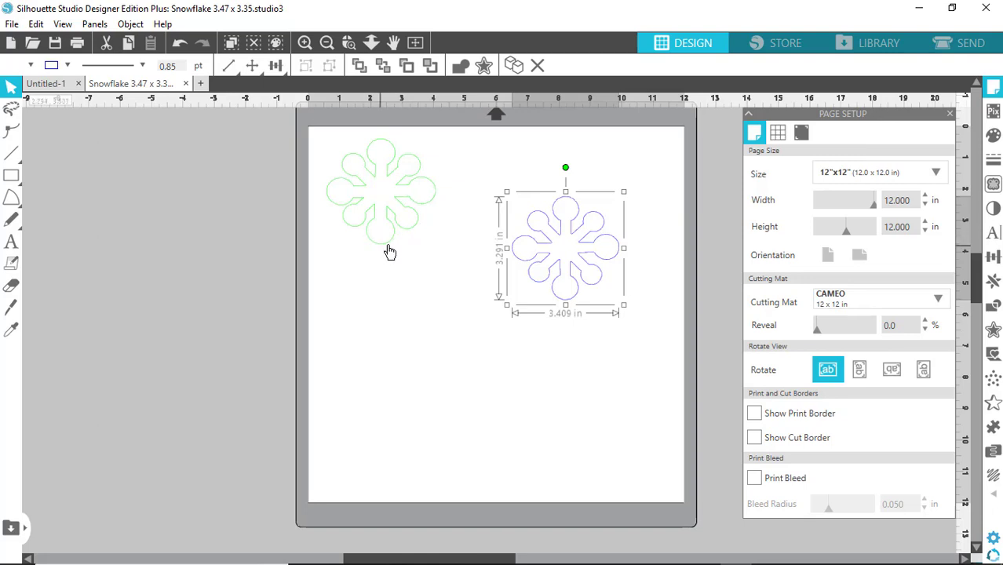
{"action": "mouse_move", "coordinate": [392, 239]}
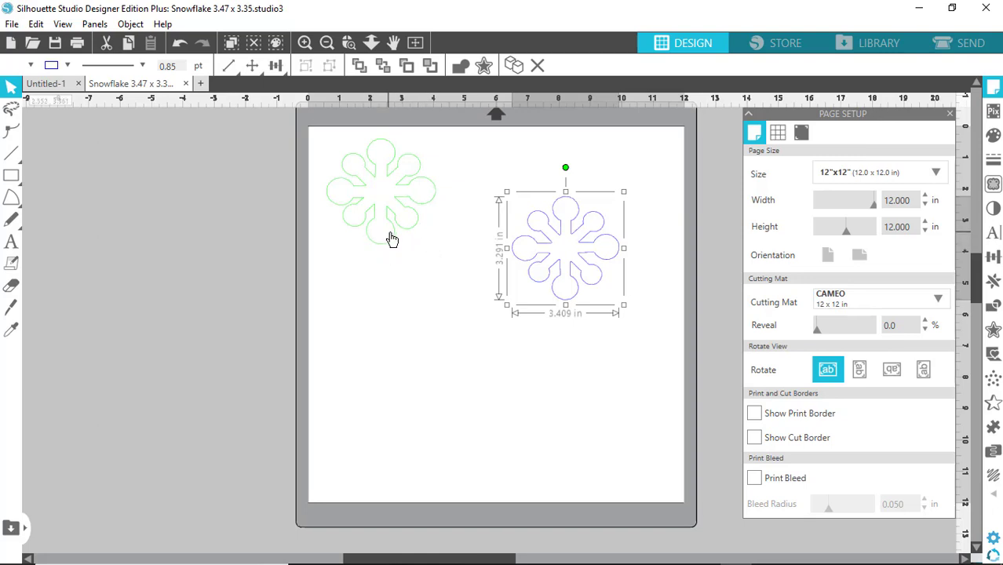
{"action": "mouse_move", "coordinate": [407, 264]}
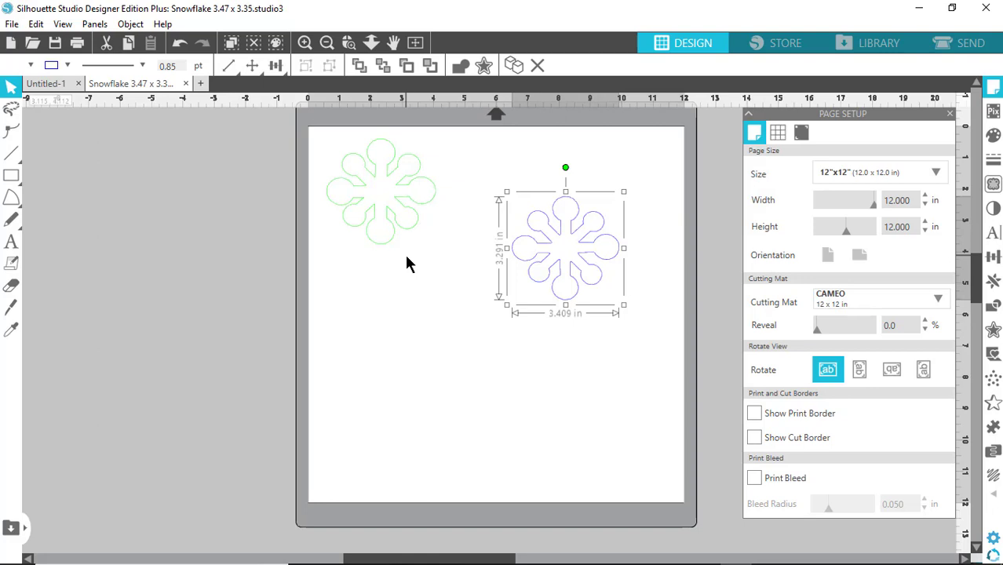
{"action": "mouse_move", "coordinate": [403, 242]}
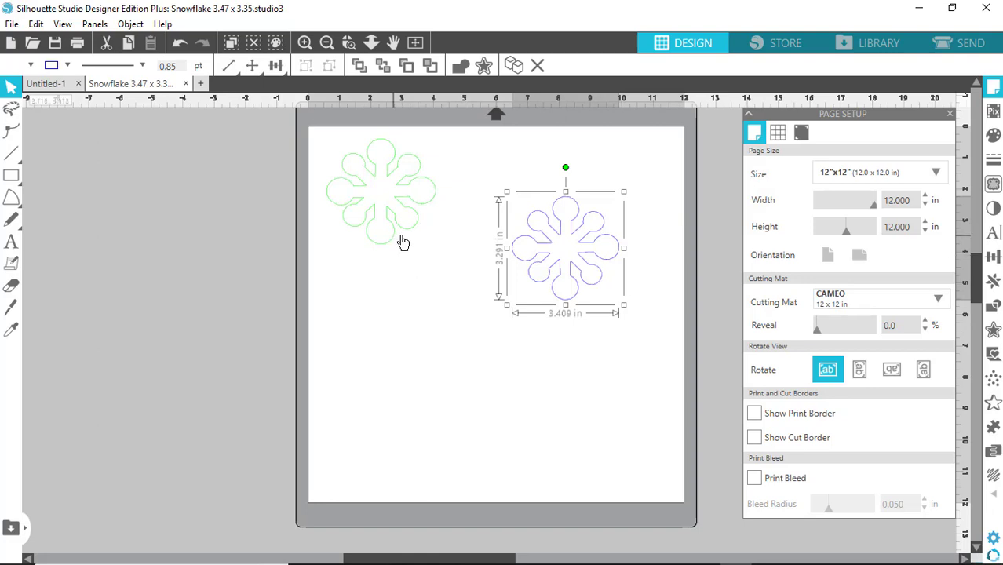
{"action": "mouse_move", "coordinate": [354, 203]}
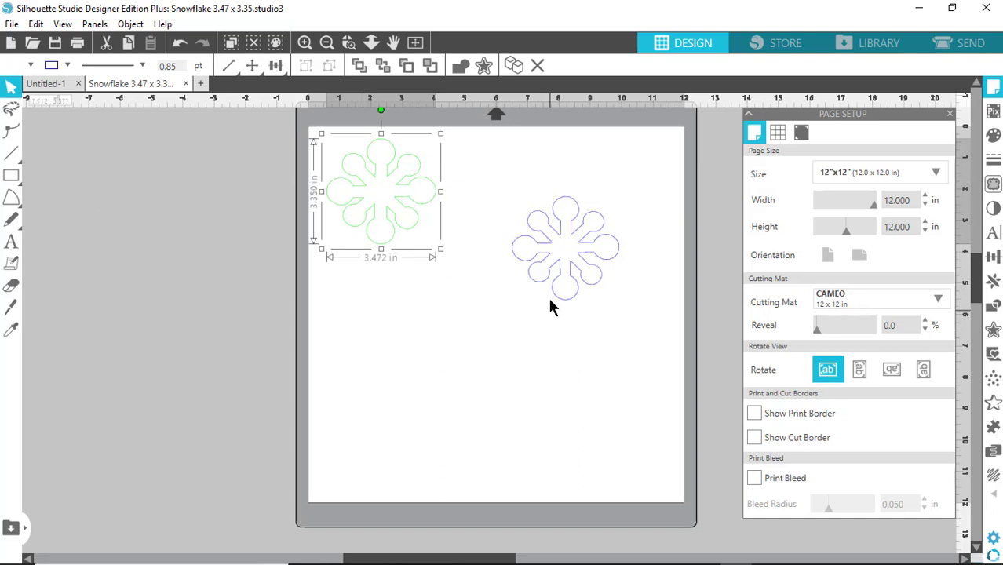
{"action": "mouse_move", "coordinate": [592, 274]}
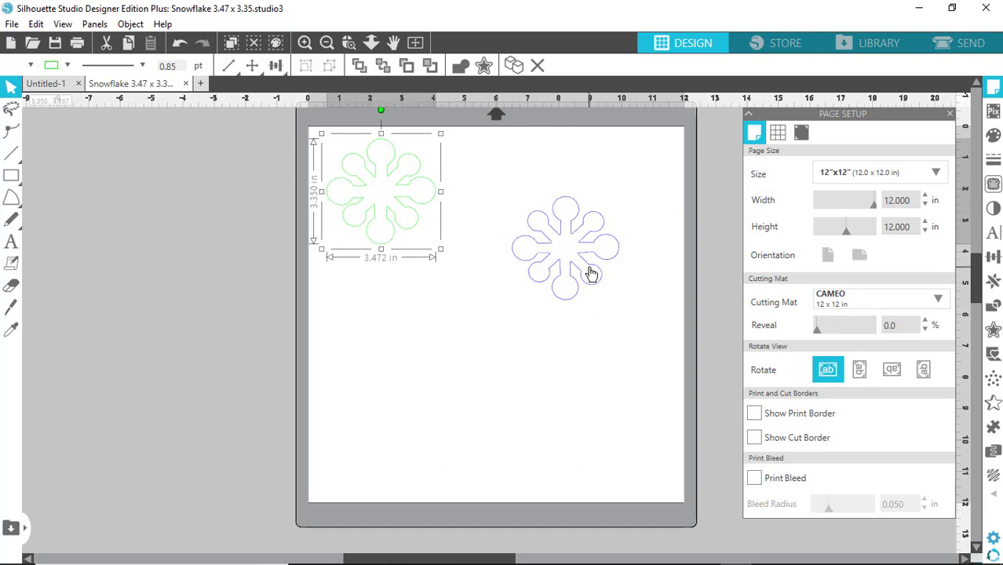
{"action": "mouse_move", "coordinate": [516, 340]}
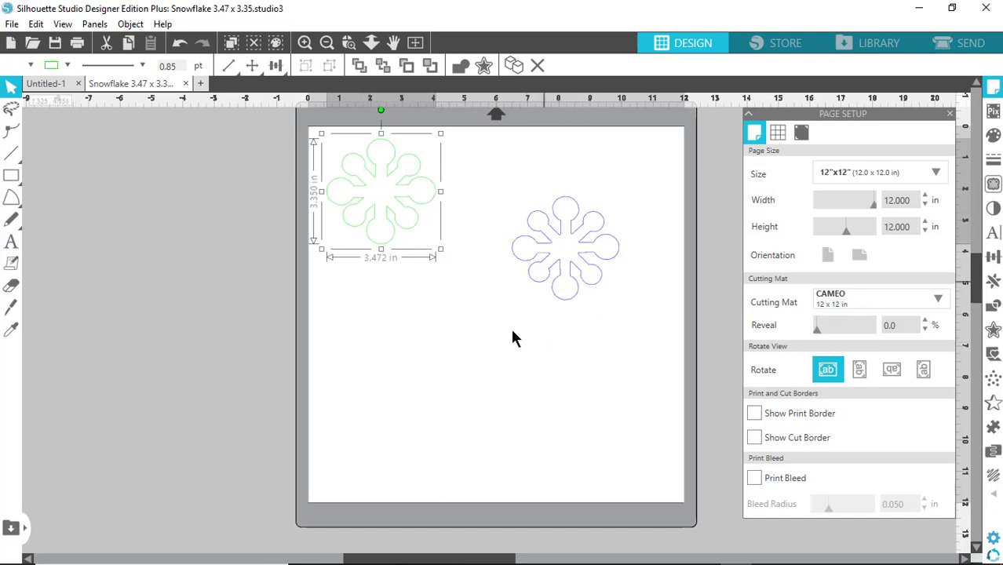
{"action": "mouse_move", "coordinate": [501, 383]}
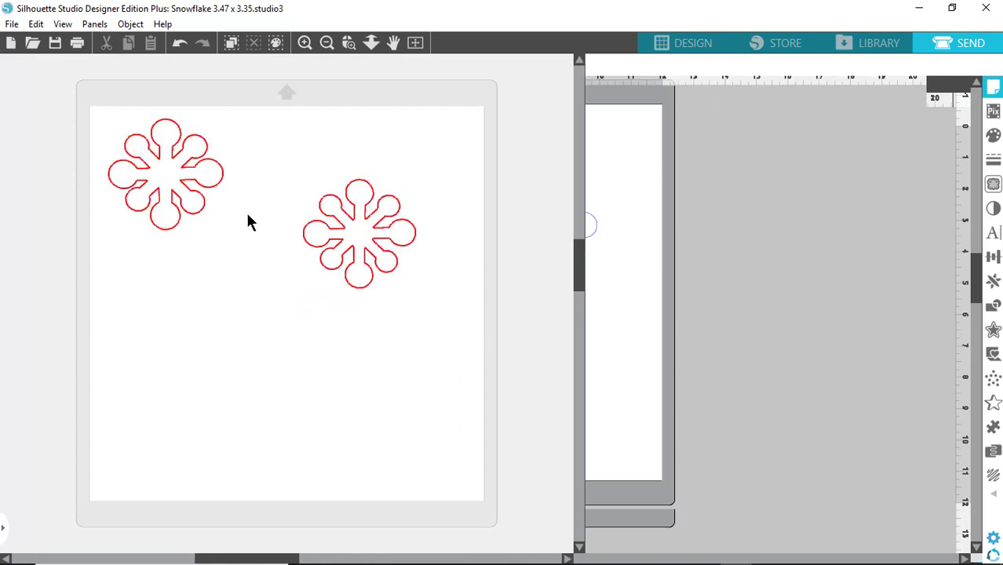
{"action": "left_click", "coordinate": [971, 43]}
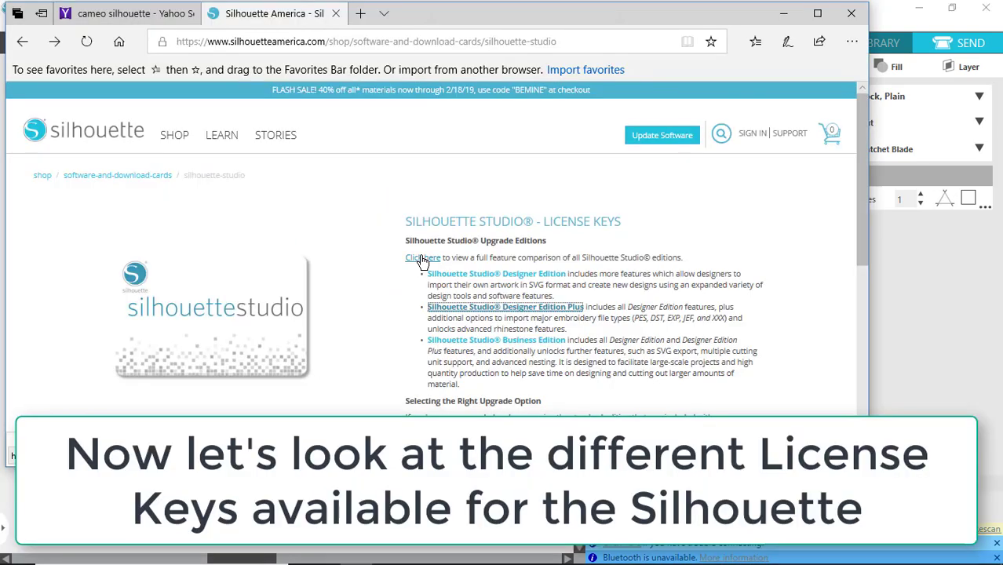
- Open the edition comparison chart and scroll to advanced features like embroidery file import
{"action": "left_click", "coordinate": [423, 258]}
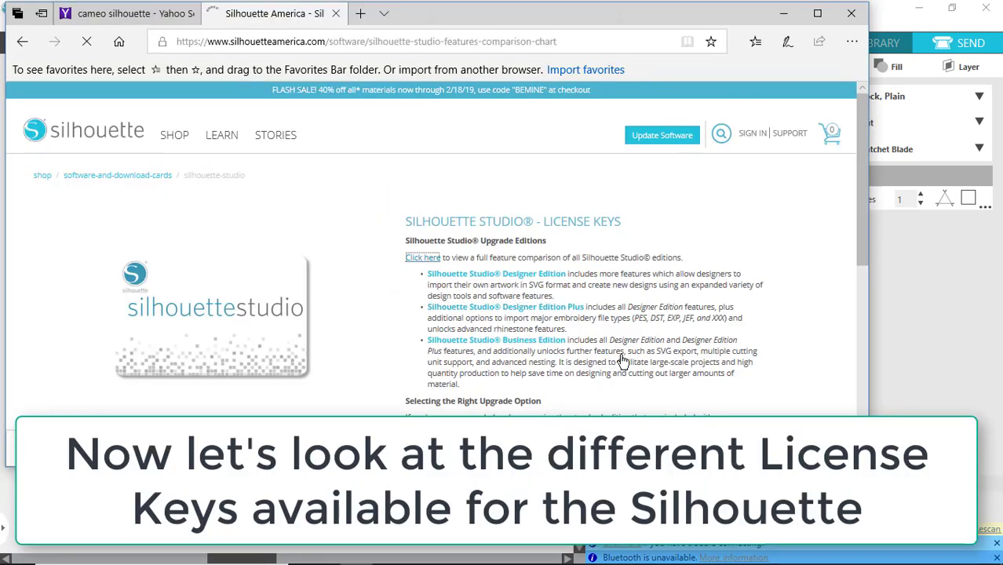
{"action": "left_click", "coordinate": [423, 257]}
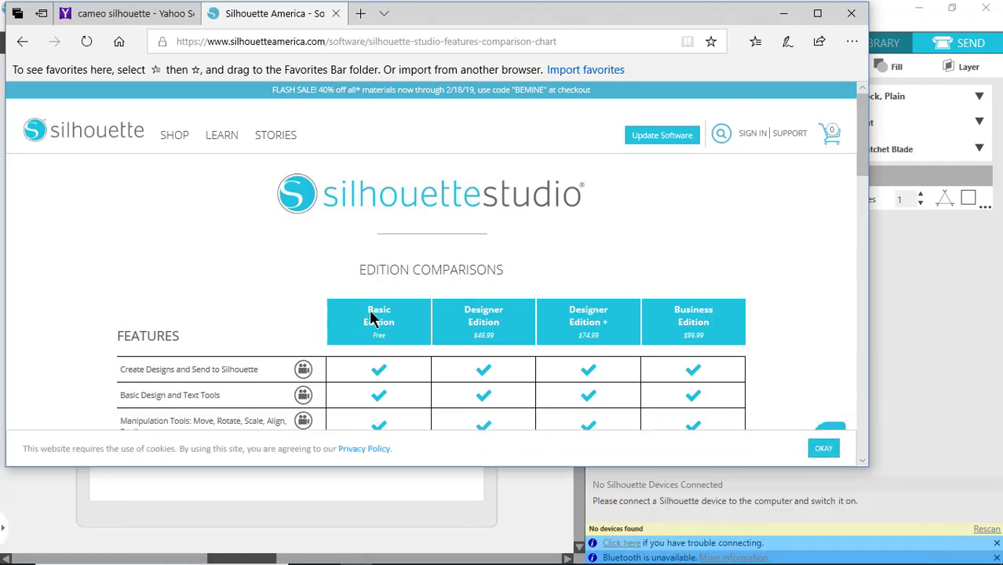
{"action": "mouse_move", "coordinate": [463, 331]}
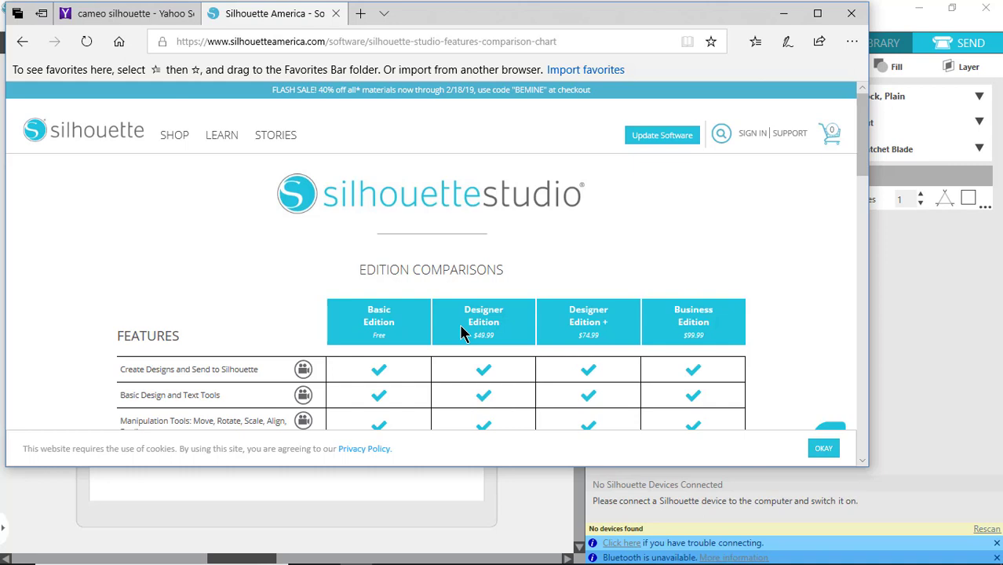
{"action": "mouse_move", "coordinate": [357, 341]}
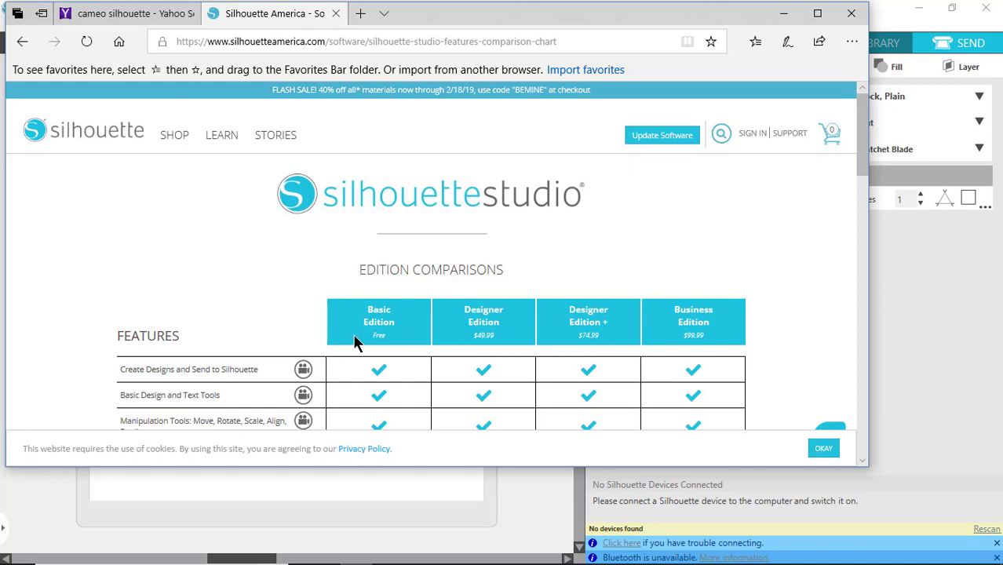
{"action": "mouse_move", "coordinate": [505, 336]}
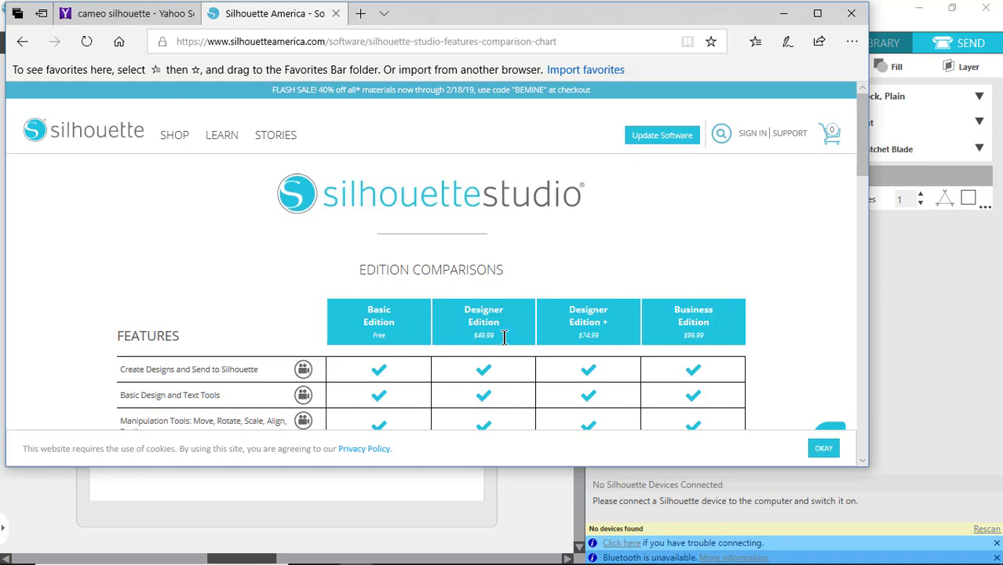
{"action": "mouse_move", "coordinate": [376, 352]}
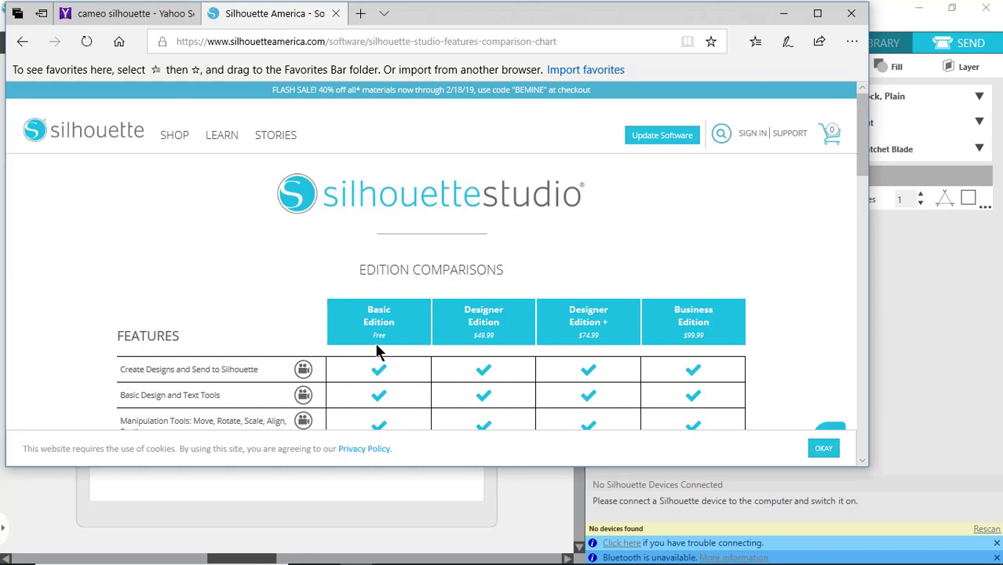
{"action": "mouse_move", "coordinate": [501, 348]}
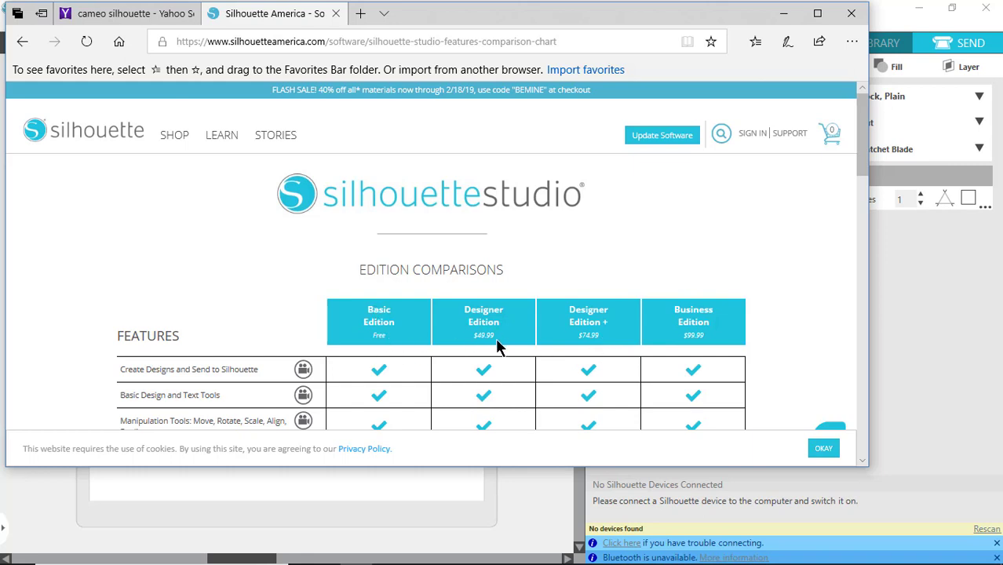
{"action": "mouse_move", "coordinate": [518, 348]}
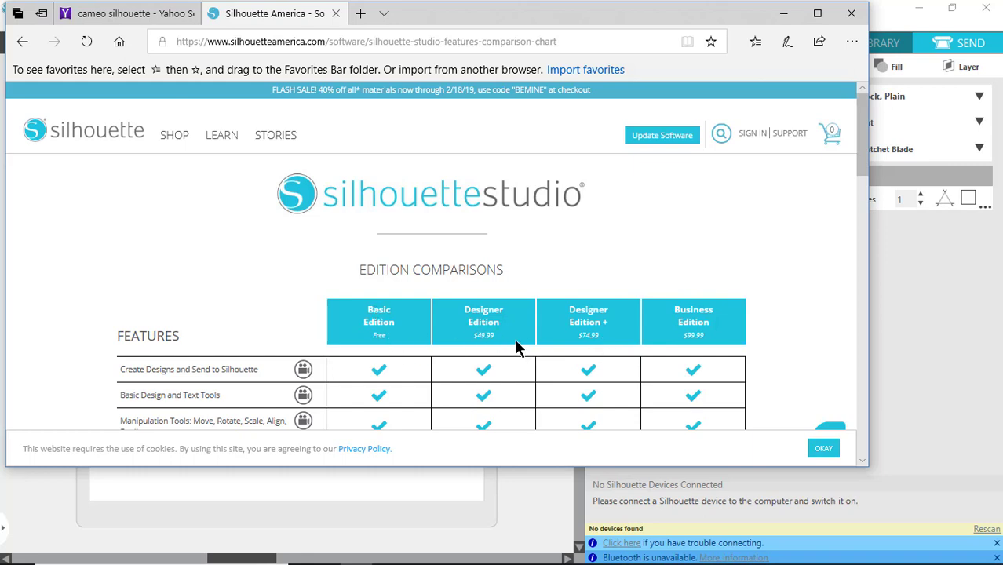
{"action": "mouse_move", "coordinate": [367, 314]}
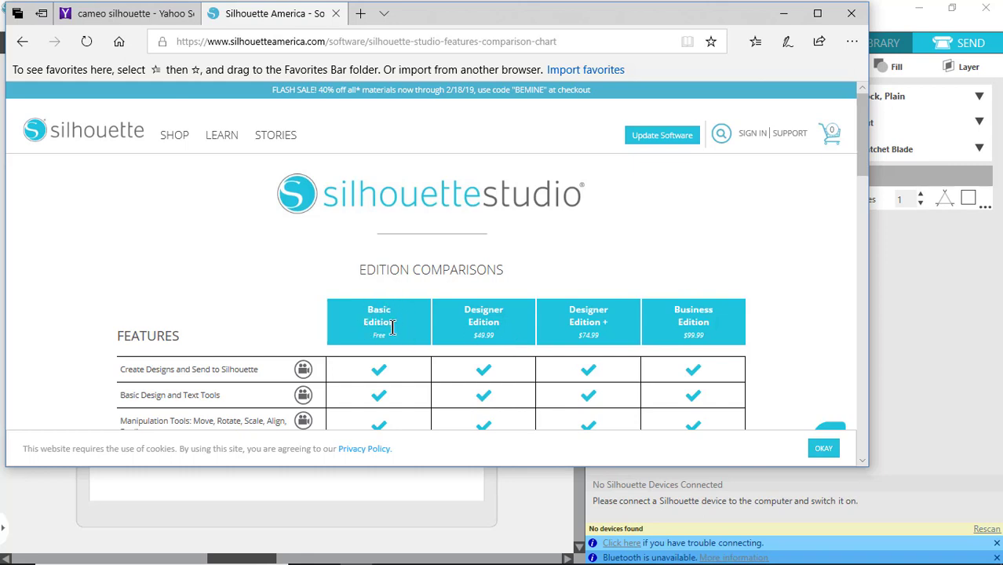
{"action": "mouse_move", "coordinate": [403, 339]}
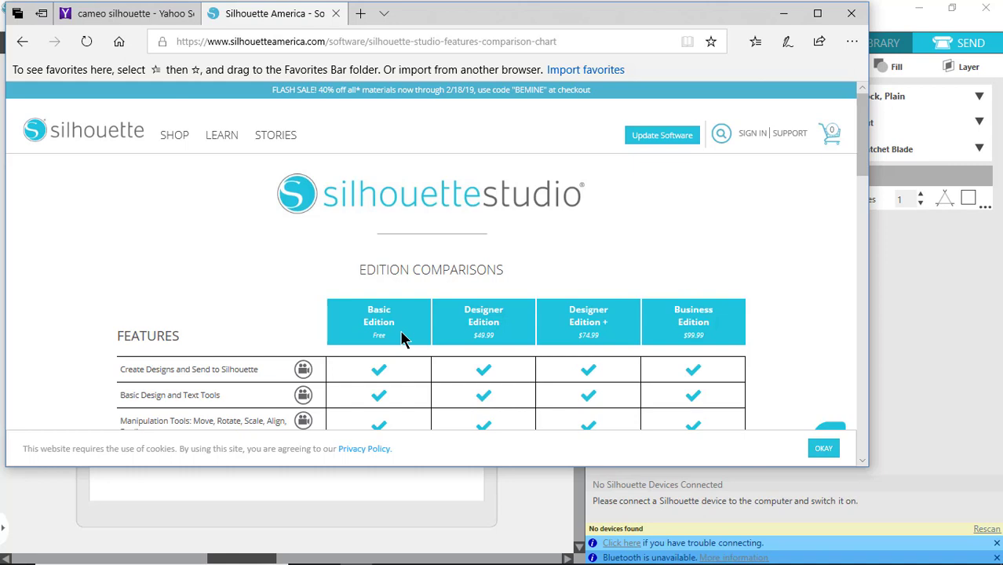
{"action": "mouse_move", "coordinate": [533, 339]}
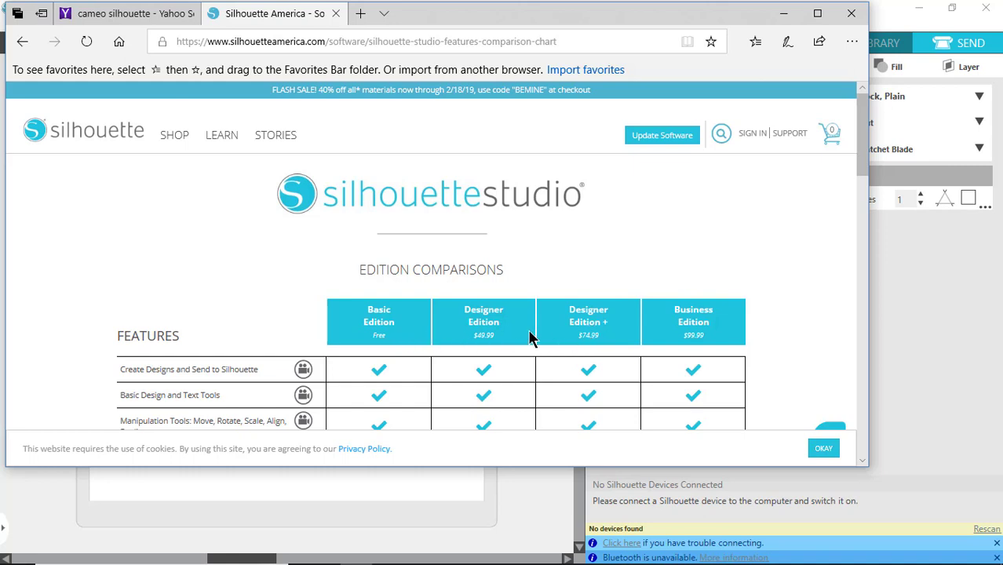
{"action": "mouse_move", "coordinate": [519, 331]}
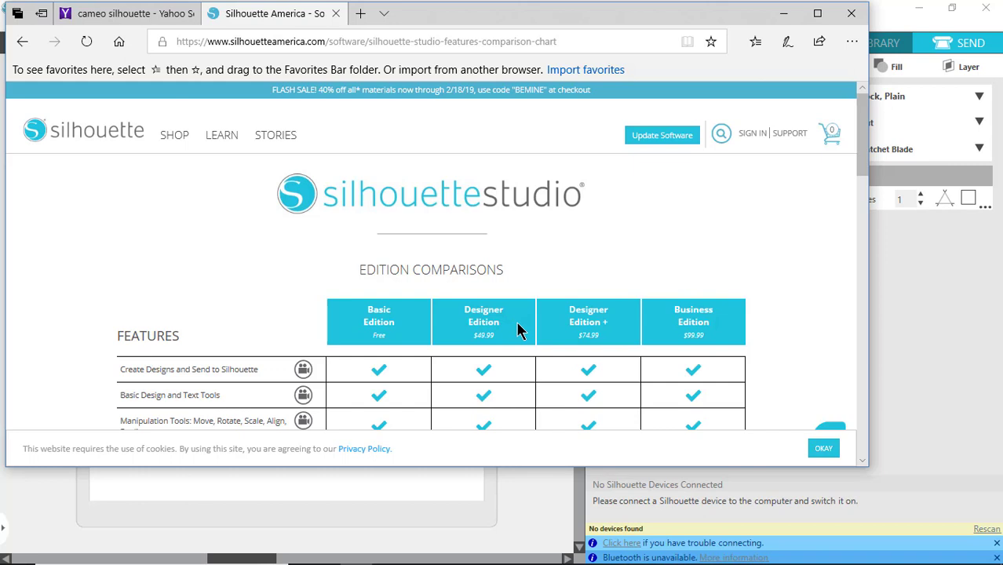
{"action": "scroll", "scroll_direction": "down", "scroll_amount": 3}
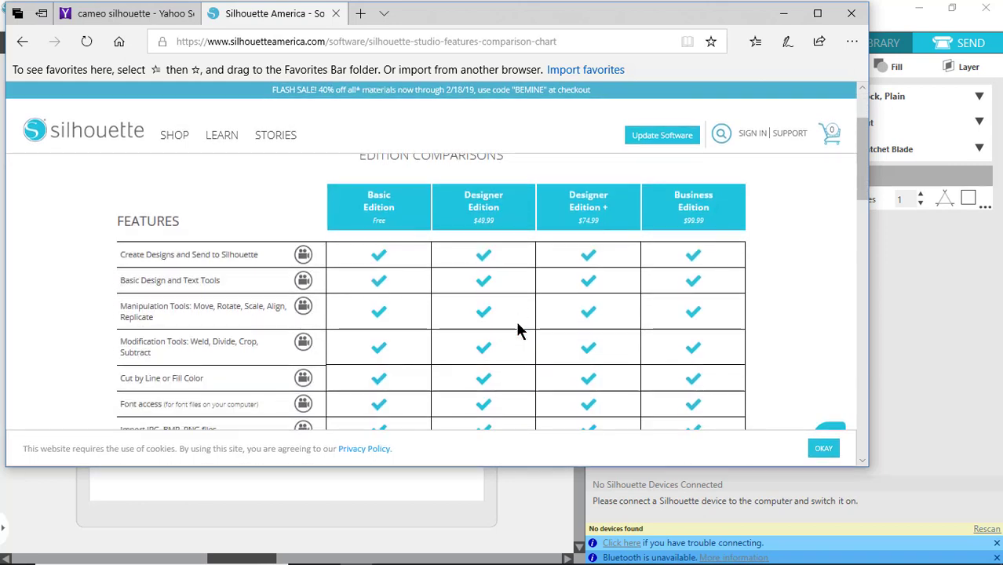
{"action": "scroll", "scroll_direction": "down", "scroll_amount": 3}
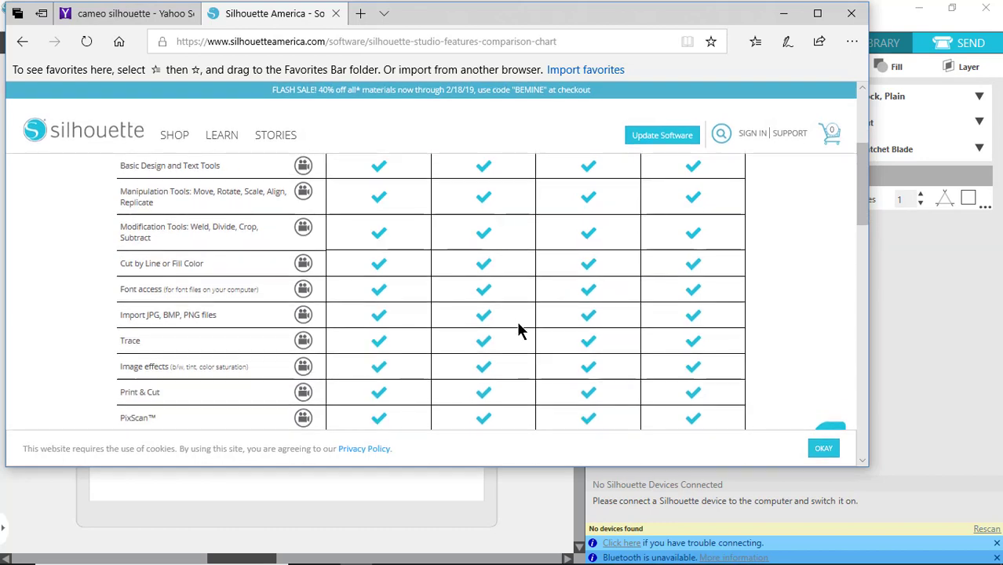
{"action": "scroll", "scroll_direction": "down", "scroll_amount": 3}
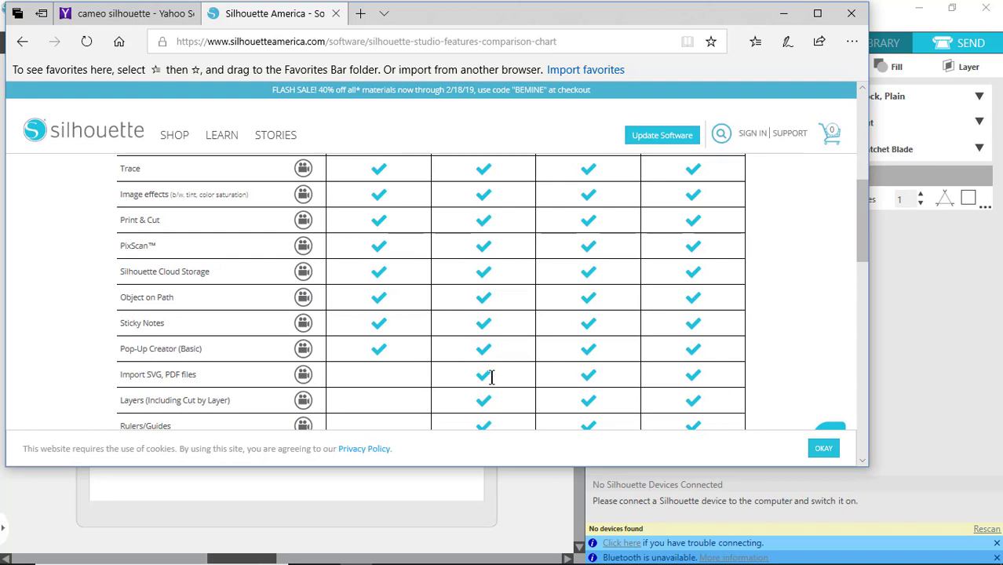
{"action": "mouse_move", "coordinate": [303, 375]}
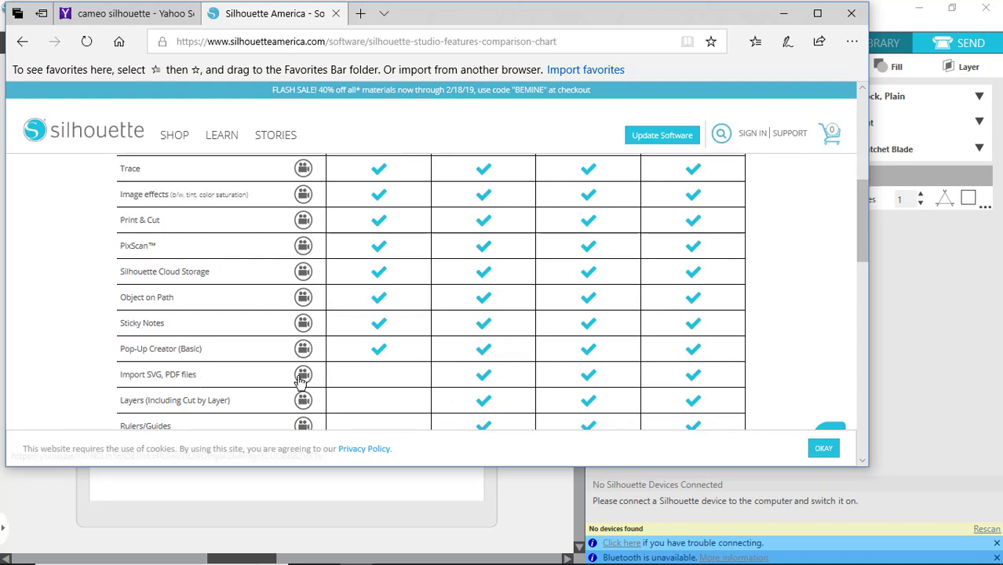
{"action": "scroll", "scroll_direction": "up", "scroll_amount": 3}
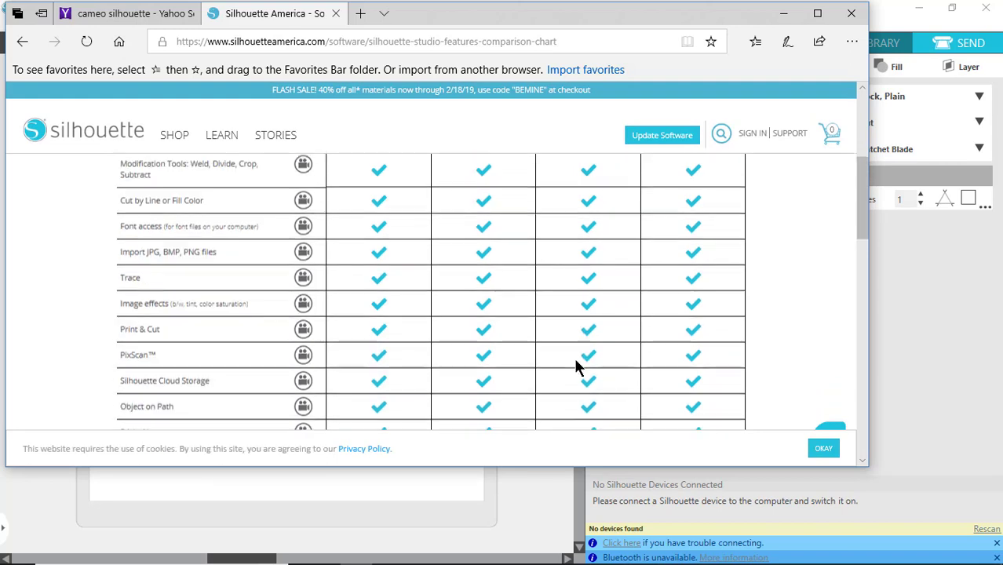
{"action": "scroll", "scroll_direction": "up", "scroll_amount": 3}
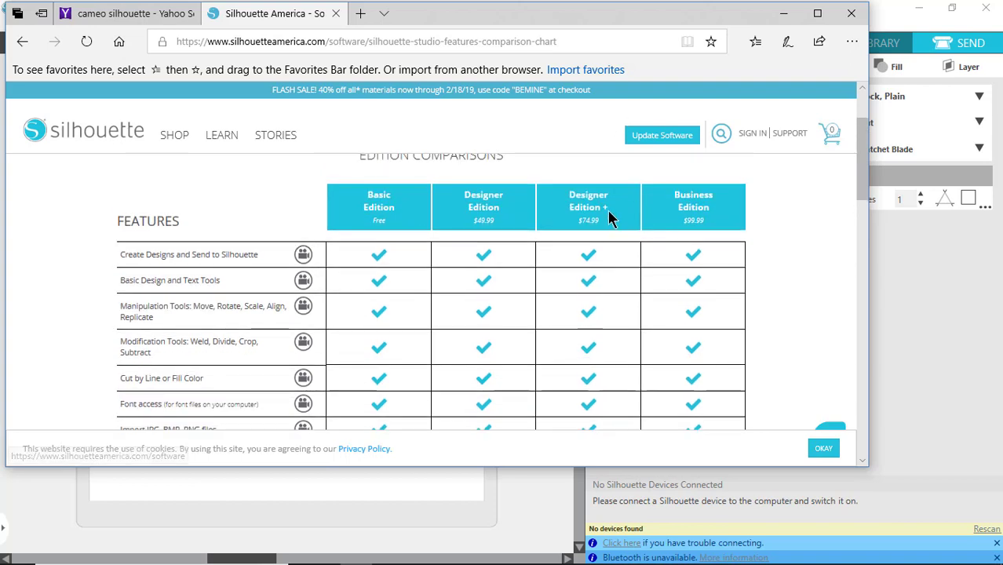
{"action": "mouse_move", "coordinate": [598, 273]}
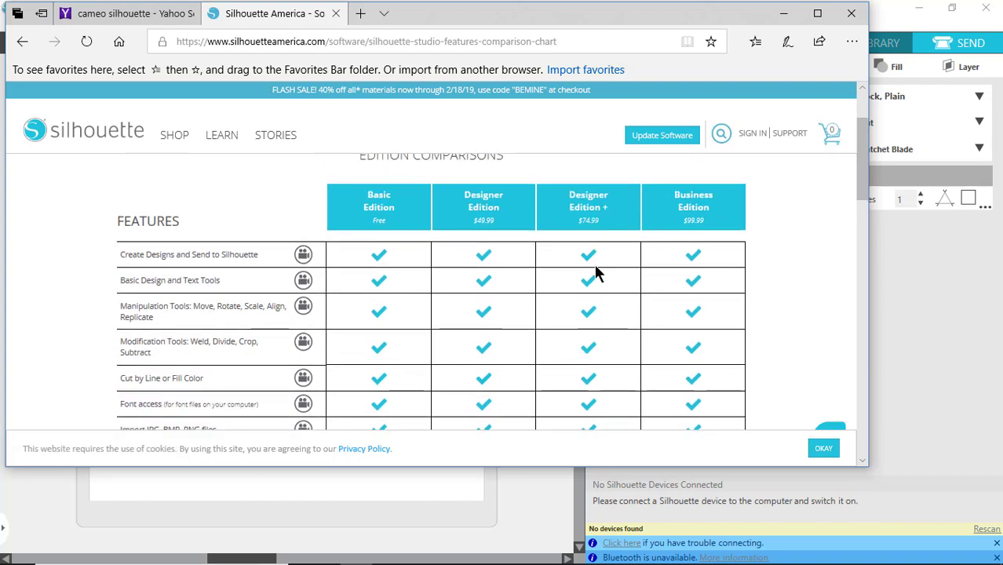
{"action": "scroll", "scroll_direction": "down", "scroll_amount": 3}
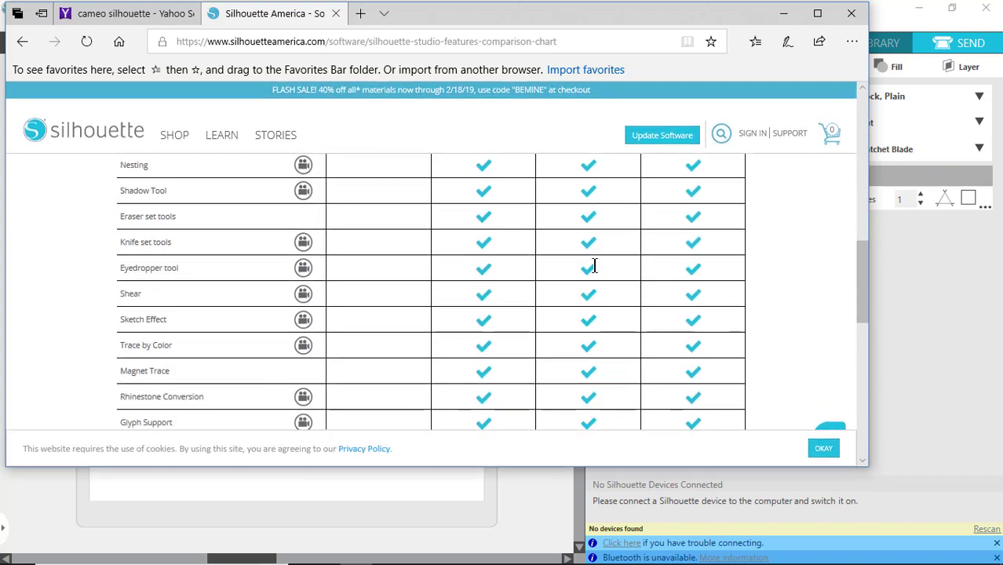
{"action": "scroll", "scroll_direction": "down", "scroll_amount": 3}
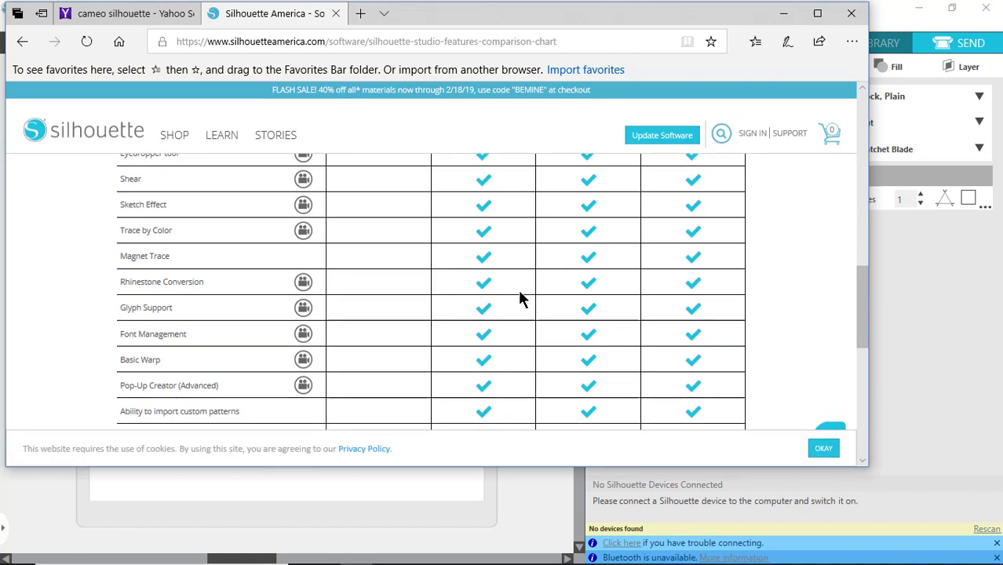
{"action": "scroll", "scroll_direction": "down", "scroll_amount": 3}
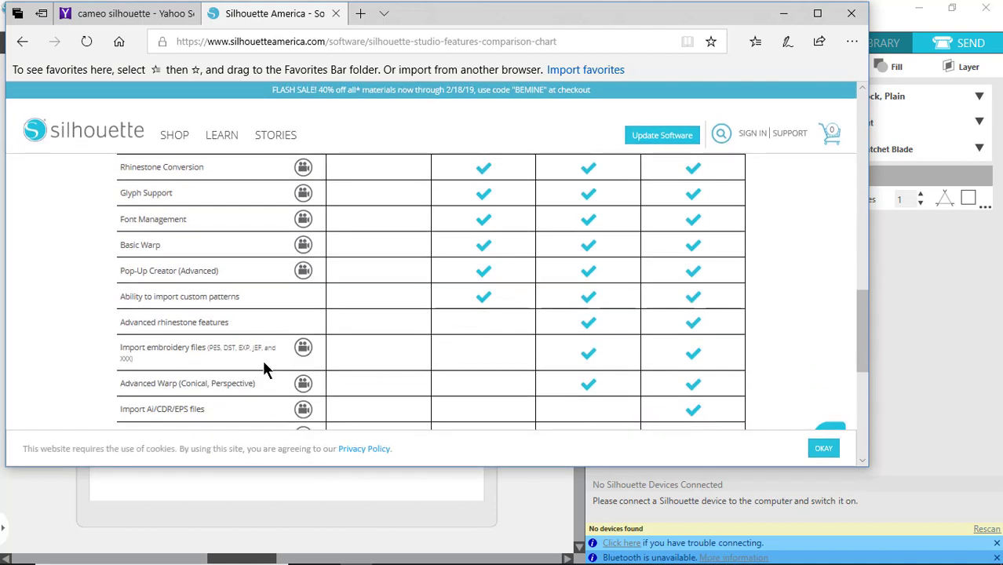
{"action": "mouse_move", "coordinate": [242, 366]}
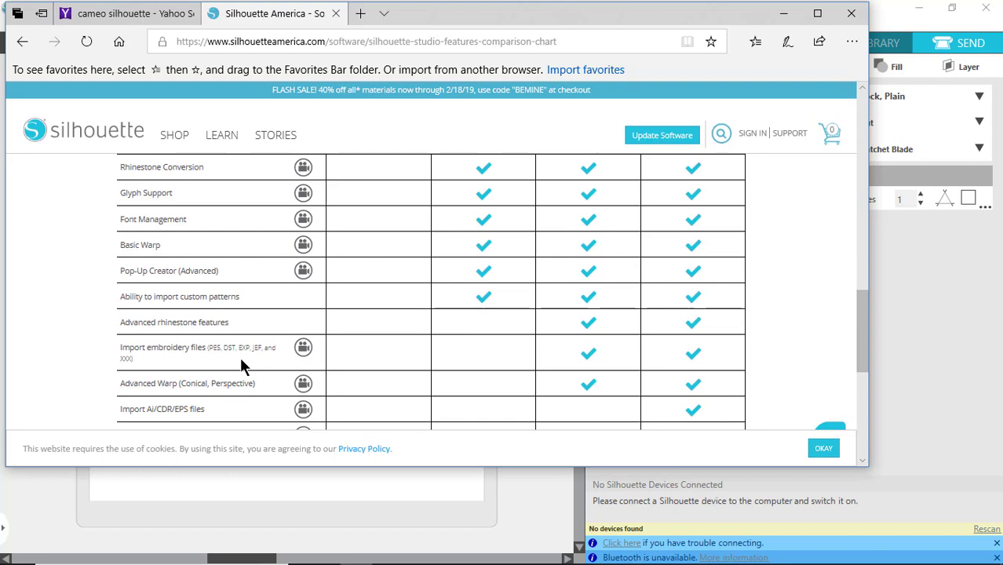
{"action": "mouse_move", "coordinate": [683, 381]}
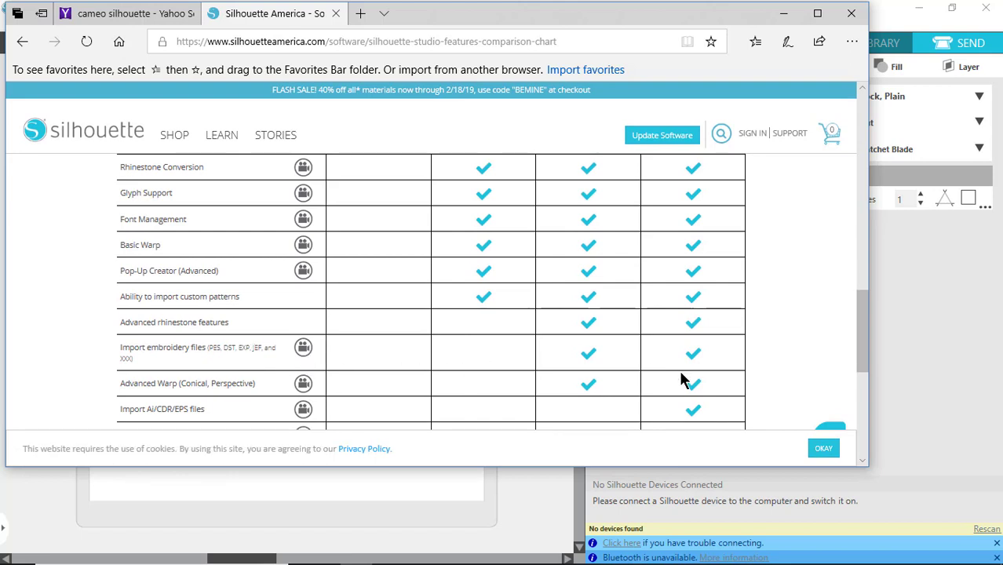
{"action": "mouse_move", "coordinate": [506, 210]}
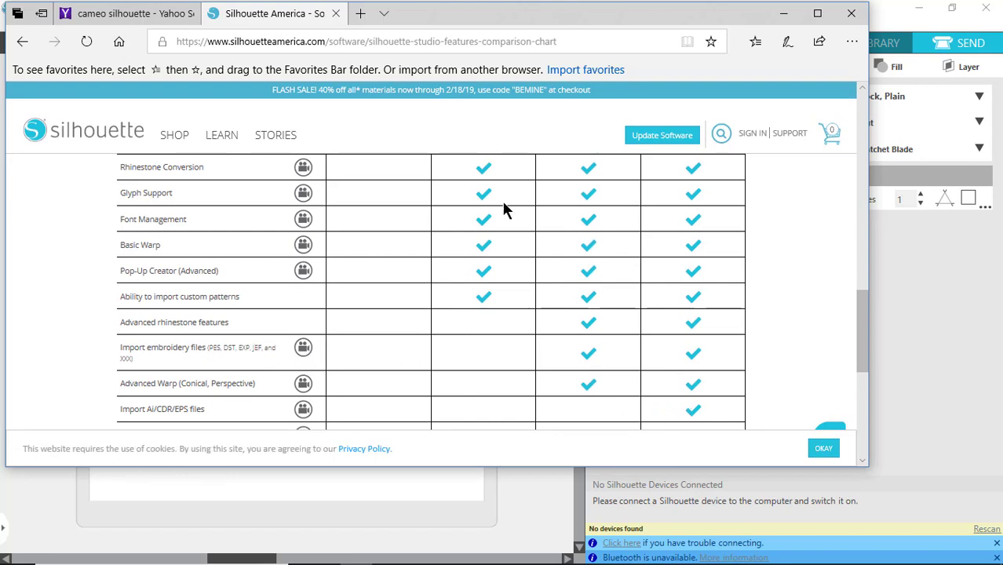
{"action": "mouse_move", "coordinate": [232, 187]}
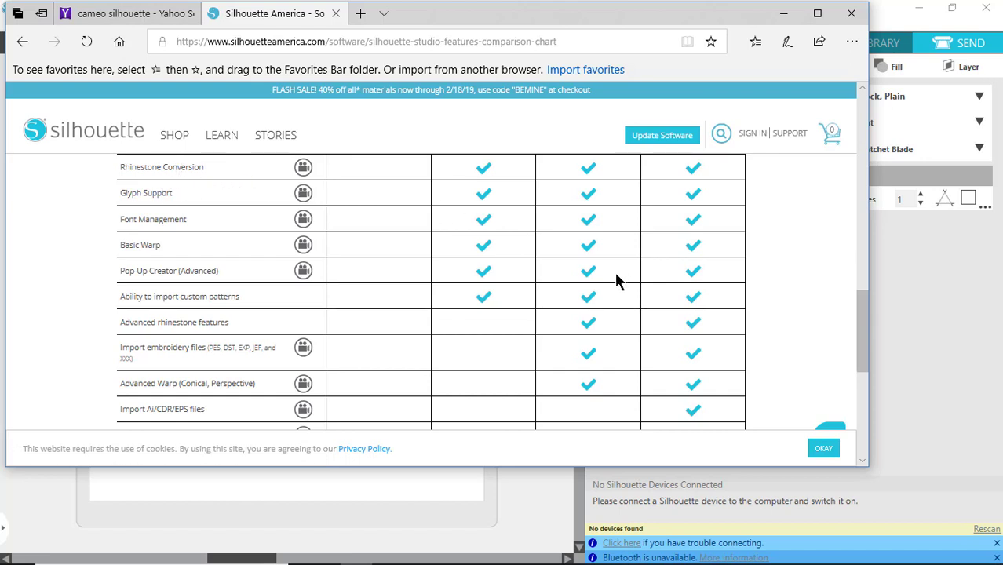
{"action": "mouse_move", "coordinate": [693, 280]}
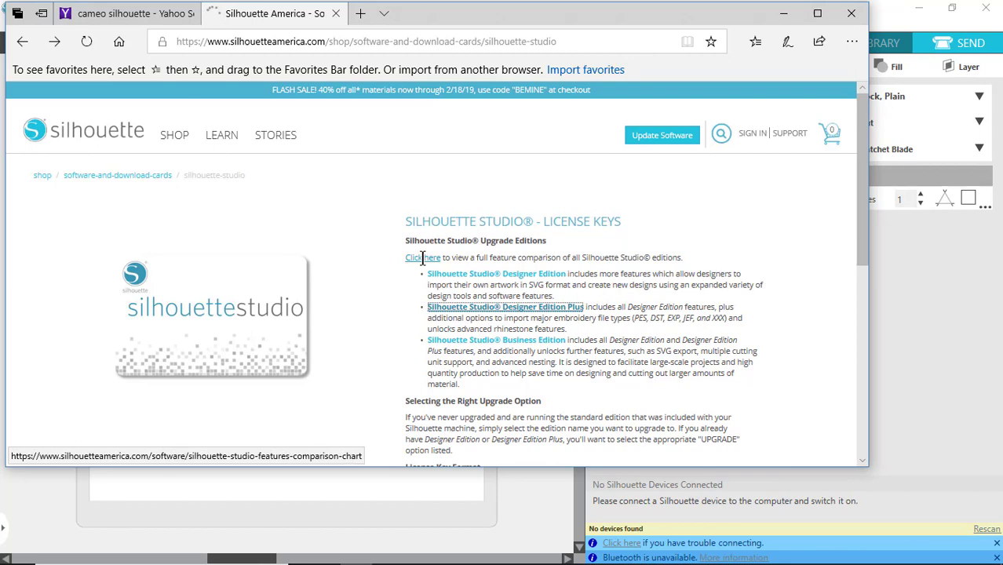
- Follow the 'Click here' link under Upgrade Editions to show the chart with Basic, Designer, Designer+ and Business prices
{"action": "left_click", "coordinate": [422, 258]}
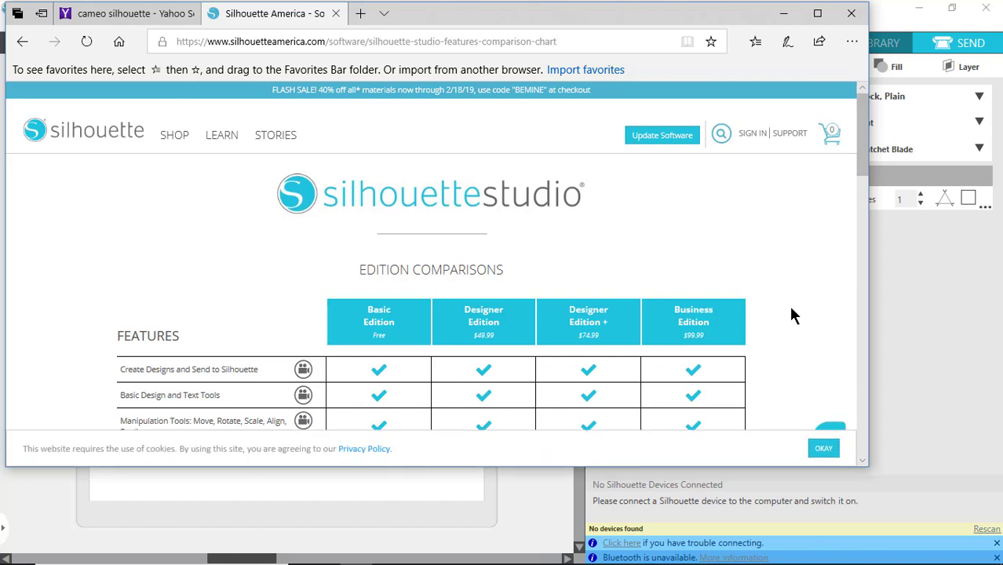
{"action": "mouse_move", "coordinate": [487, 333]}
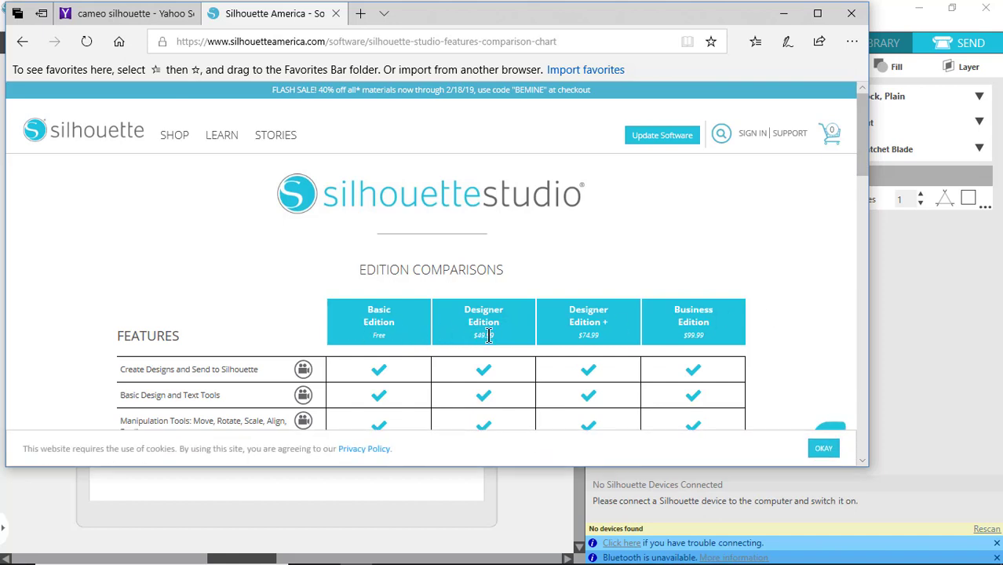
{"action": "mouse_move", "coordinate": [502, 346]}
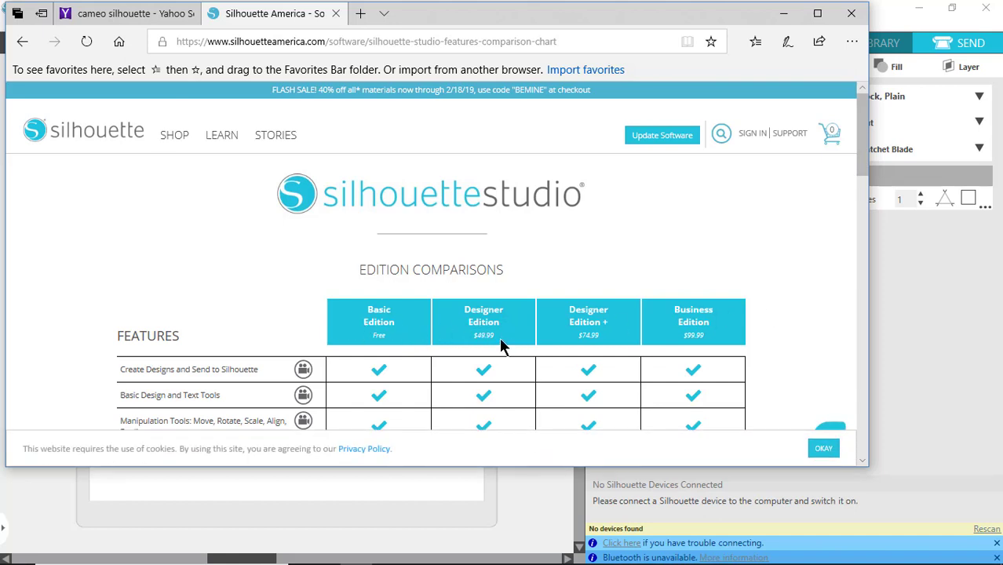
{"action": "mouse_move", "coordinate": [503, 346]}
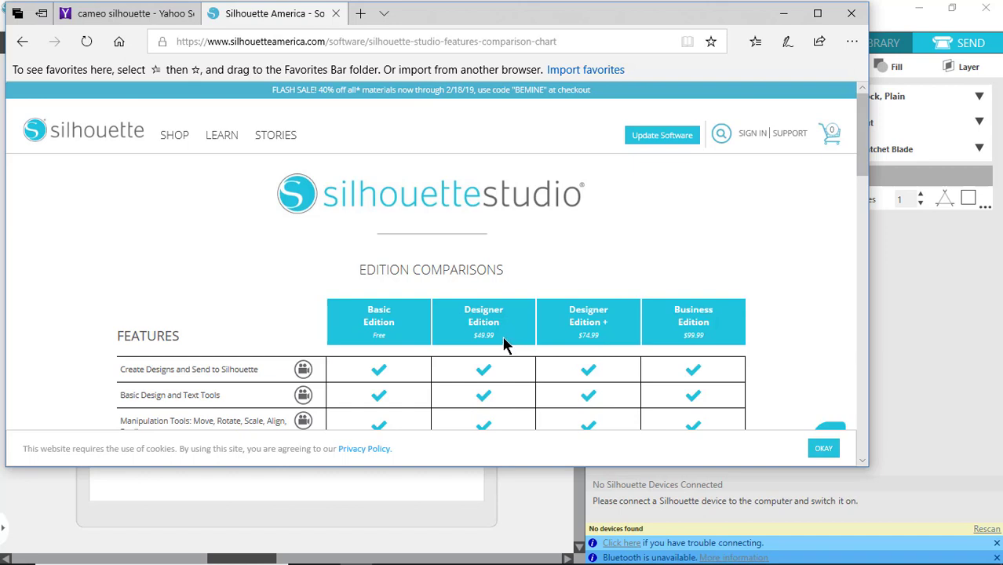
{"action": "mouse_move", "coordinate": [727, 342]}
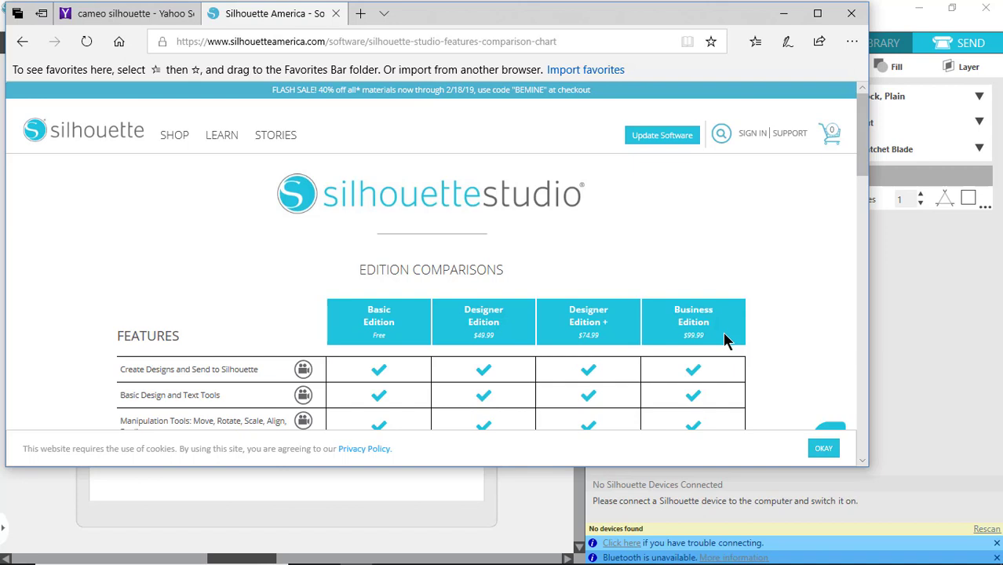
{"action": "mouse_move", "coordinate": [680, 350]}
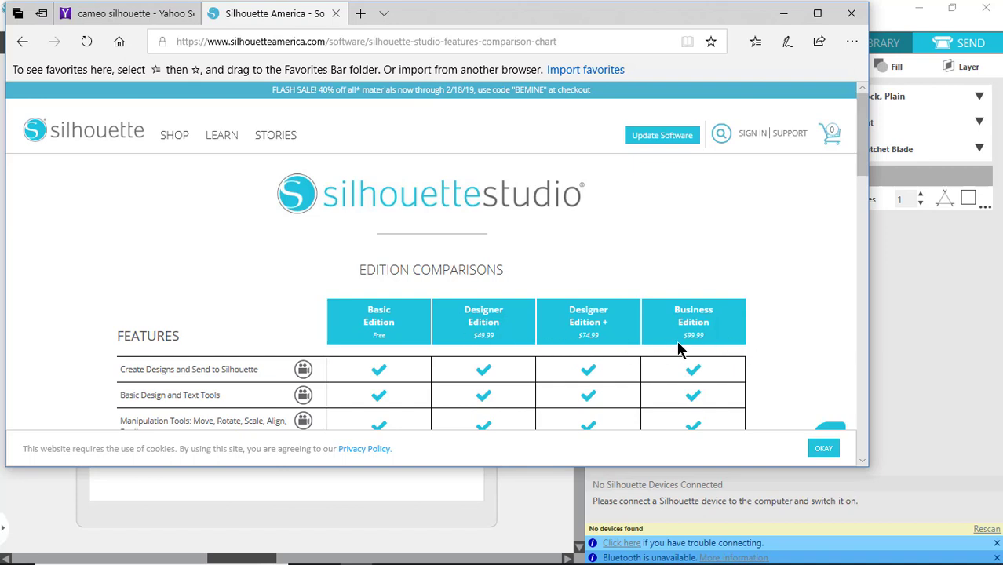
{"action": "mouse_move", "coordinate": [487, 336]}
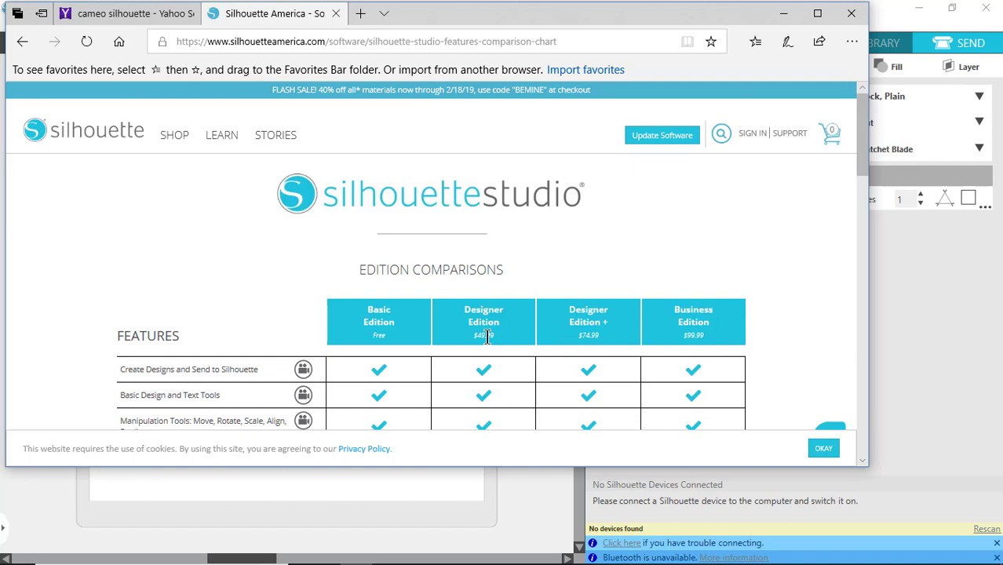
{"action": "mouse_move", "coordinate": [612, 340]}
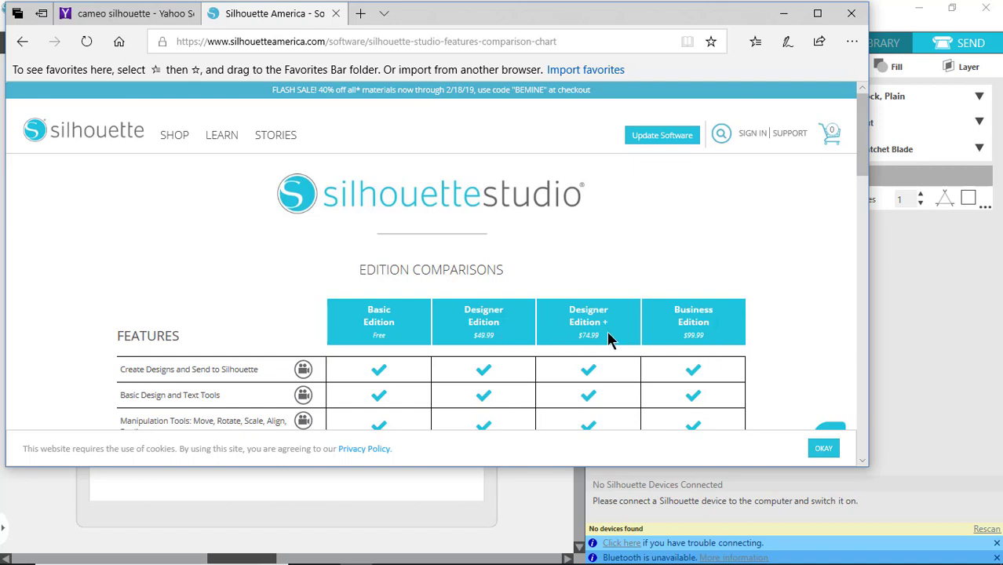
{"action": "mouse_move", "coordinate": [611, 342]}
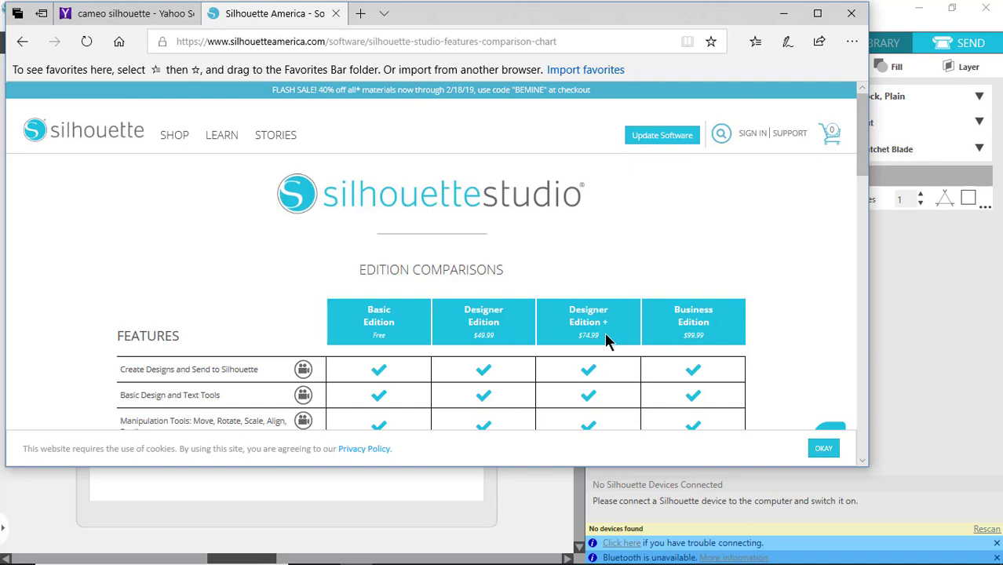
{"action": "mouse_move", "coordinate": [609, 339]}
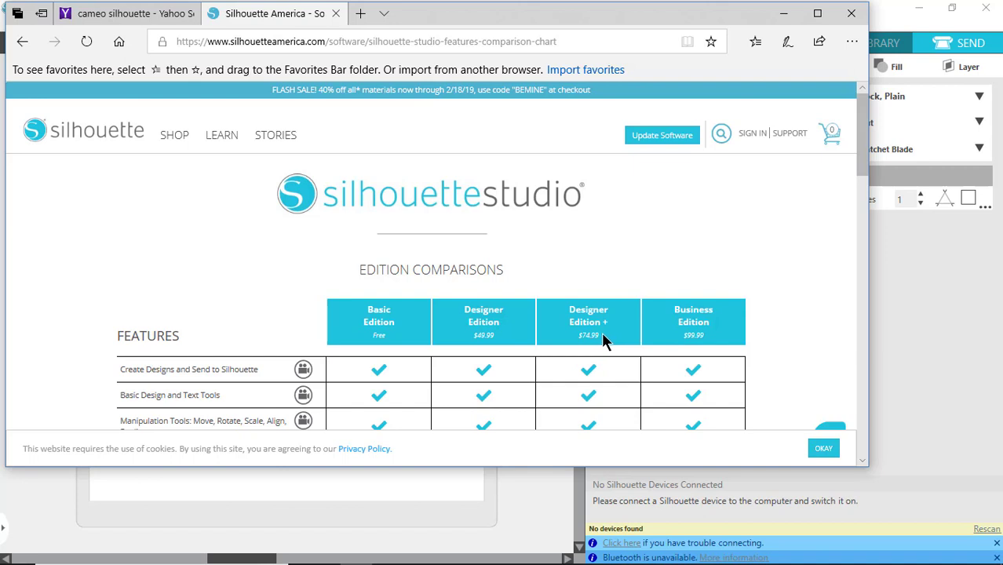
{"action": "mouse_move", "coordinate": [608, 342]}
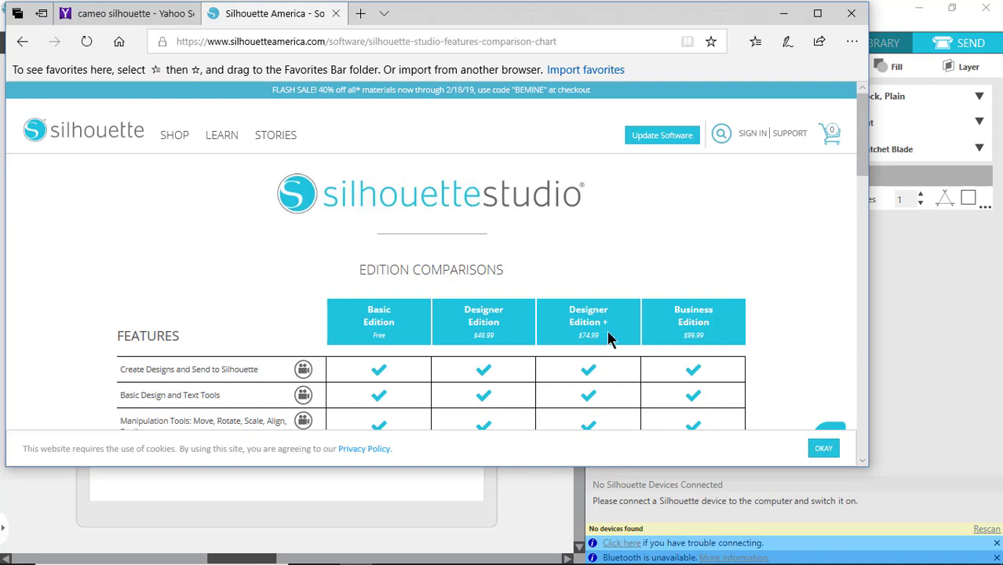
- Scroll the chart down to the Business-only rows such as Tiling, Barcode and Export SVG, PDF, JPG
{"action": "scroll", "scroll_direction": "down", "scroll_amount": 3}
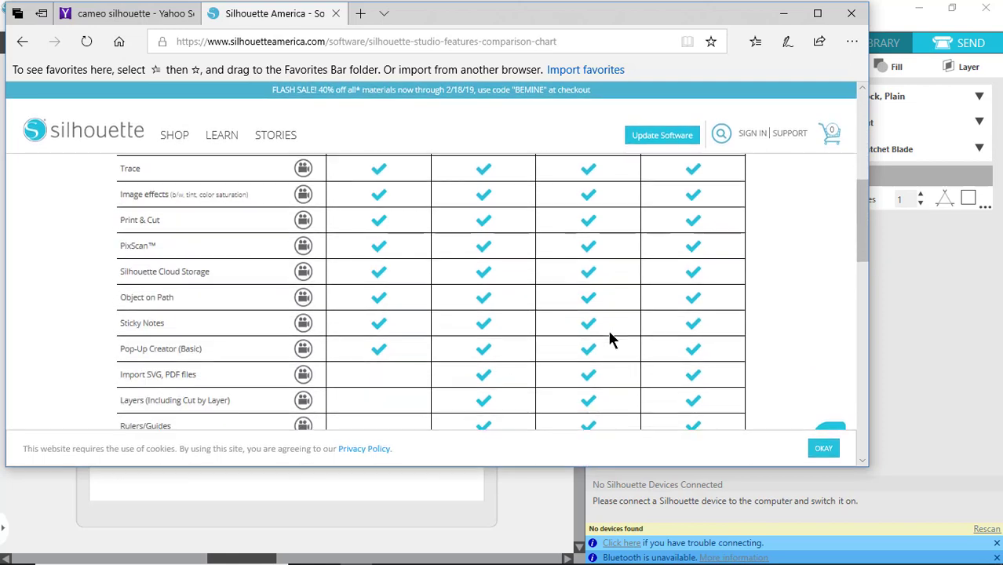
{"action": "scroll", "scroll_direction": "down", "scroll_amount": 3}
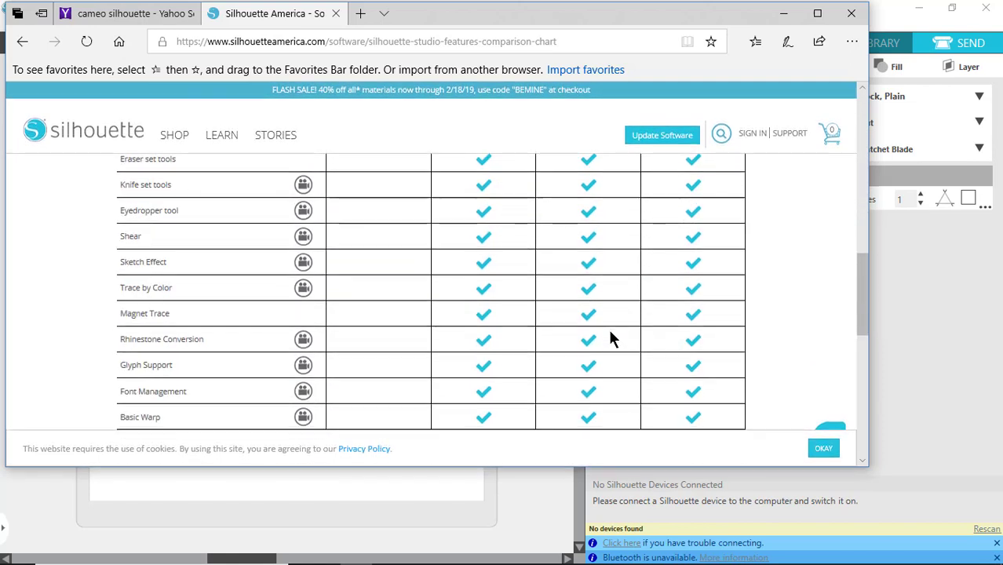
{"action": "scroll", "scroll_direction": "down", "scroll_amount": 3}
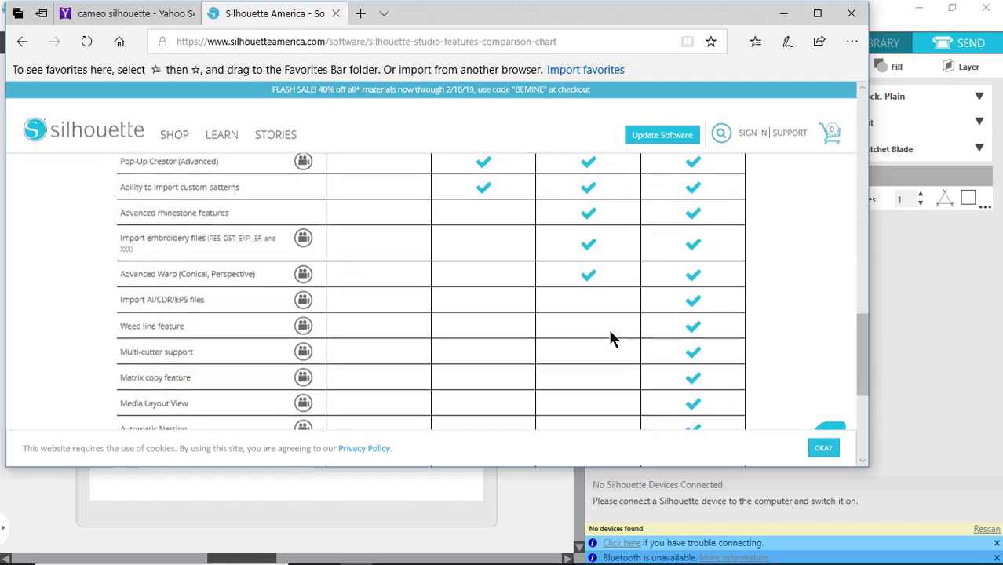
{"action": "scroll", "scroll_direction": "down", "scroll_amount": 3}
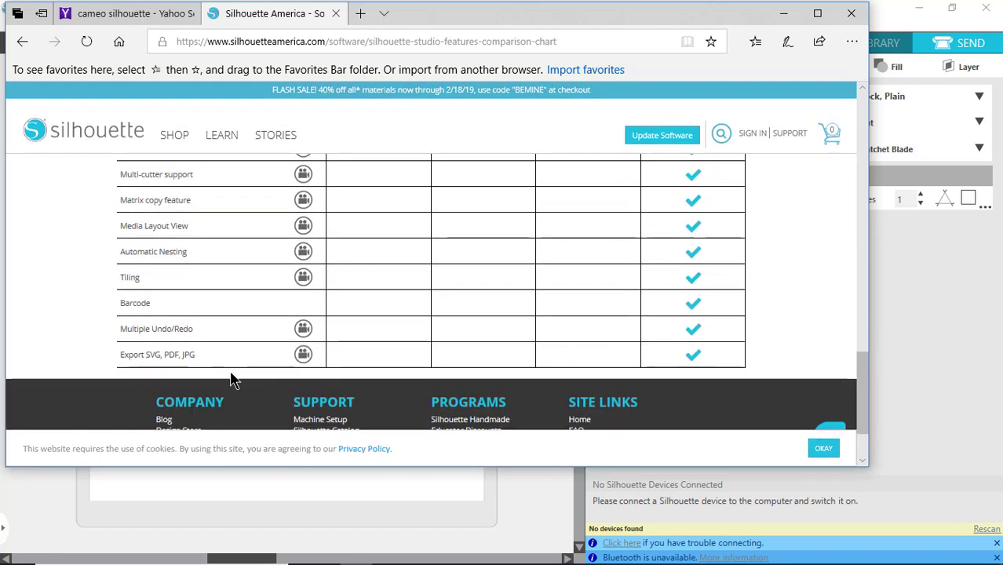
{"action": "mouse_move", "coordinate": [610, 332]}
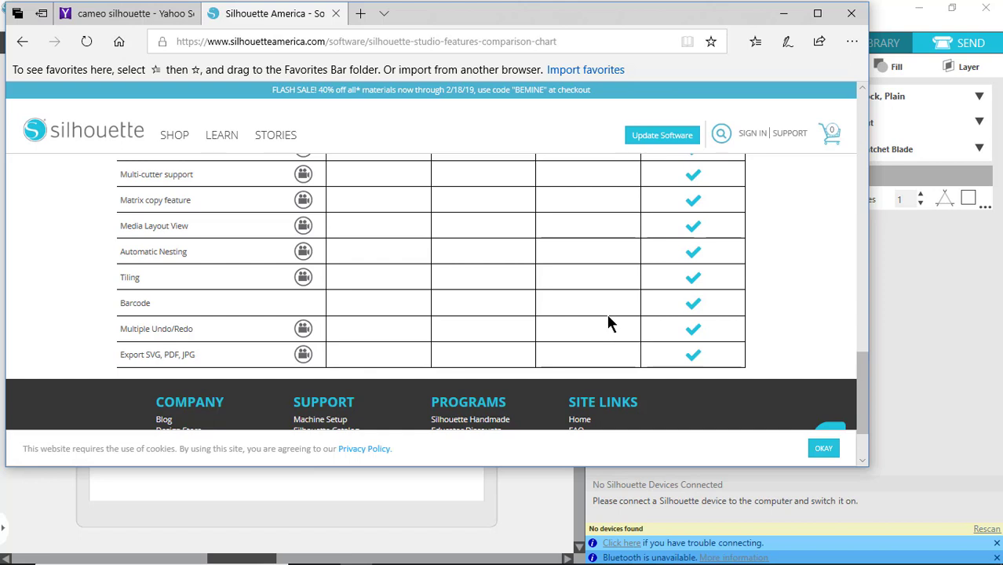
{"action": "mouse_move", "coordinate": [351, 363]}
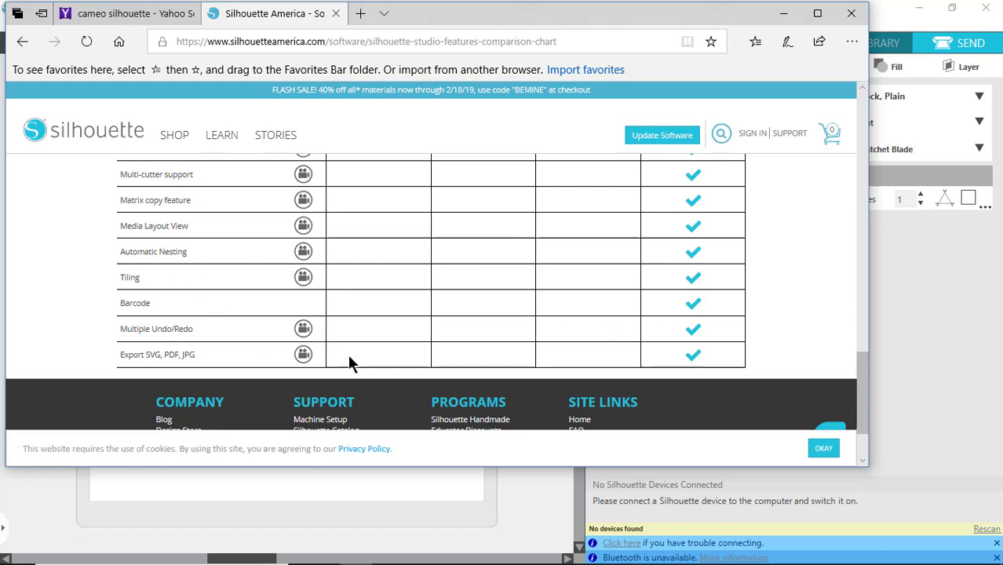
{"action": "scroll", "scroll_direction": "up", "scroll_amount": 3}
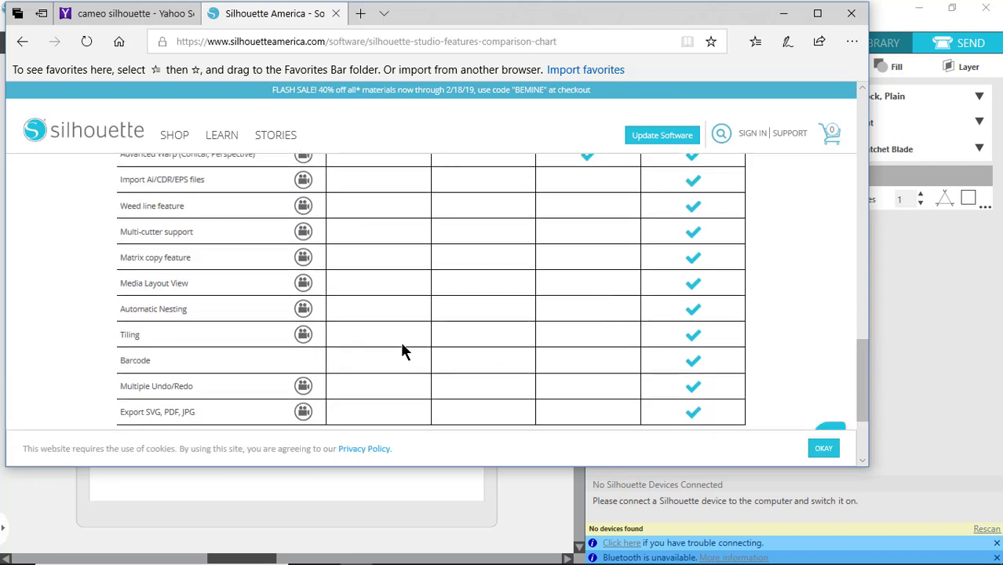
{"action": "mouse_move", "coordinate": [575, 359]}
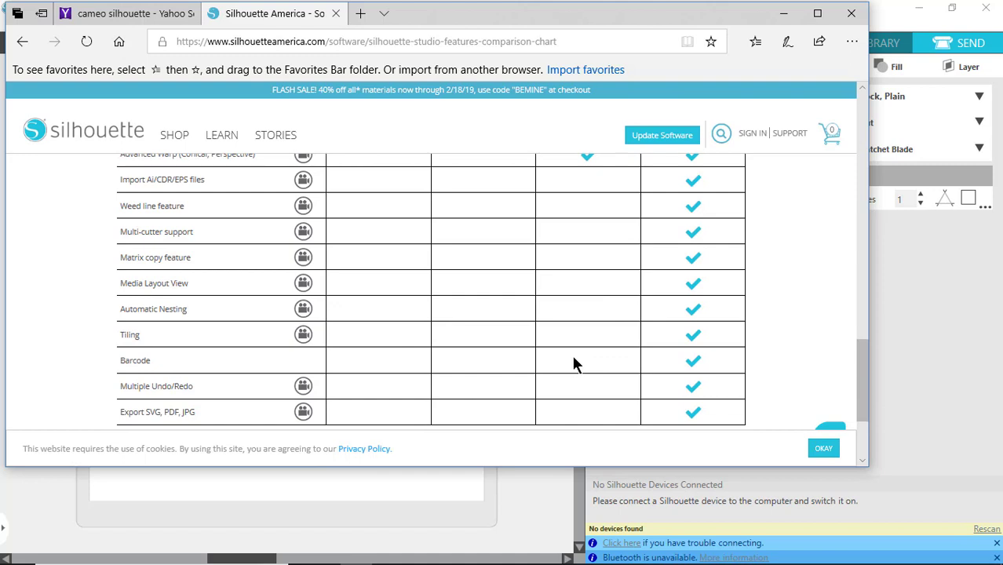
{"action": "mouse_move", "coordinate": [552, 351]}
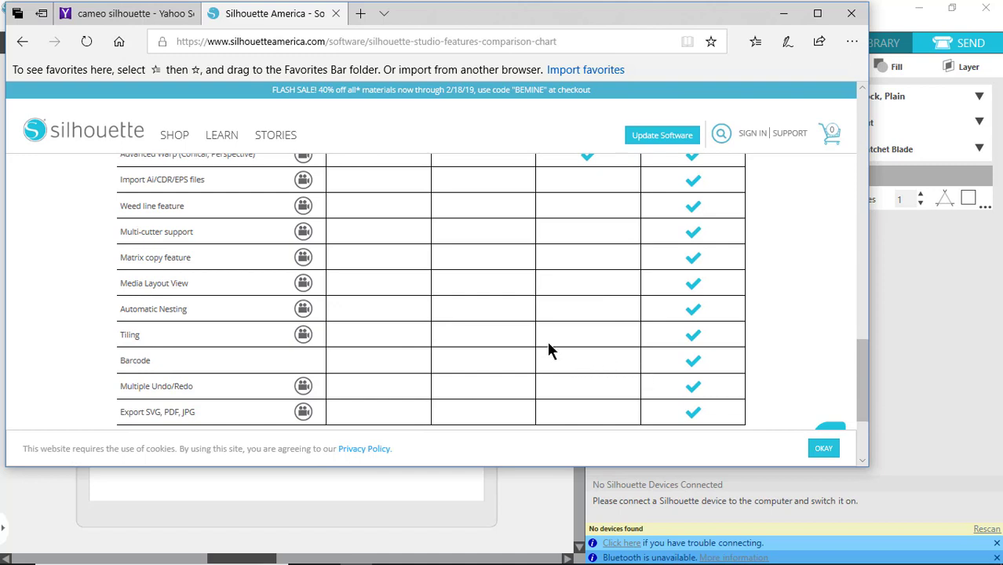
{"action": "mouse_move", "coordinate": [173, 229]}
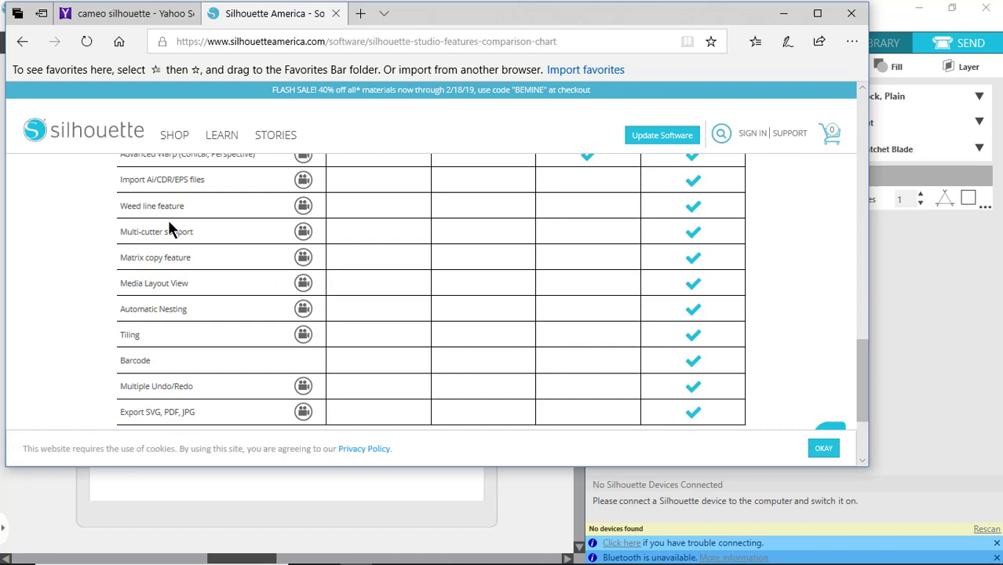
{"action": "mouse_move", "coordinate": [606, 370]}
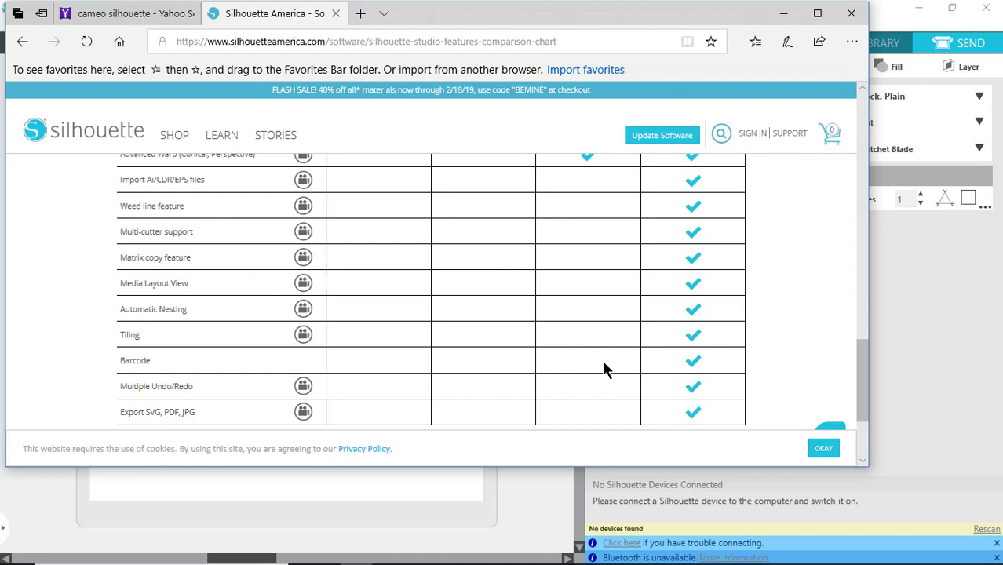
{"action": "mouse_move", "coordinate": [220, 194]}
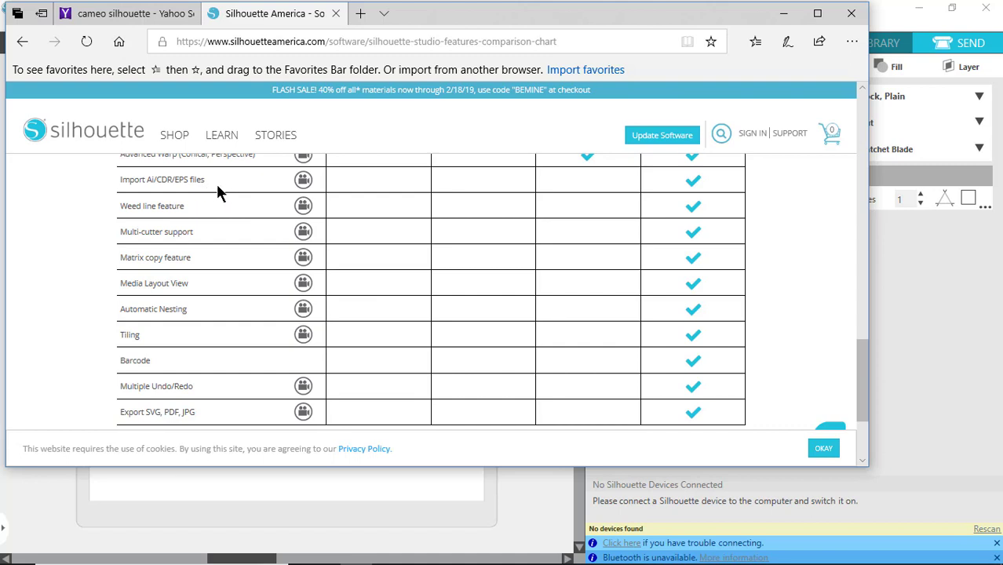
{"action": "mouse_move", "coordinate": [231, 191]}
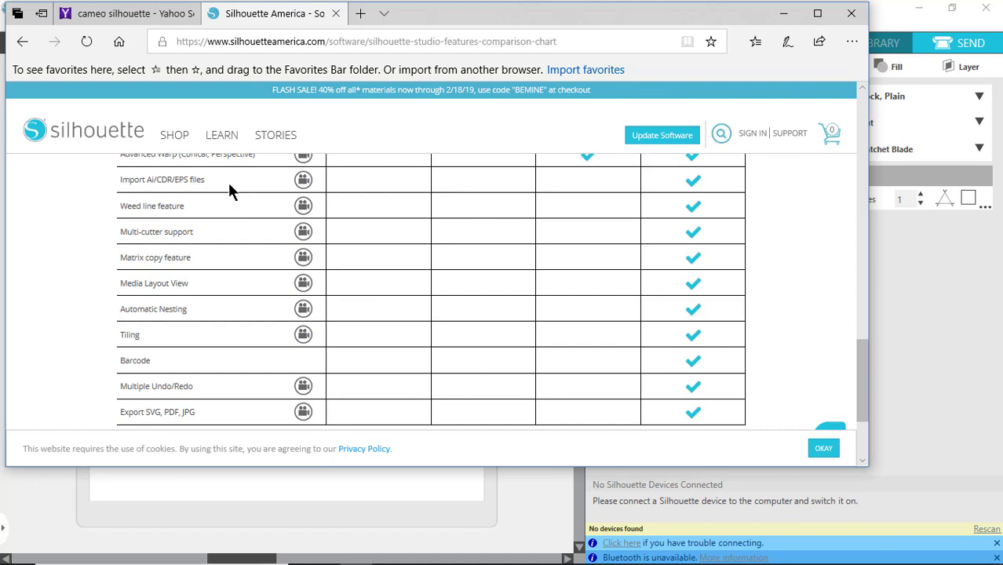
{"action": "mouse_move", "coordinate": [481, 517]}
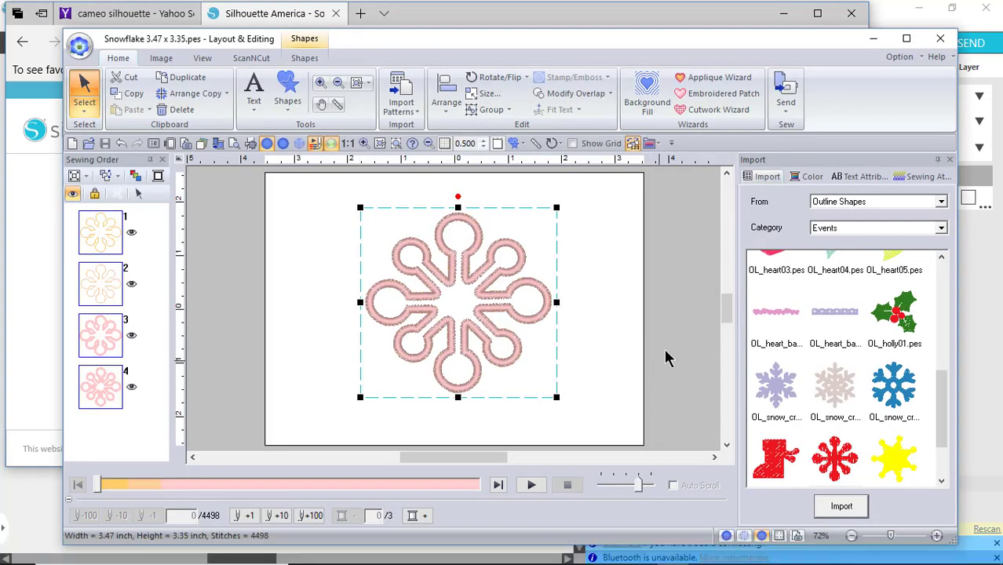
{"action": "mouse_move", "coordinate": [673, 358]}
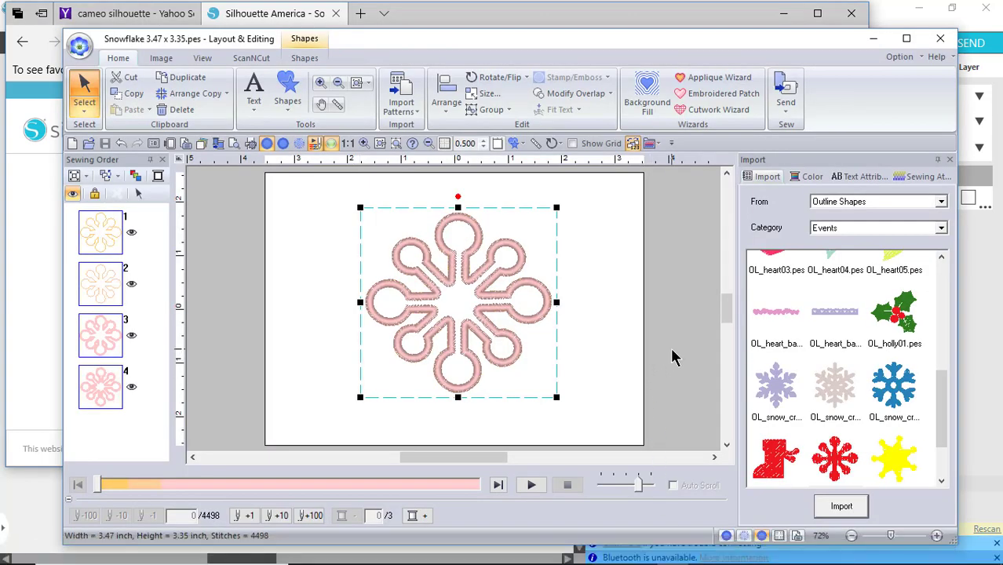